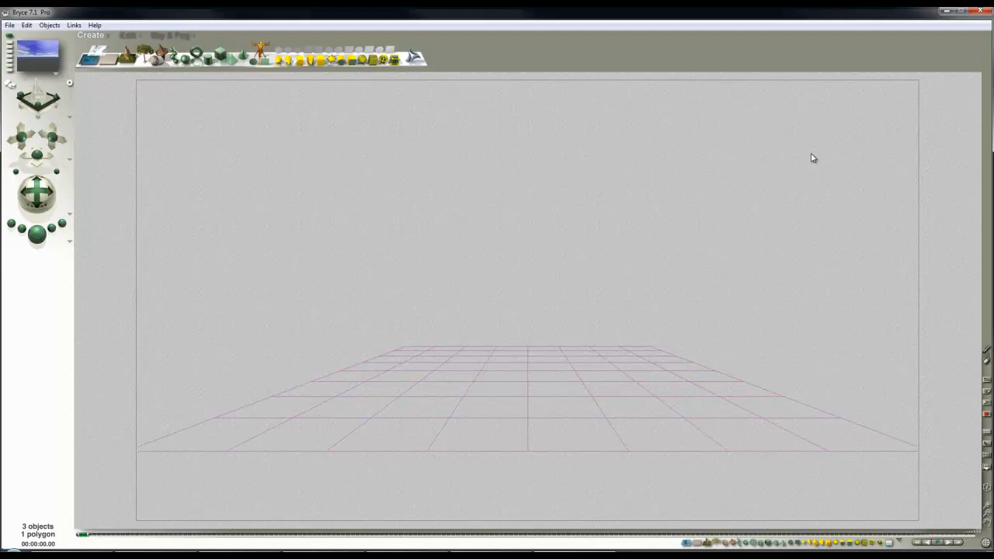
{"action": "mouse_move", "coordinate": [539, 195]}
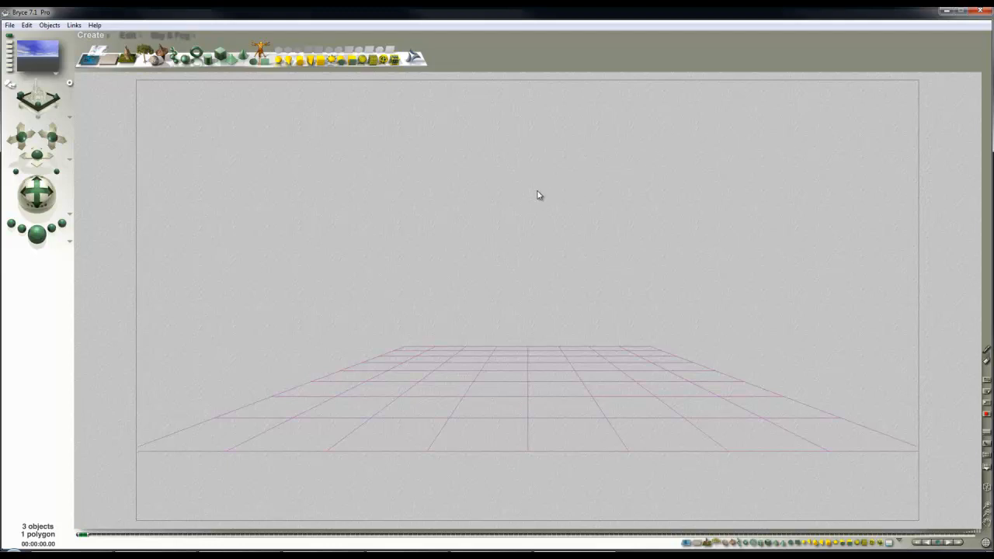
{"action": "mouse_move", "coordinate": [111, 39]}
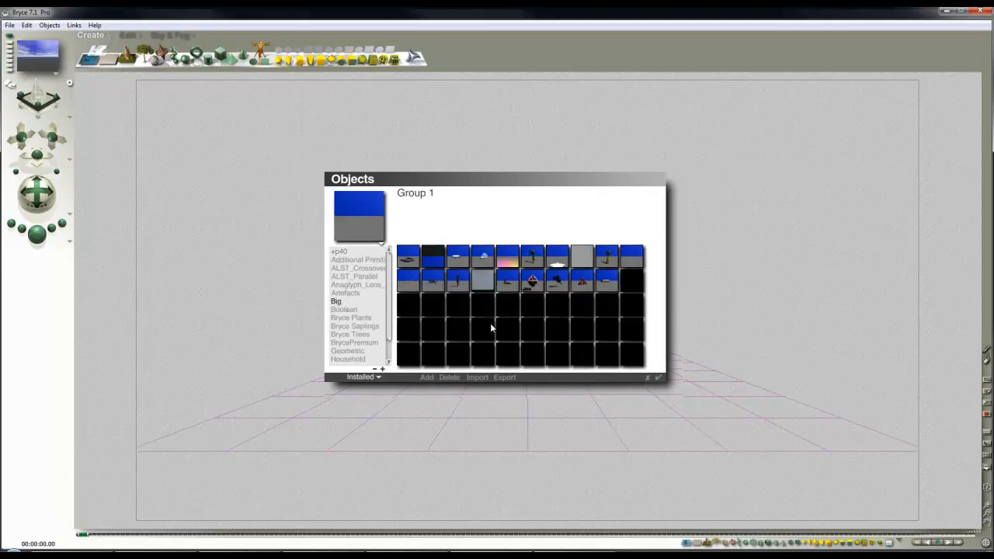
{"action": "mouse_move", "coordinate": [466, 341]}
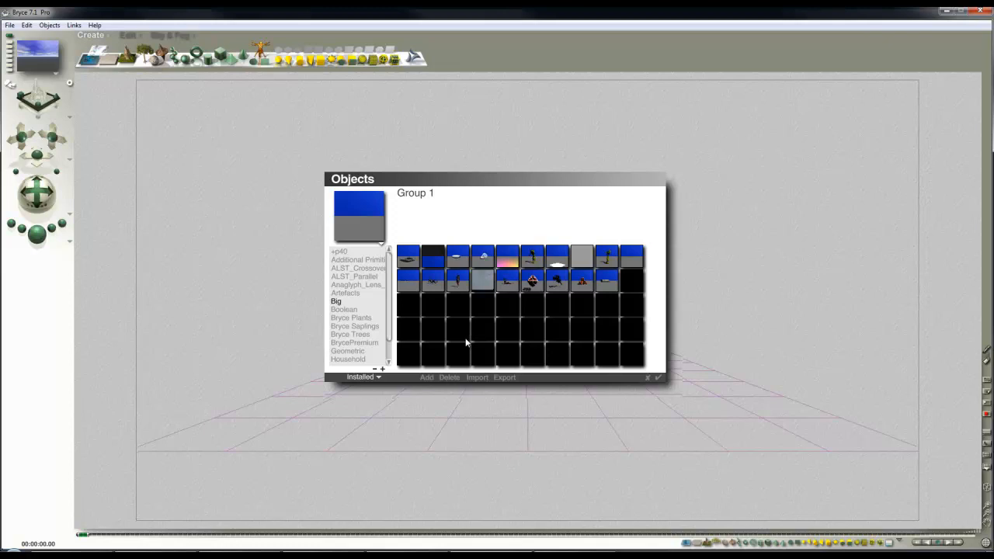
{"action": "mouse_move", "coordinate": [519, 293]}
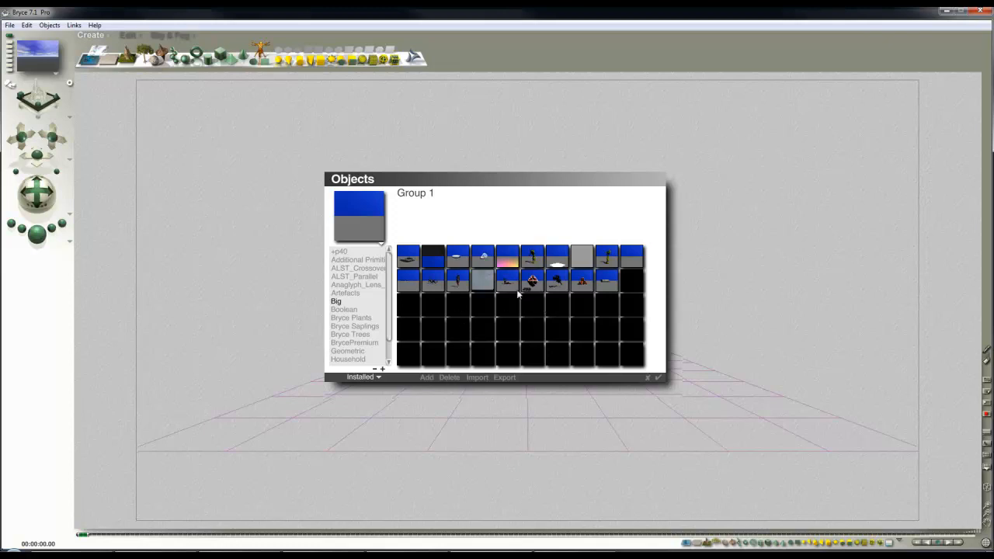
Add the seated female figure preset from the Objects library to the scene
{"action": "left_click", "coordinate": [506, 281]}
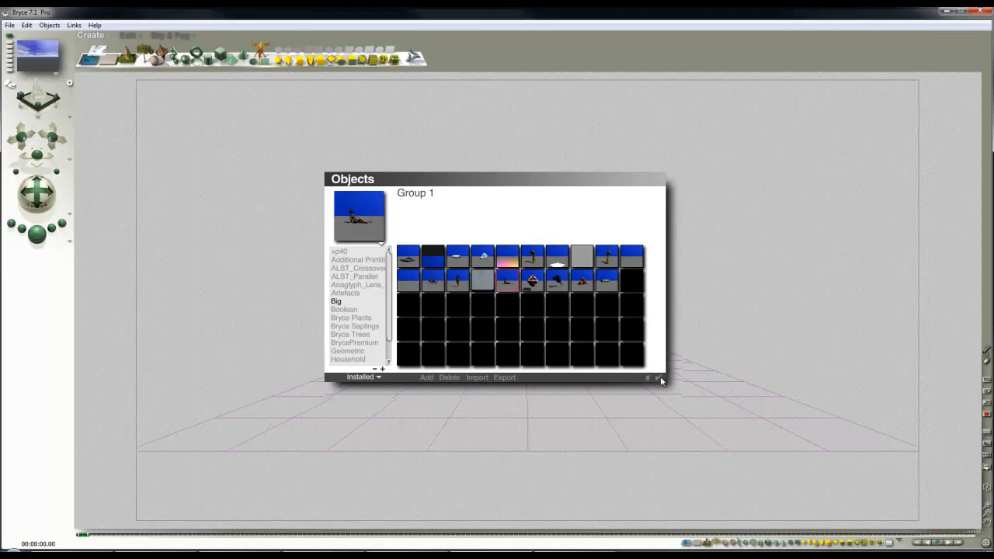
{"action": "left_click", "coordinate": [658, 379]}
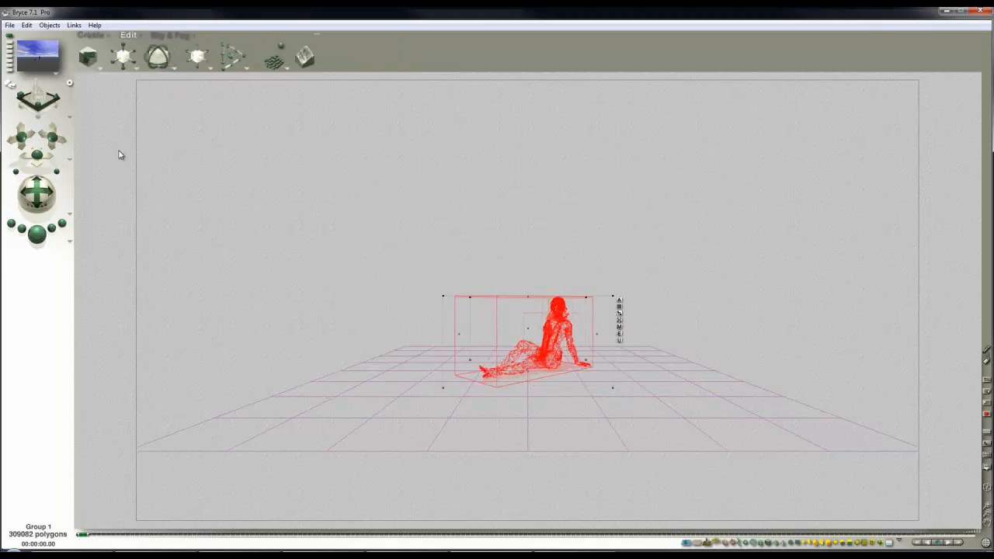
Load KitchenTableWB_1280.hdr as the Sky Lab IBL backdrop with HDRI Effect 0 and accept
{"action": "left_click", "coordinate": [171, 34]}
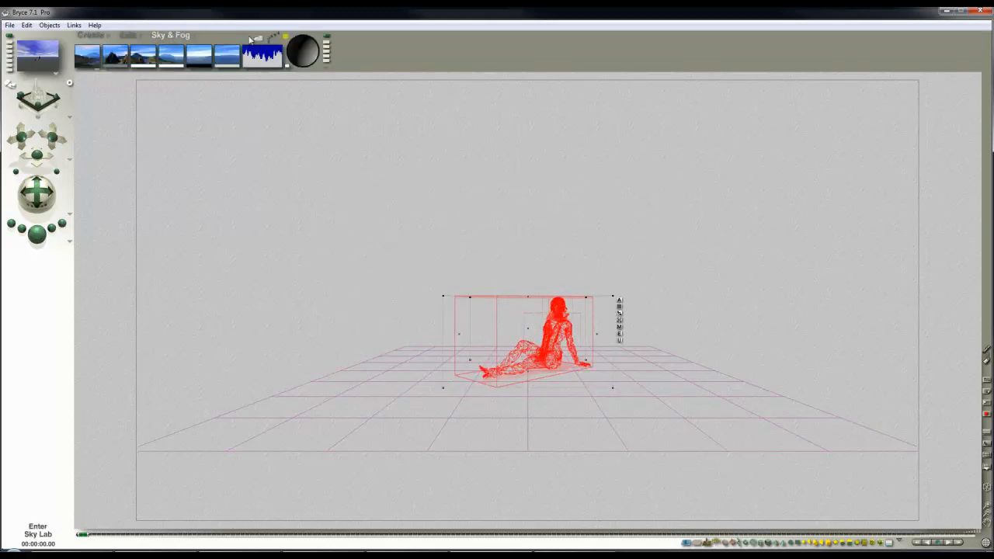
{"action": "left_click", "coordinate": [37, 531]}
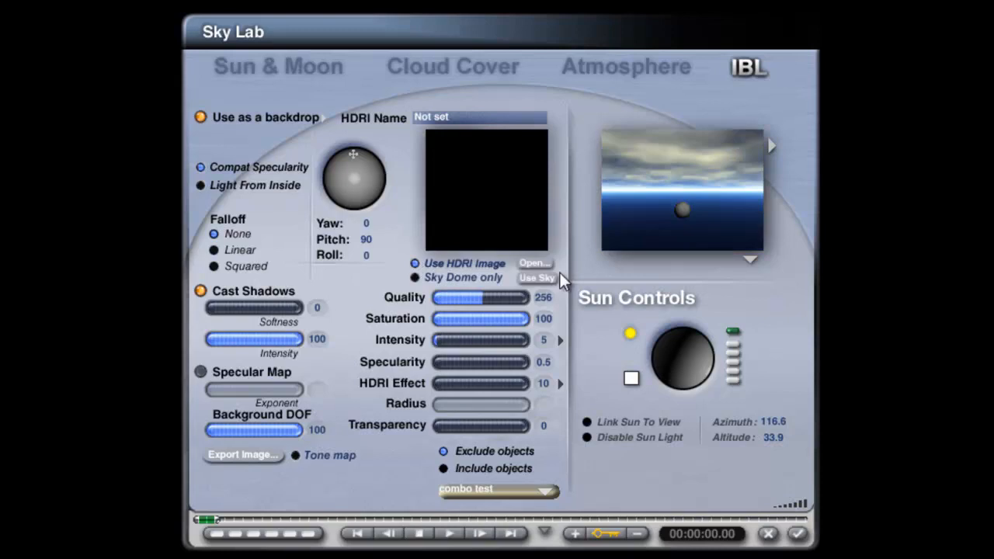
{"action": "left_click", "coordinate": [534, 264]}
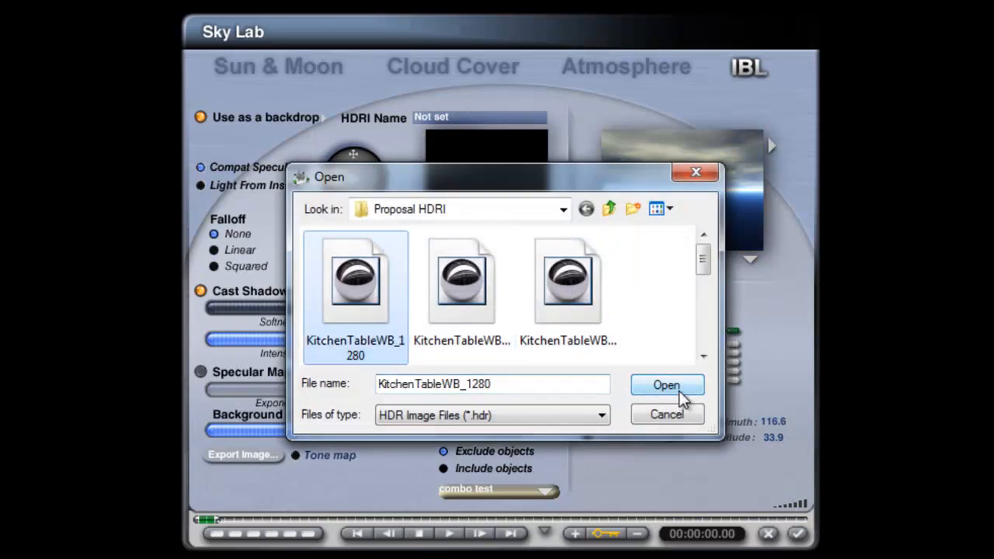
{"action": "left_click", "coordinate": [666, 385]}
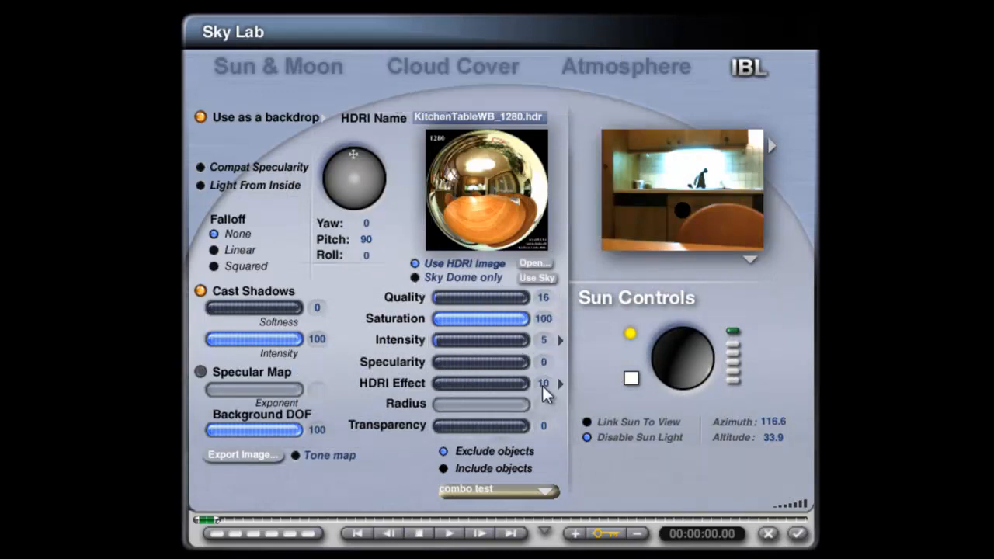
{"action": "left_click", "coordinate": [559, 382]}
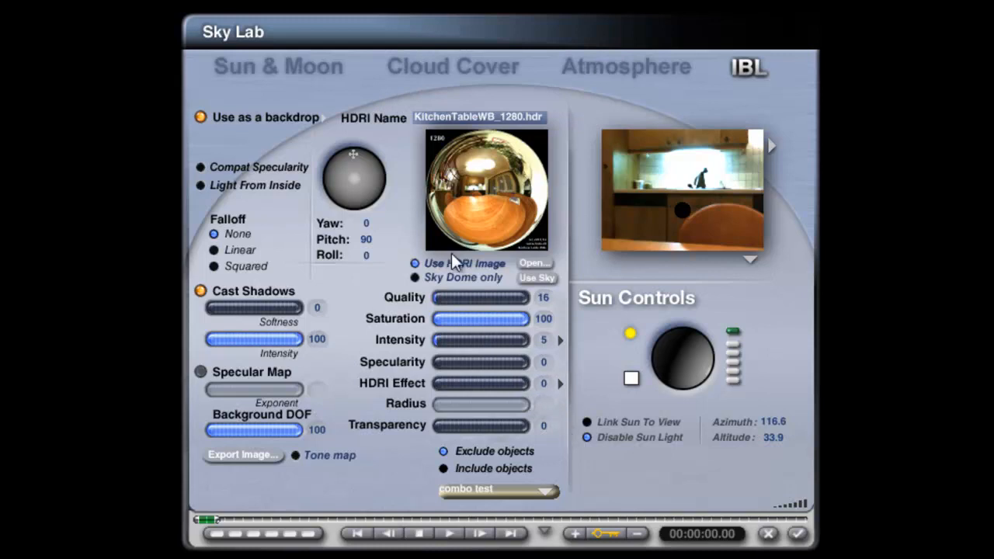
{"action": "mouse_move", "coordinate": [567, 427]}
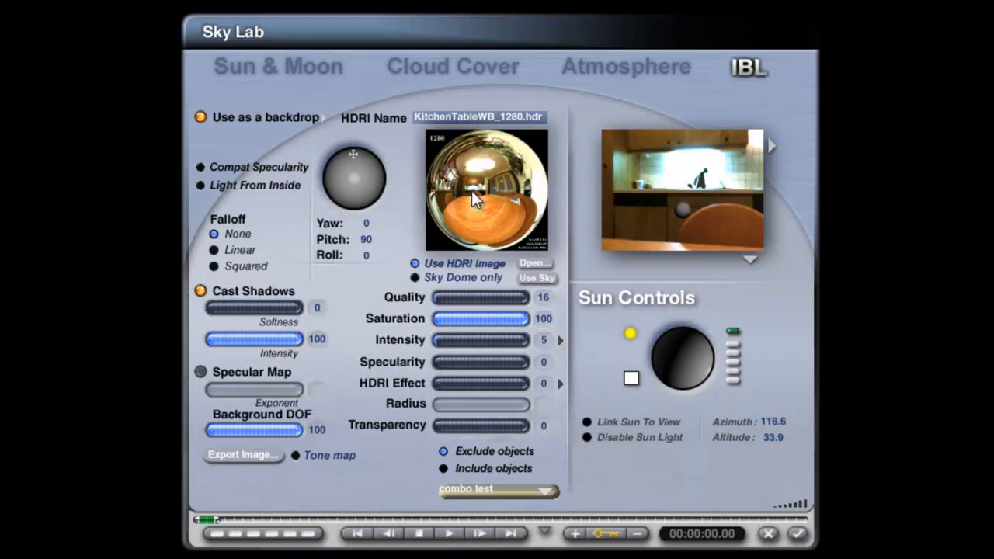
{"action": "mouse_move", "coordinate": [800, 541]}
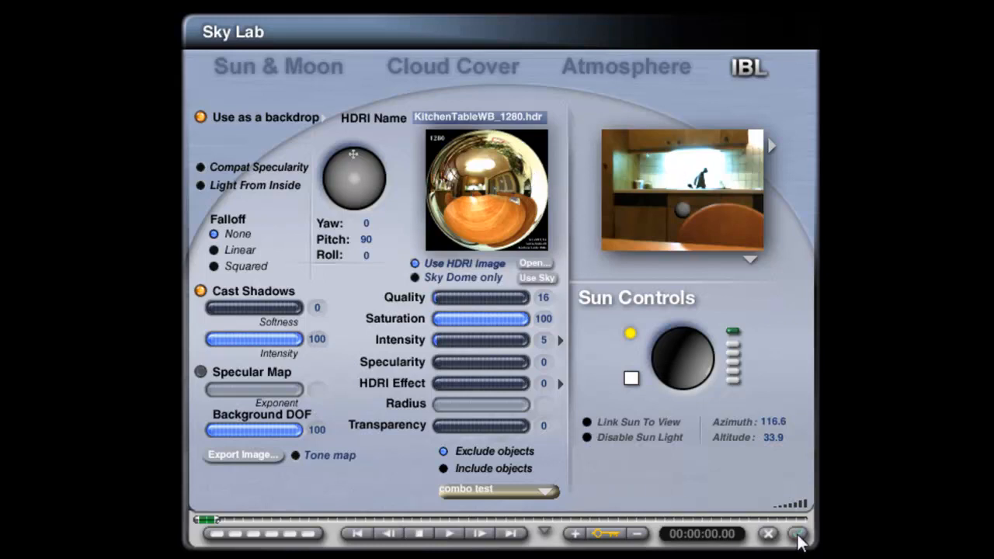
{"action": "left_click", "coordinate": [799, 534]}
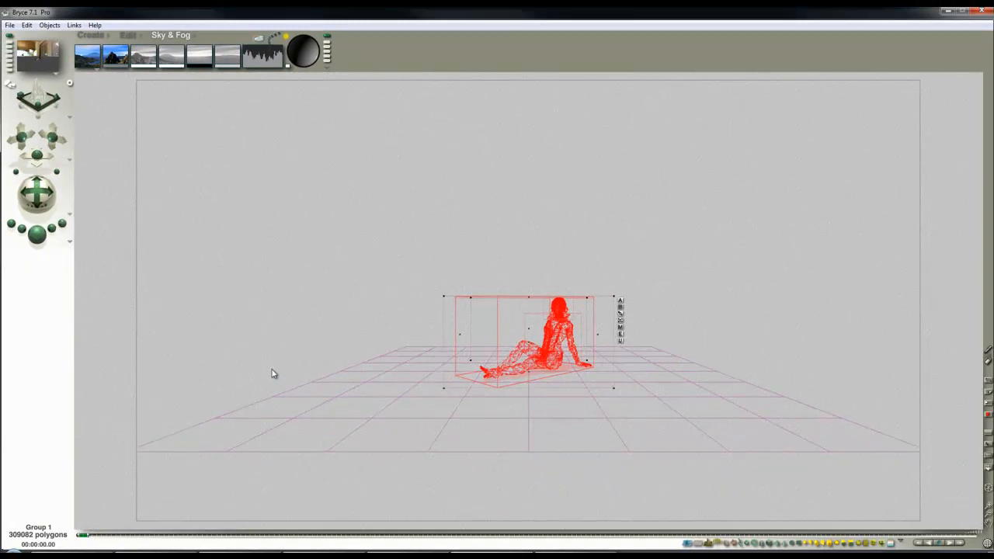
{"action": "mouse_move", "coordinate": [25, 247]}
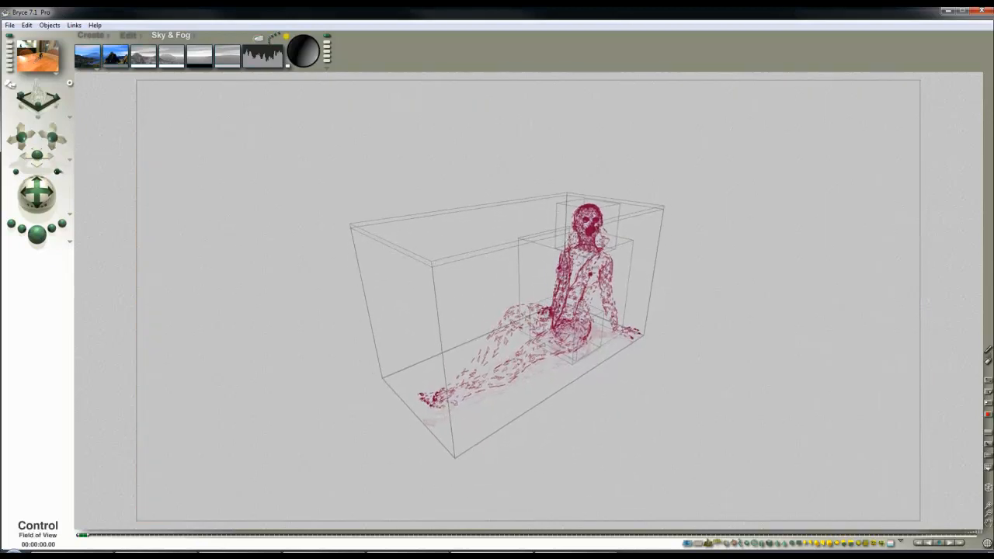
Render the figure against the HDRI kitchen-table backdrop
{"action": "left_click", "coordinate": [37, 234]}
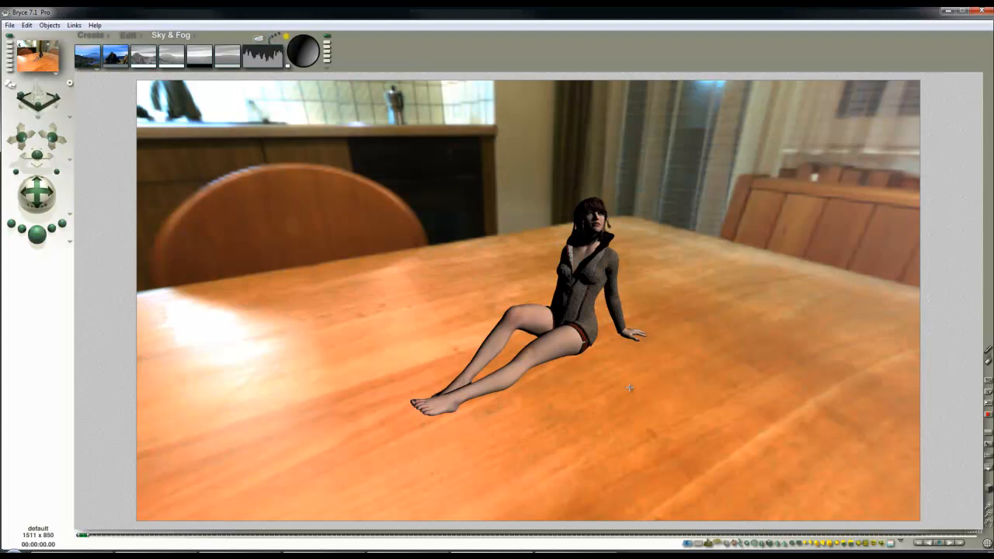
{"action": "mouse_move", "coordinate": [525, 355]}
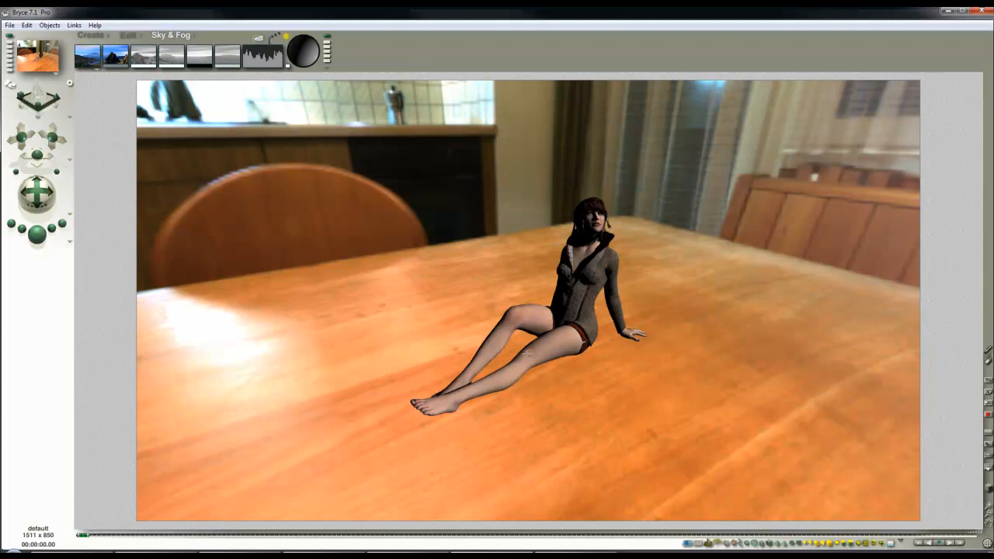
{"action": "mouse_move", "coordinate": [435, 290]}
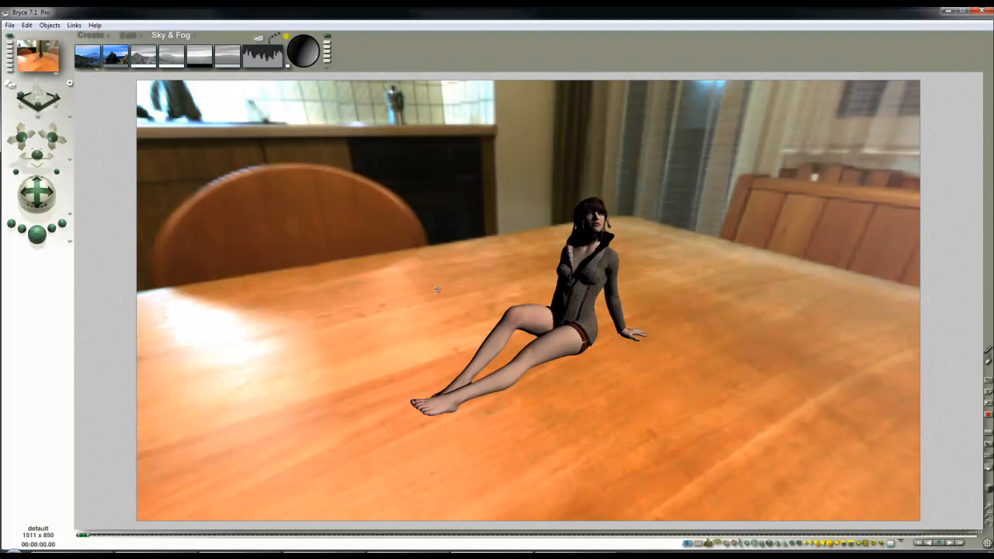
{"action": "mouse_move", "coordinate": [618, 342]}
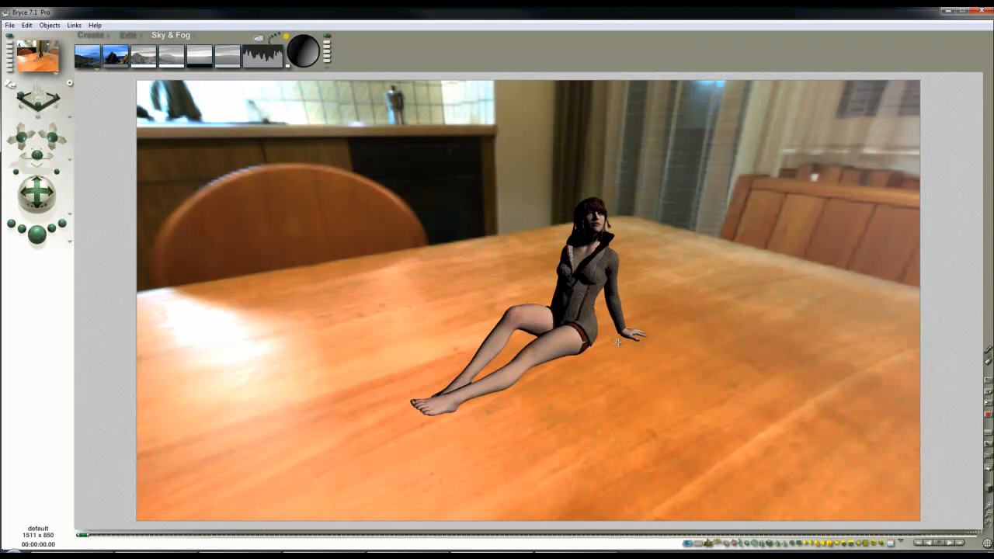
{"action": "mouse_move", "coordinate": [497, 286]}
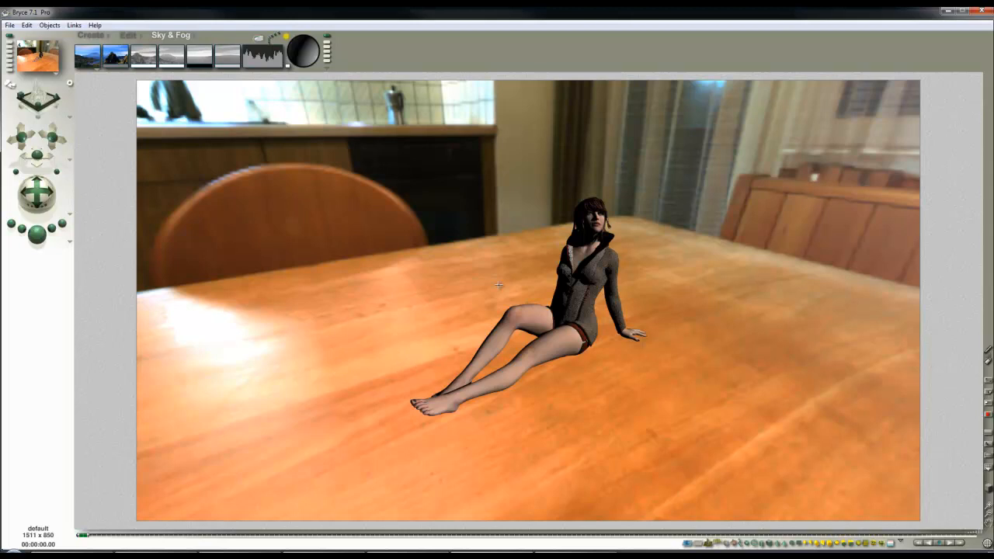
{"action": "mouse_move", "coordinate": [228, 213]}
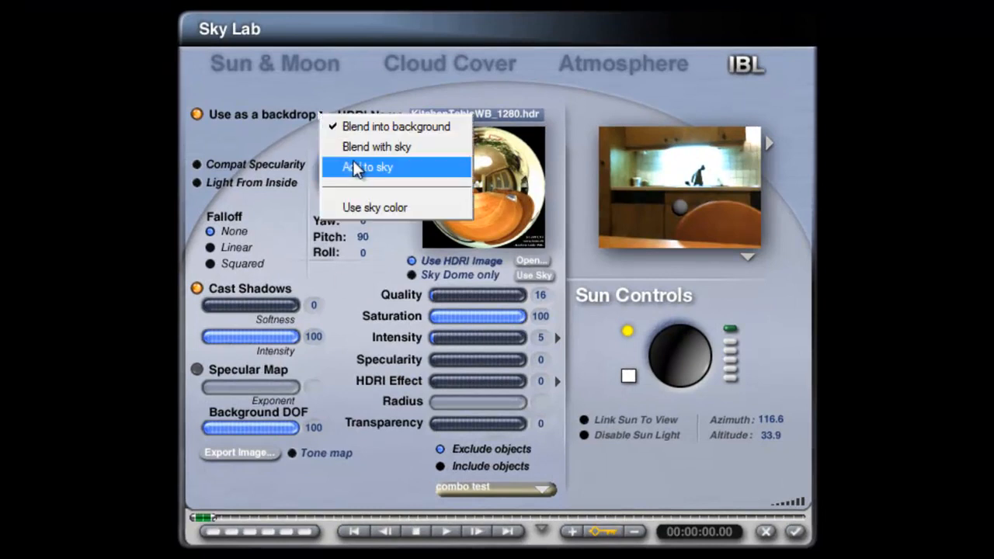
Make the HDRI backdrop Add to sky and pick a different sky preset
{"action": "left_click", "coordinate": [367, 168]}
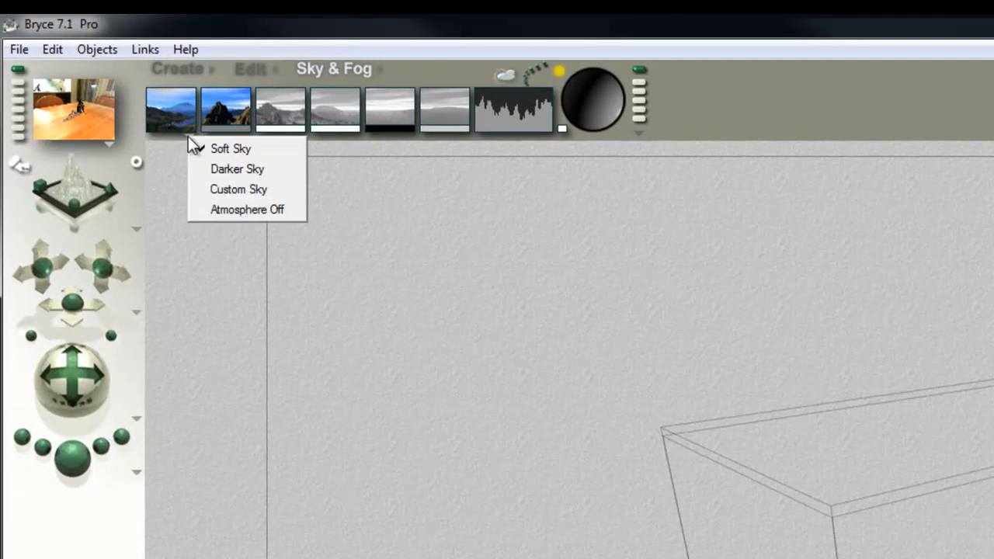
{"action": "left_click", "coordinate": [239, 190]}
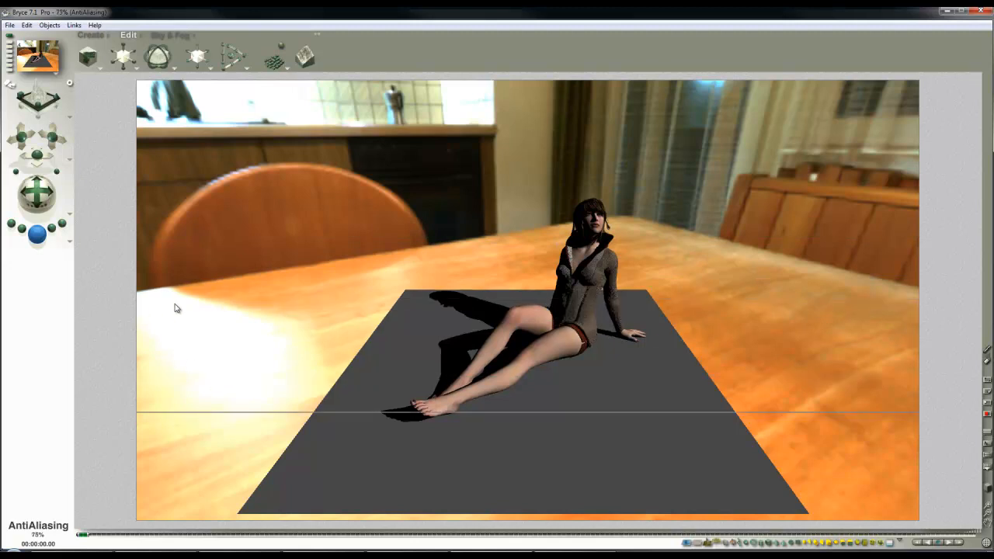
Save the scene as a Bryce file named 'part 1'
{"action": "left_click", "coordinate": [9, 25]}
{"action": "type", "text": "V"}
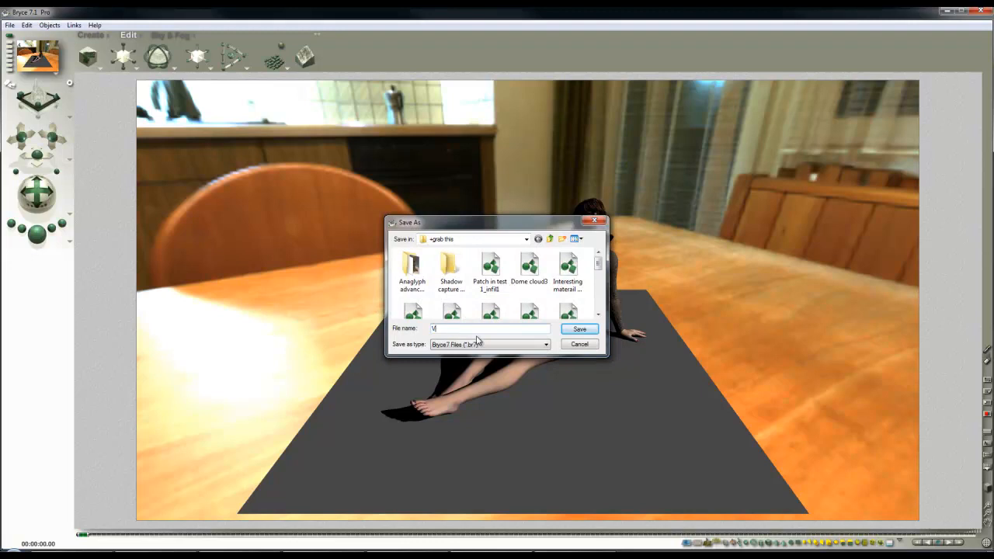
{"action": "type", "text": "part 1"}
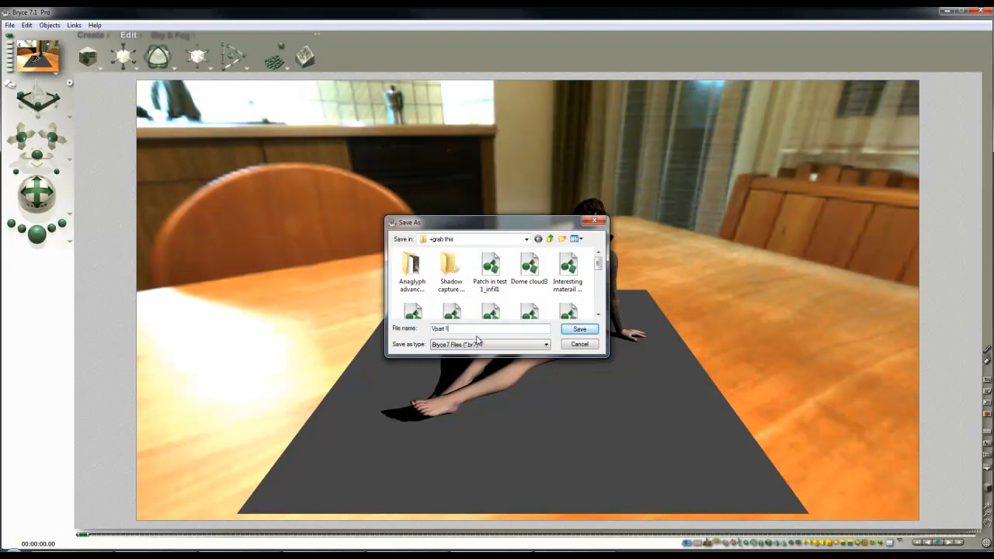
{"action": "left_click", "coordinate": [579, 329]}
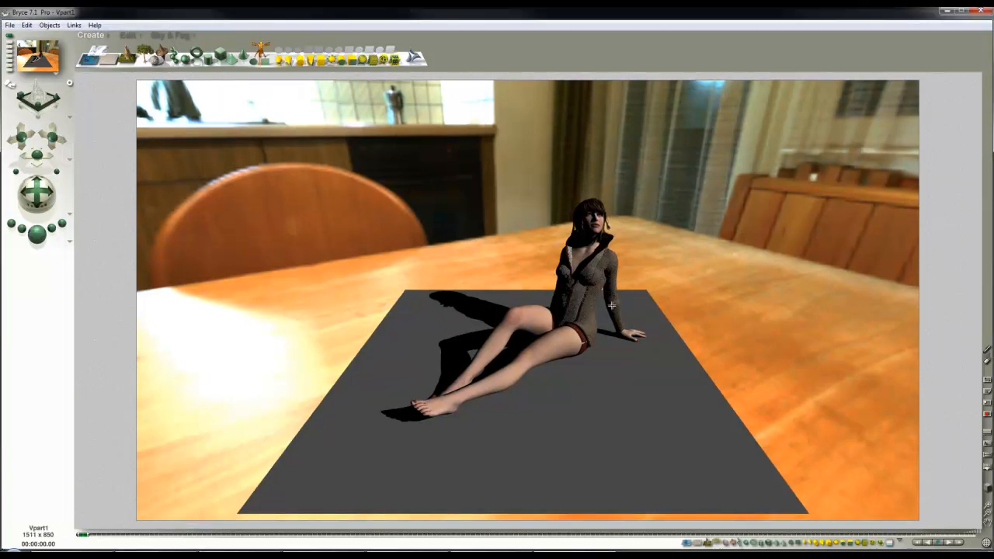
{"action": "mouse_move", "coordinate": [615, 270]}
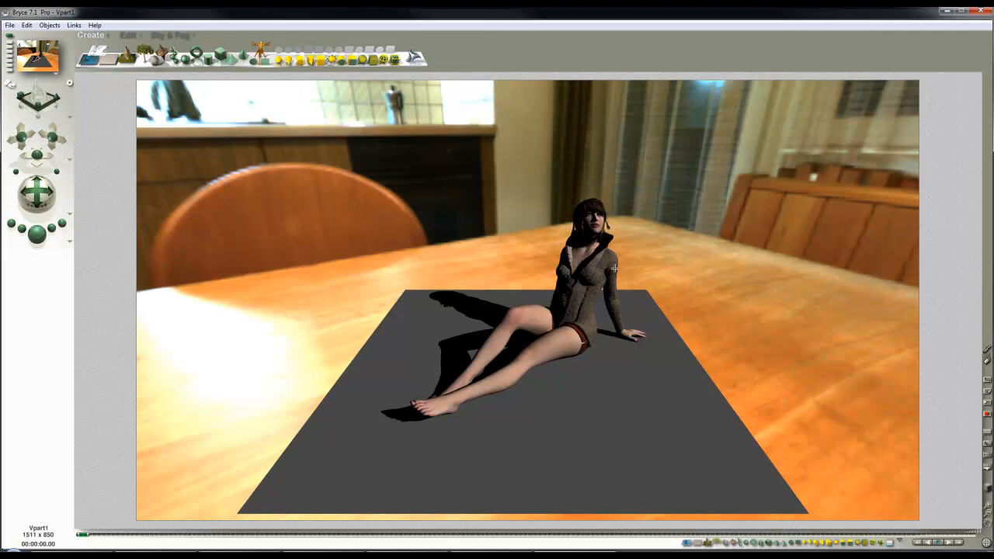
{"action": "mouse_move", "coordinate": [618, 326]}
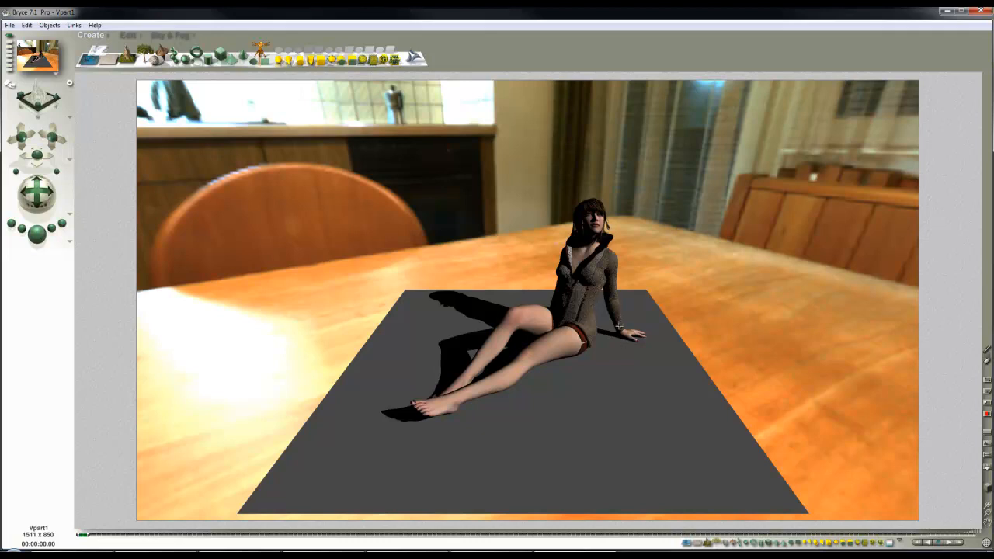
{"action": "mouse_move", "coordinate": [404, 503]}
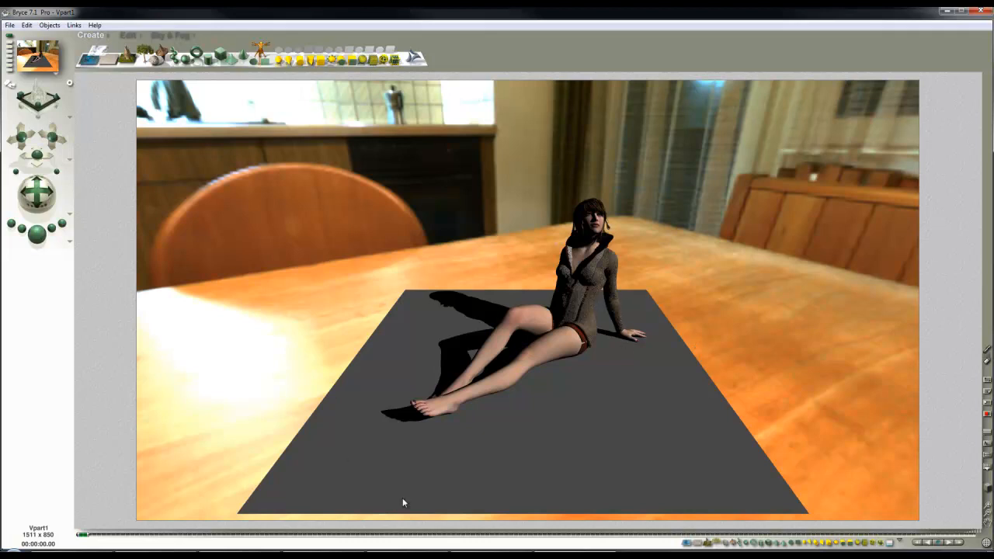
{"action": "mouse_move", "coordinate": [674, 416]}
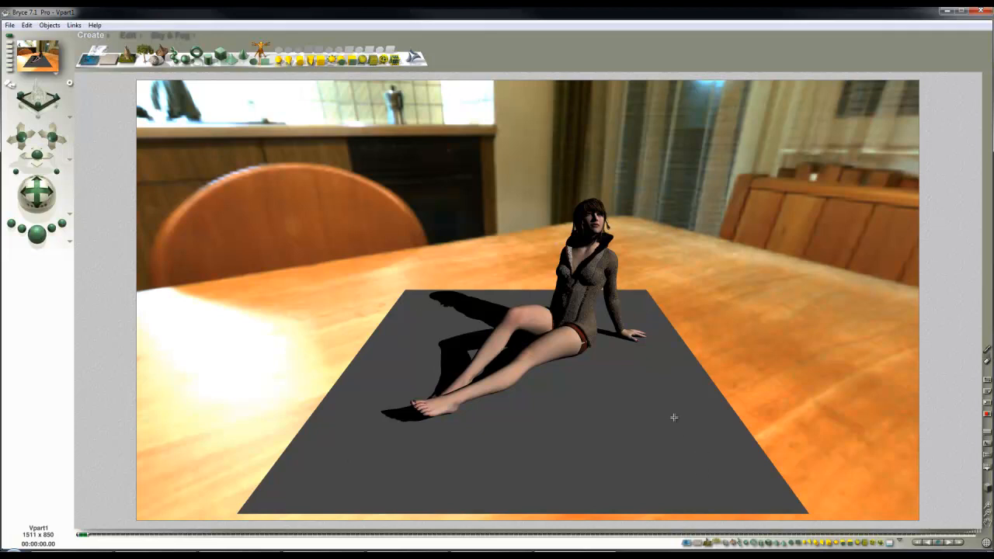
{"action": "mouse_move", "coordinate": [612, 362]}
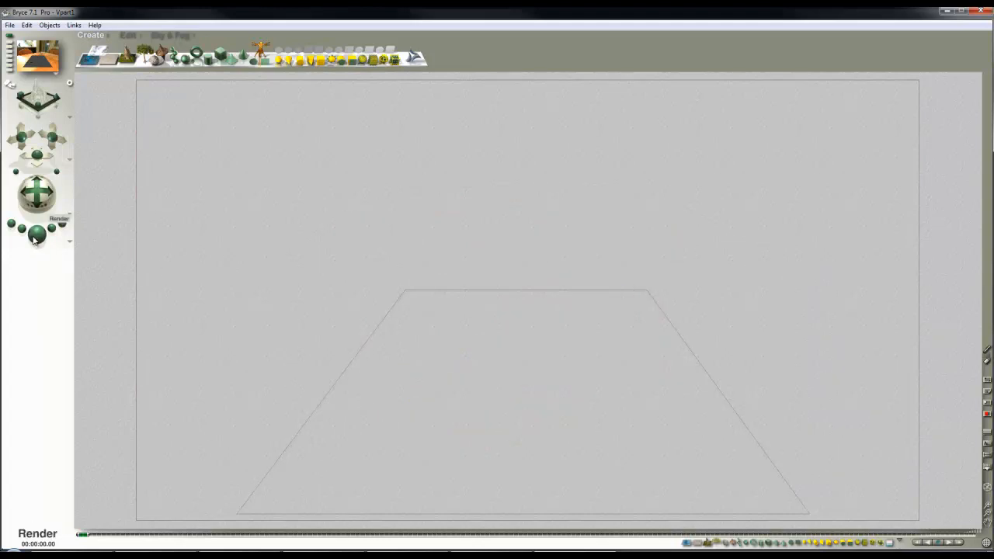
View the wireframe scene from the top to check the camera position
{"action": "left_click", "coordinate": [37, 233]}
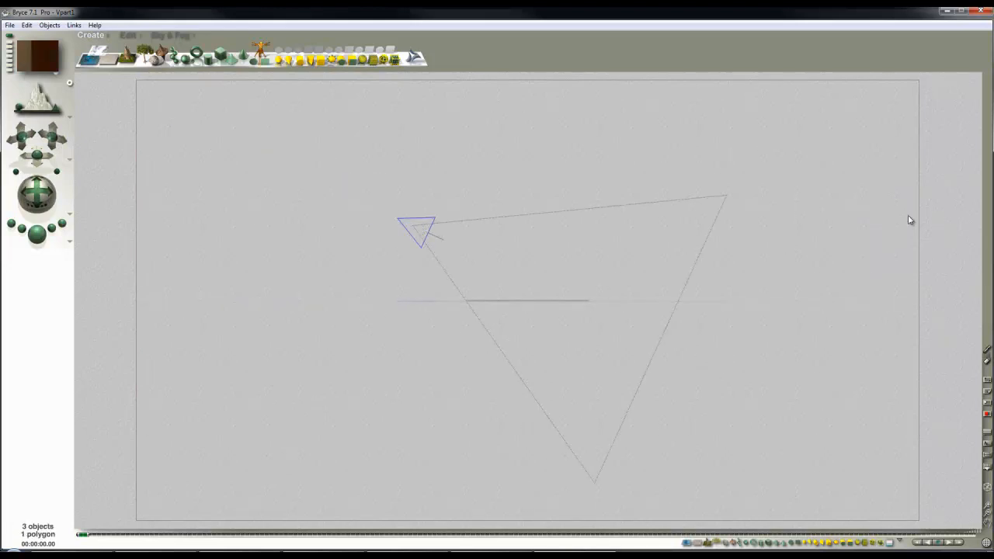
{"action": "mouse_move", "coordinate": [671, 258]}
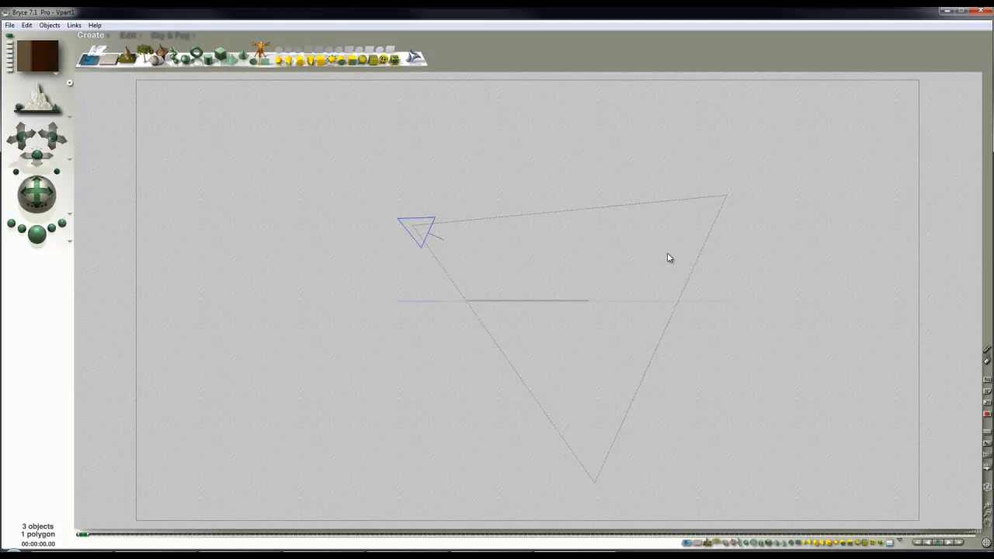
{"action": "mouse_move", "coordinate": [417, 235]}
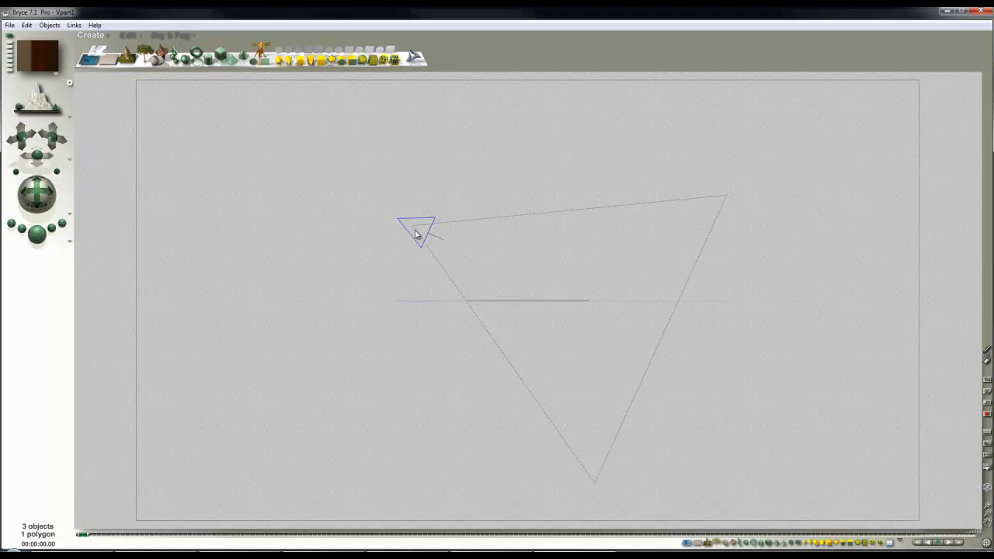
{"action": "mouse_move", "coordinate": [441, 245]}
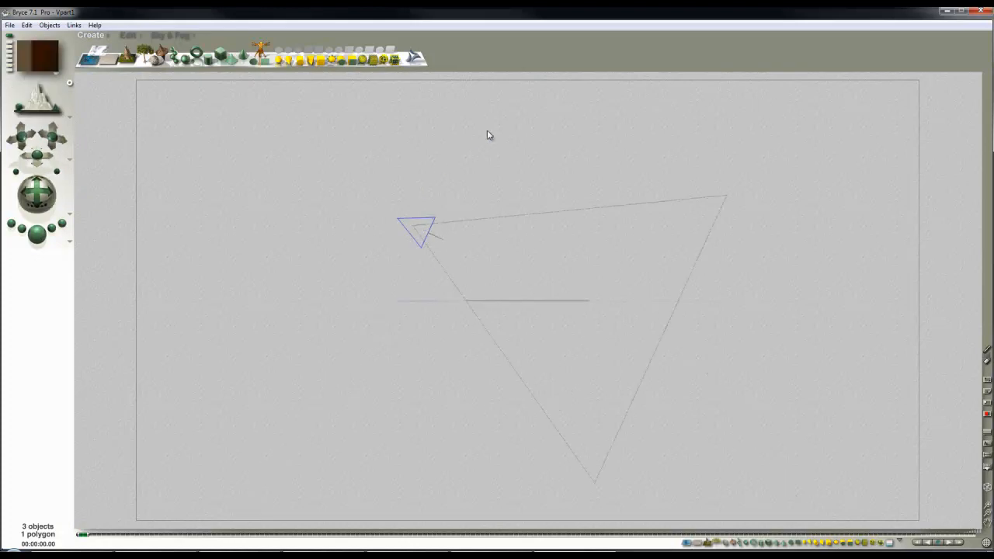
{"action": "mouse_move", "coordinate": [609, 354]}
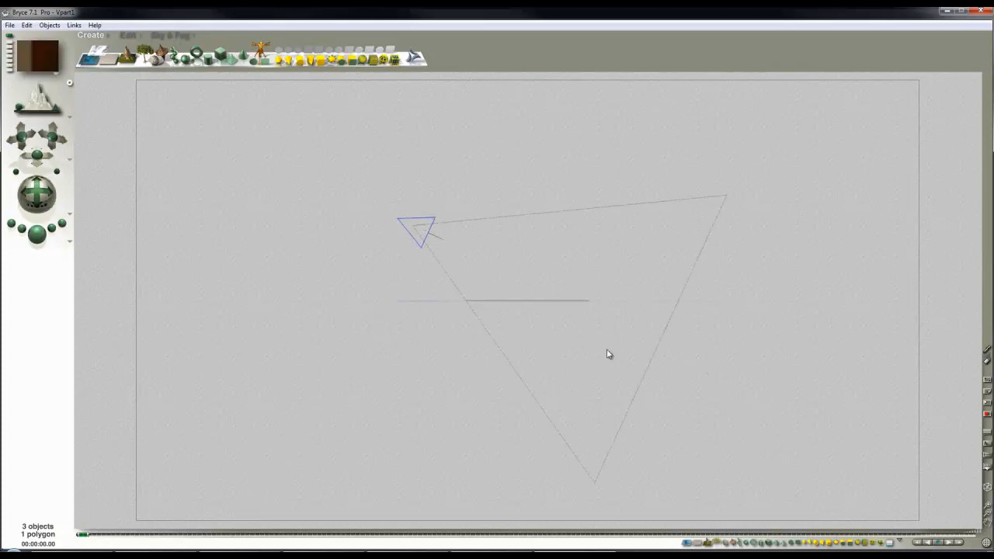
{"action": "mouse_move", "coordinate": [587, 357]}
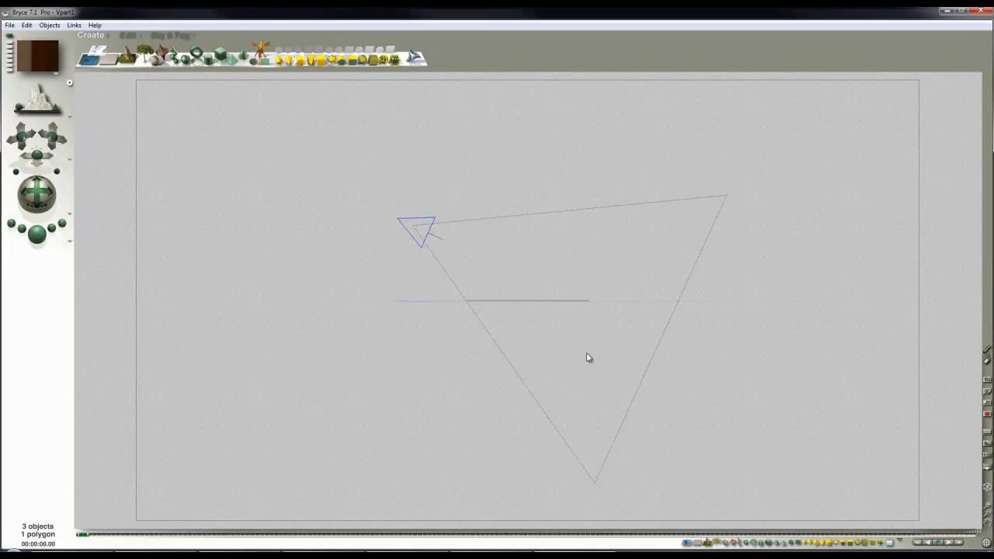
{"action": "mouse_move", "coordinate": [587, 385]}
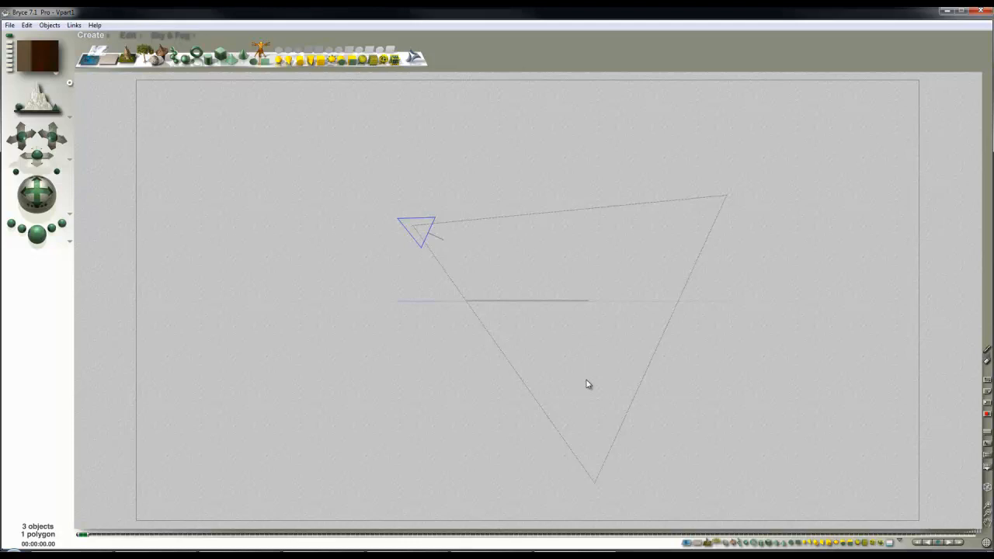
{"action": "mouse_move", "coordinate": [612, 421]}
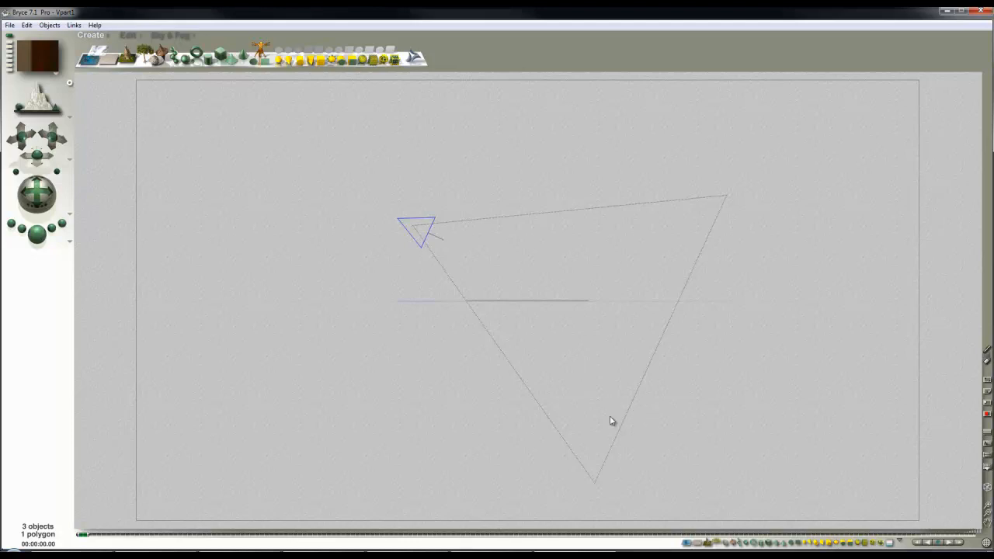
{"action": "mouse_move", "coordinate": [573, 393]}
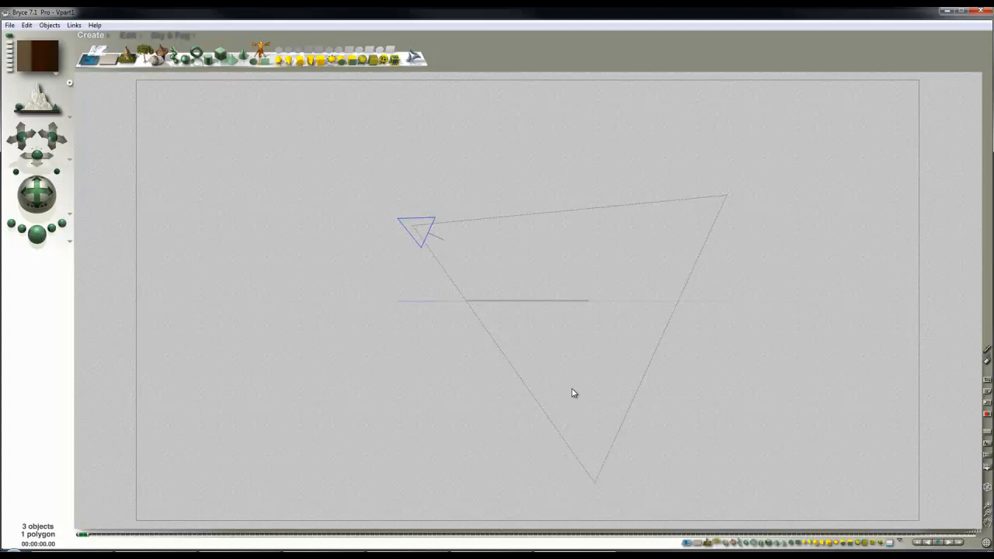
{"action": "mouse_move", "coordinate": [569, 395]}
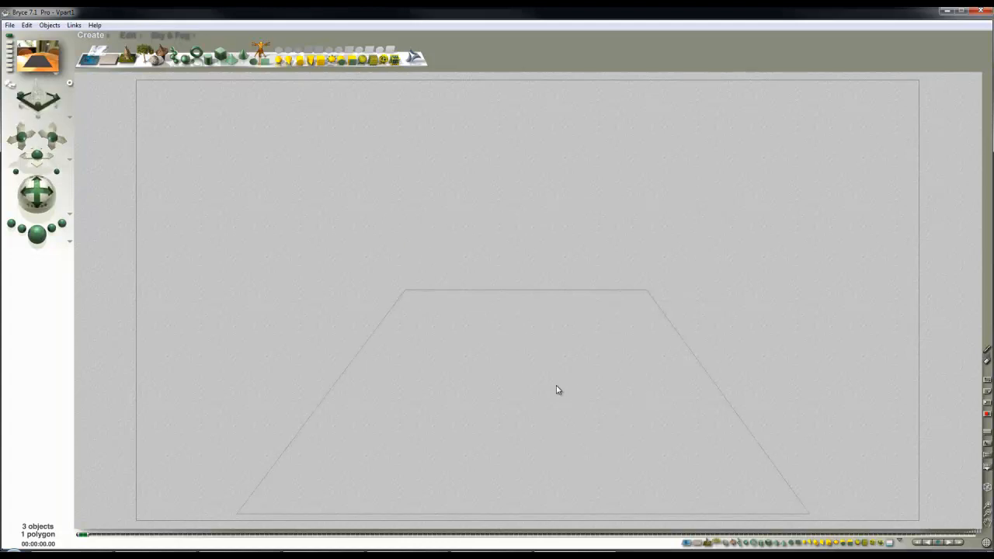
{"action": "mouse_move", "coordinate": [518, 391]}
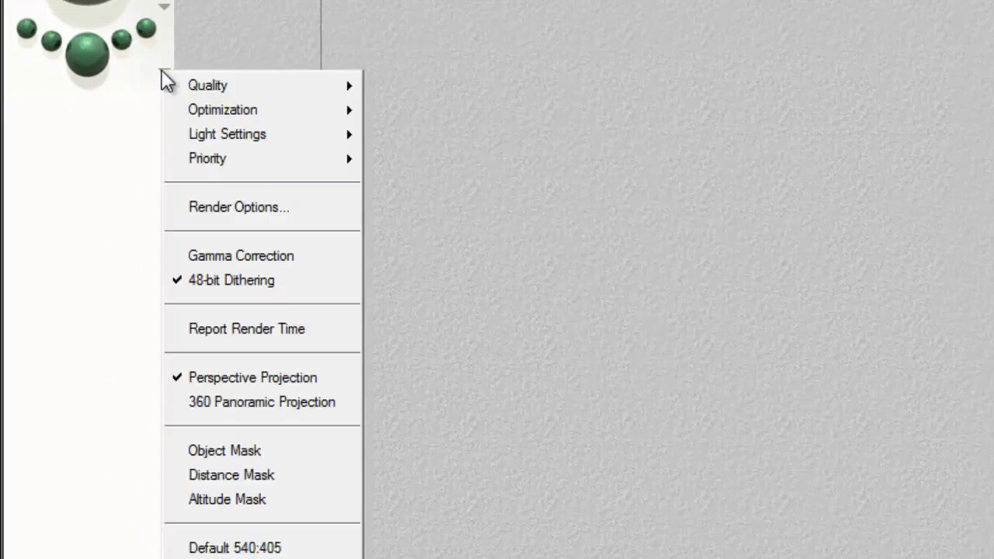
{"action": "mouse_move", "coordinate": [261, 400]}
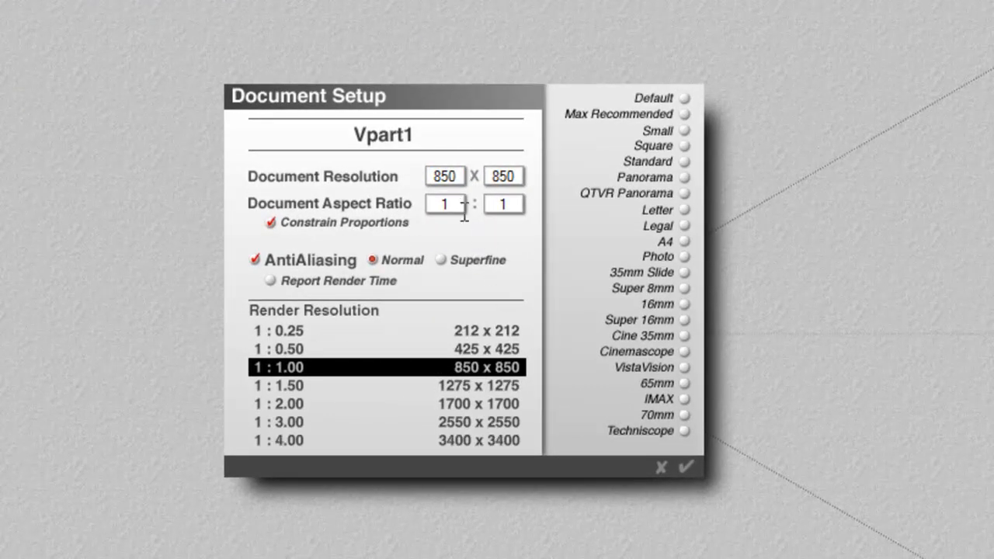
Accept the square 850 × 850 document size
{"action": "left_click", "coordinate": [683, 466]}
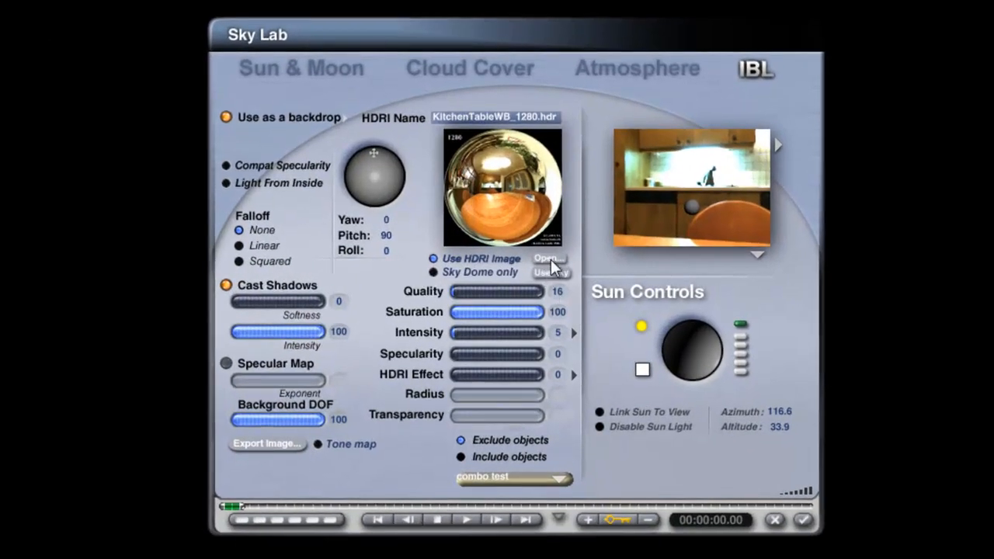
Swap the IBL image to the higher-resolution KitchenTableWB_3840.hdr
{"action": "left_click", "coordinate": [547, 257]}
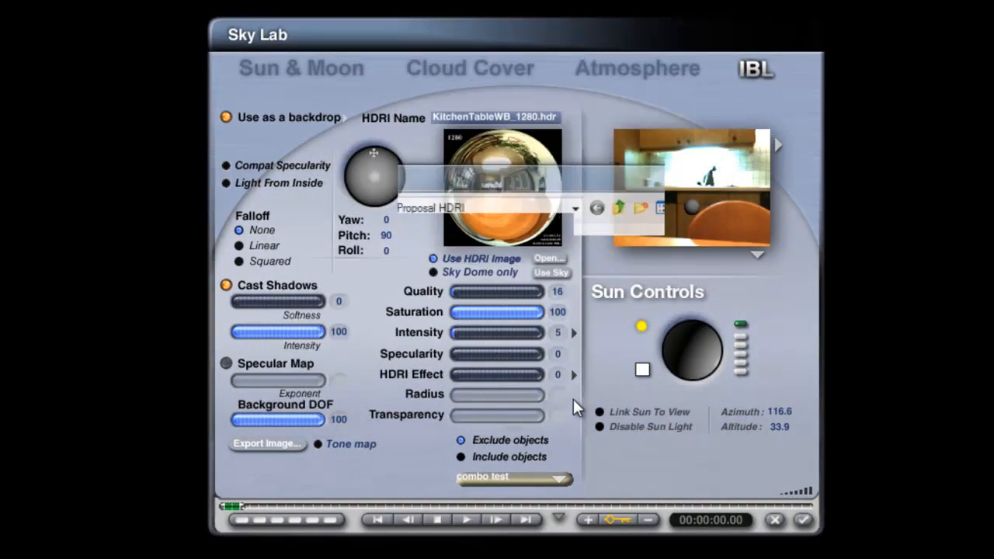
{"action": "left_click", "coordinate": [345, 118]}
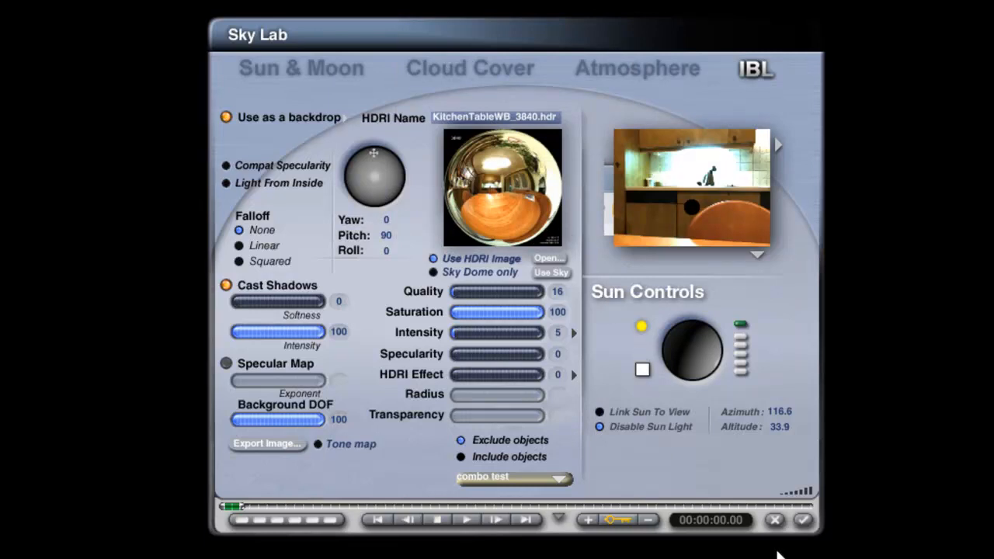
{"action": "mouse_move", "coordinate": [808, 500]}
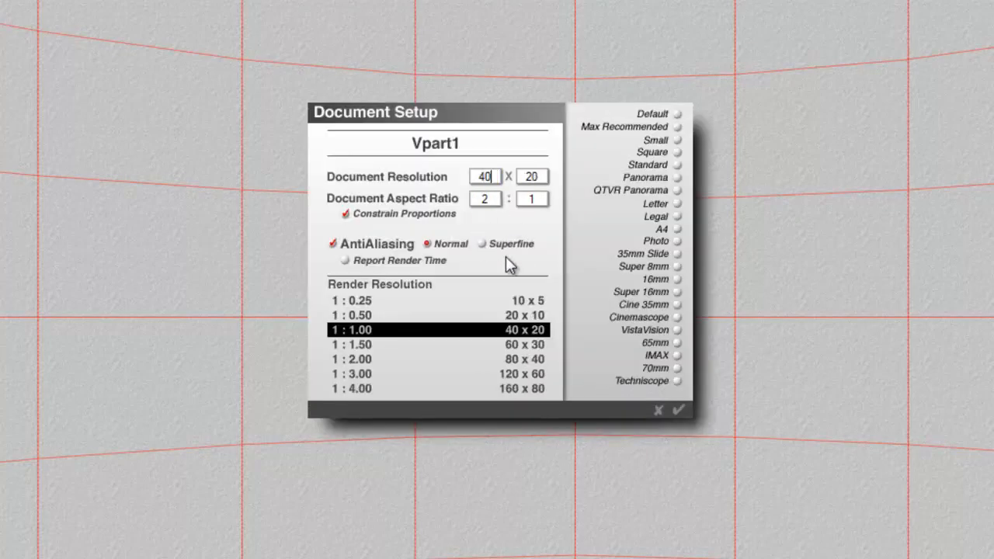
Accept the 2:1 panoramic document settings
{"action": "left_click", "coordinate": [677, 410]}
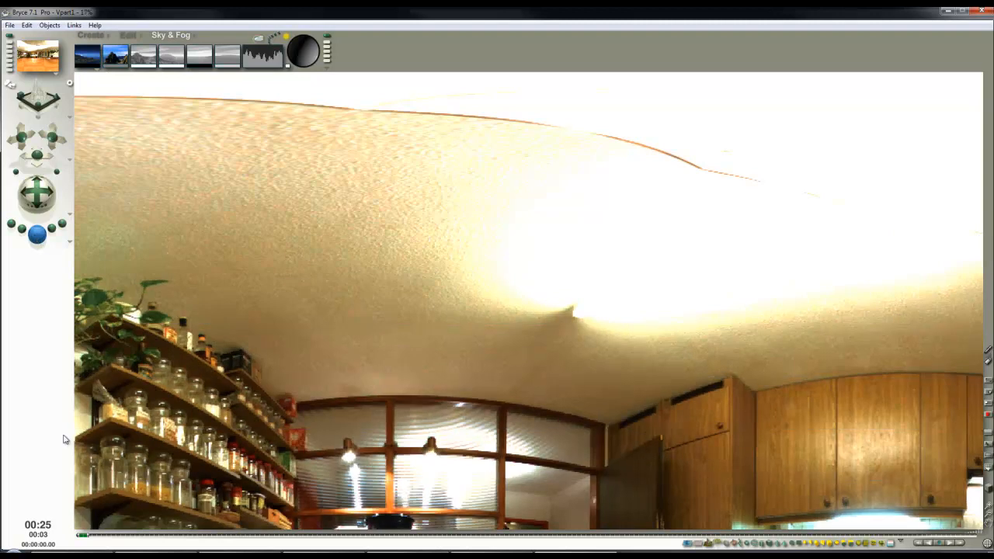
{"action": "mouse_move", "coordinate": [65, 317]}
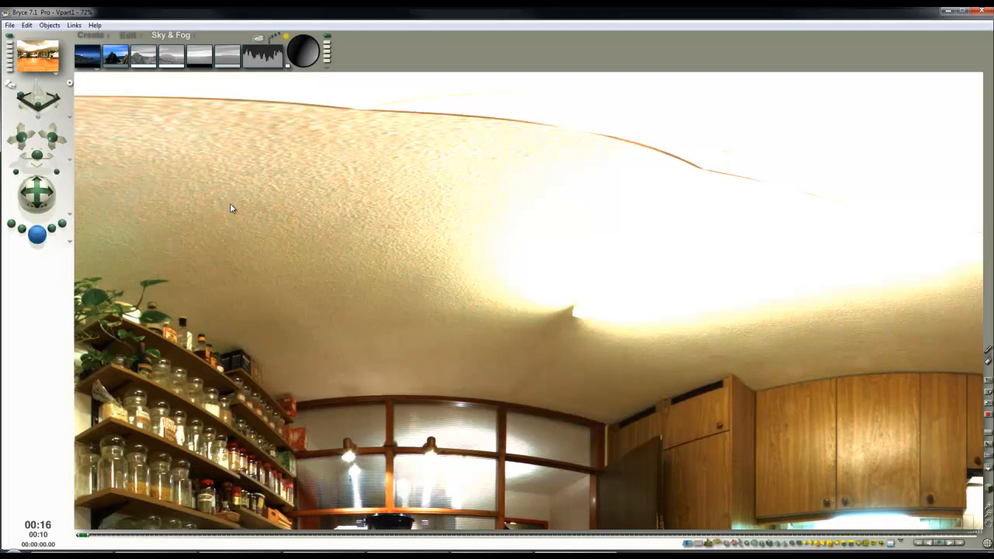
{"action": "mouse_move", "coordinate": [175, 174]}
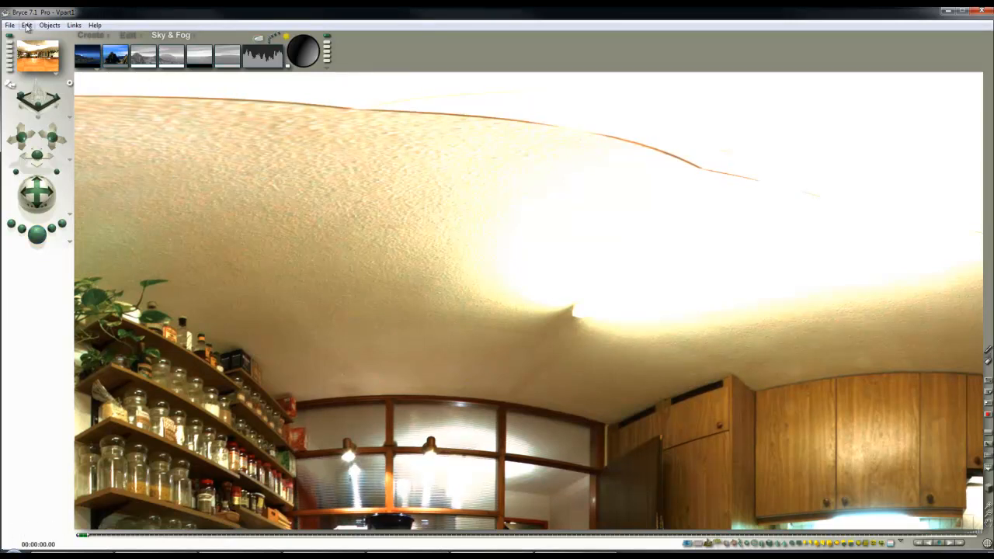
Save the scene with the panoramic kitchen render as a Bryce file via Save As
{"action": "left_click", "coordinate": [9, 25]}
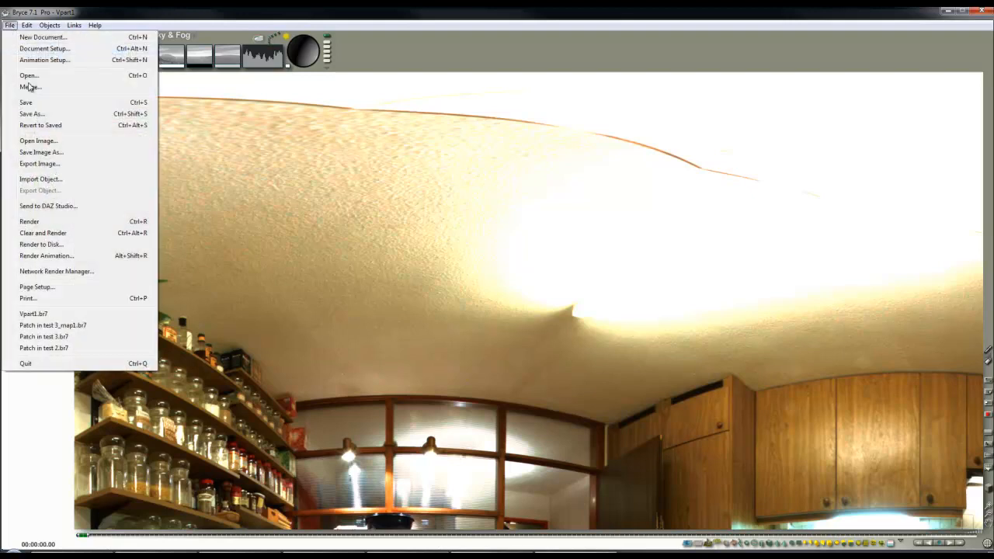
{"action": "left_click", "coordinate": [31, 113]}
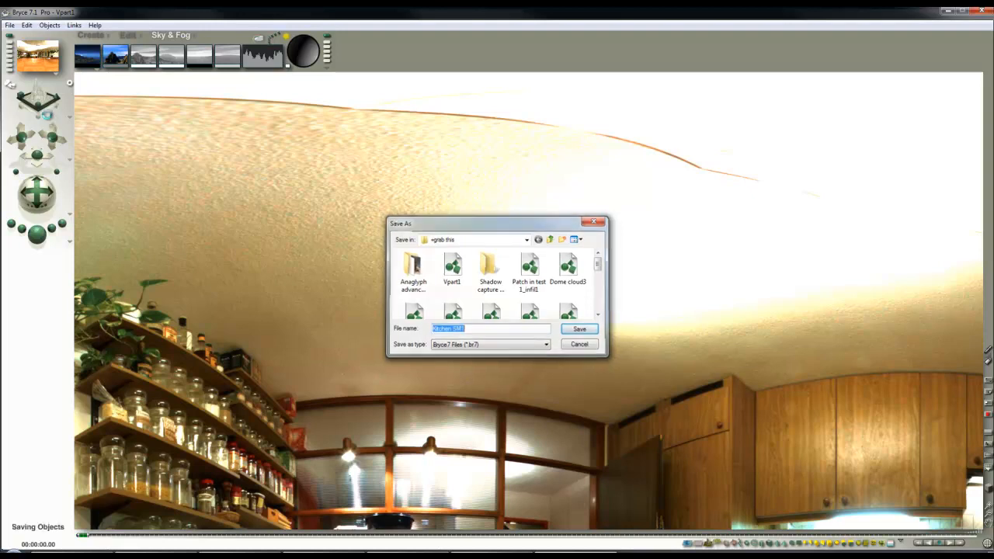
{"action": "left_click", "coordinate": [580, 329]}
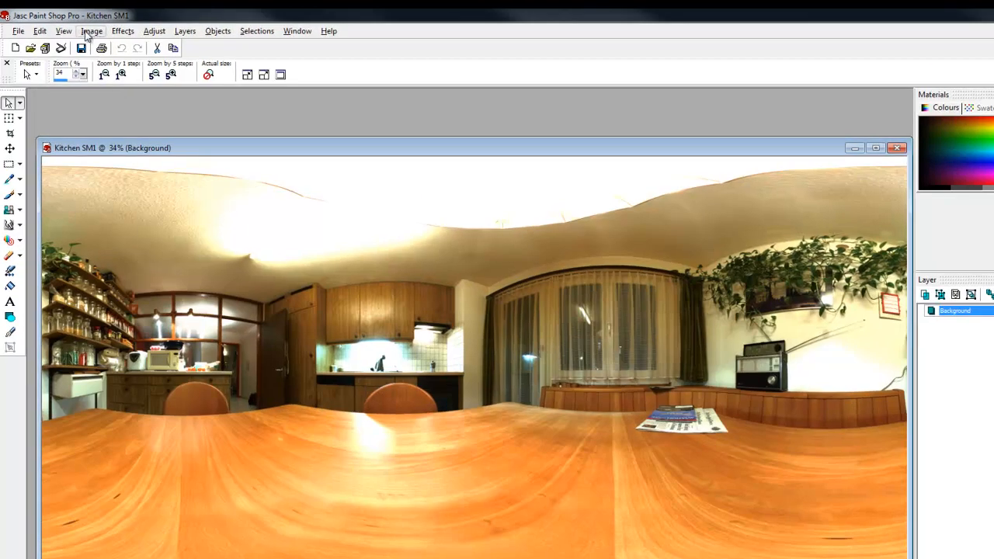
{"action": "mouse_move", "coordinate": [109, 34]}
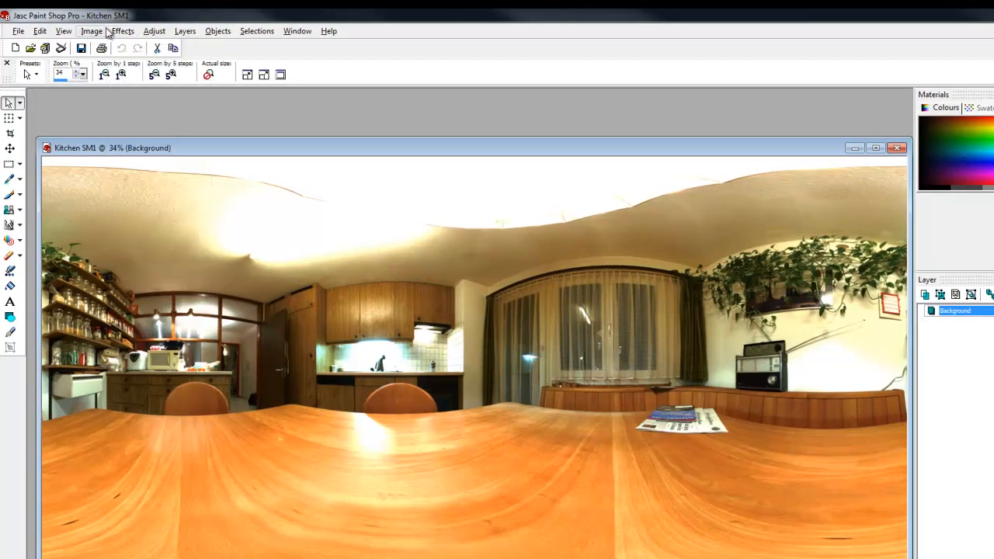
Mirror the Kitchen SMS panorama left to right via Image > Mirror and save it
{"action": "left_click", "coordinate": [123, 31]}
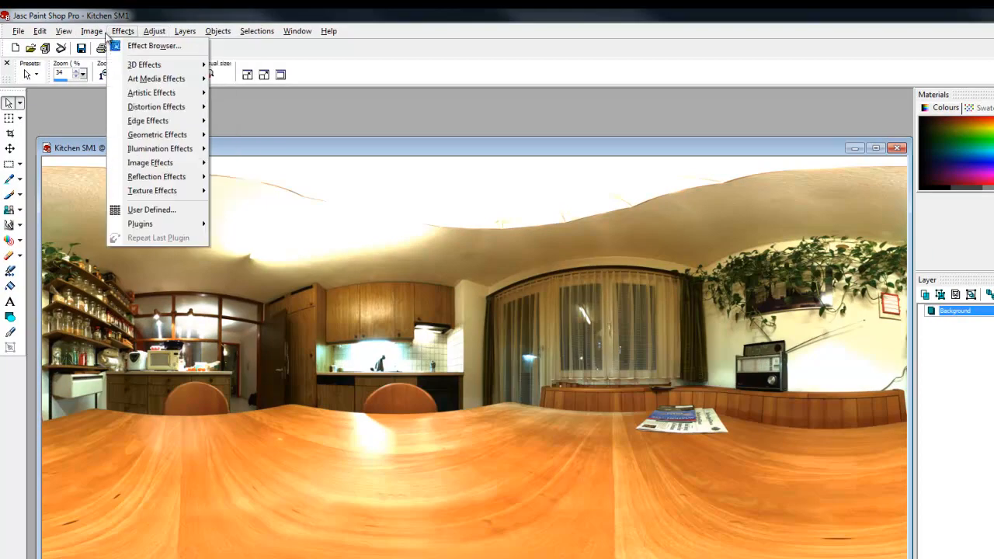
{"action": "left_click", "coordinate": [64, 31]}
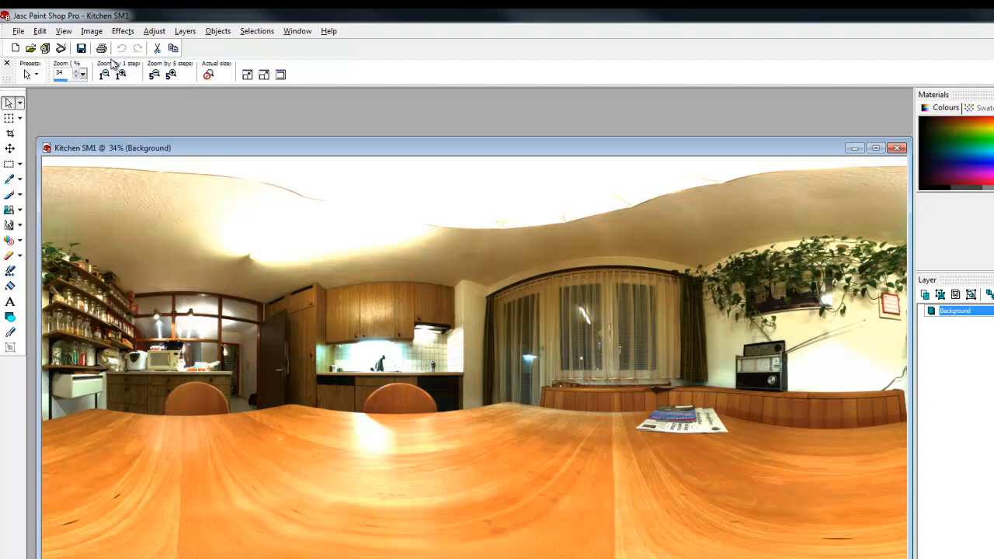
{"action": "left_click", "coordinate": [18, 31]}
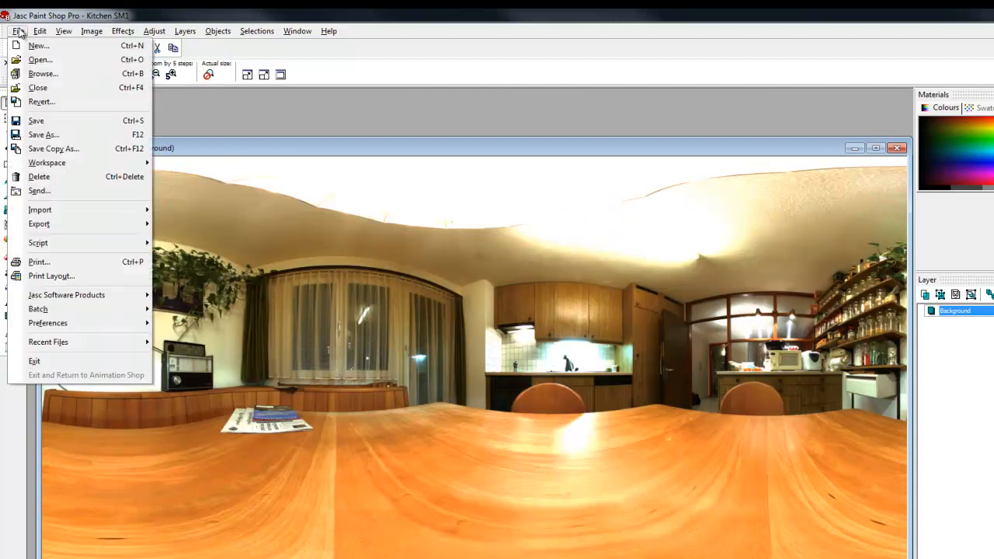
{"action": "left_click", "coordinate": [52, 149]}
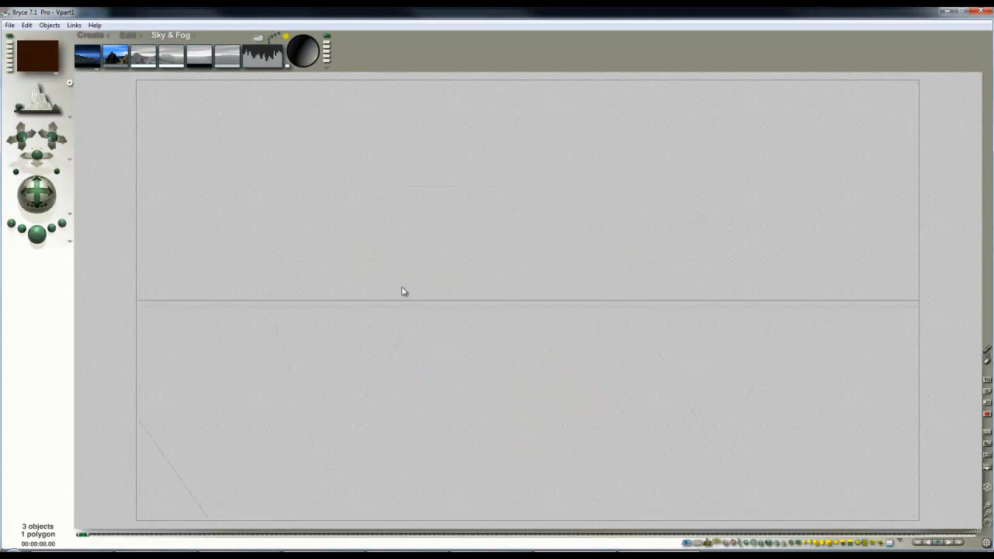
Add Radial Light 1 and drag it into place in front of the camera
{"action": "left_click", "coordinate": [90, 34]}
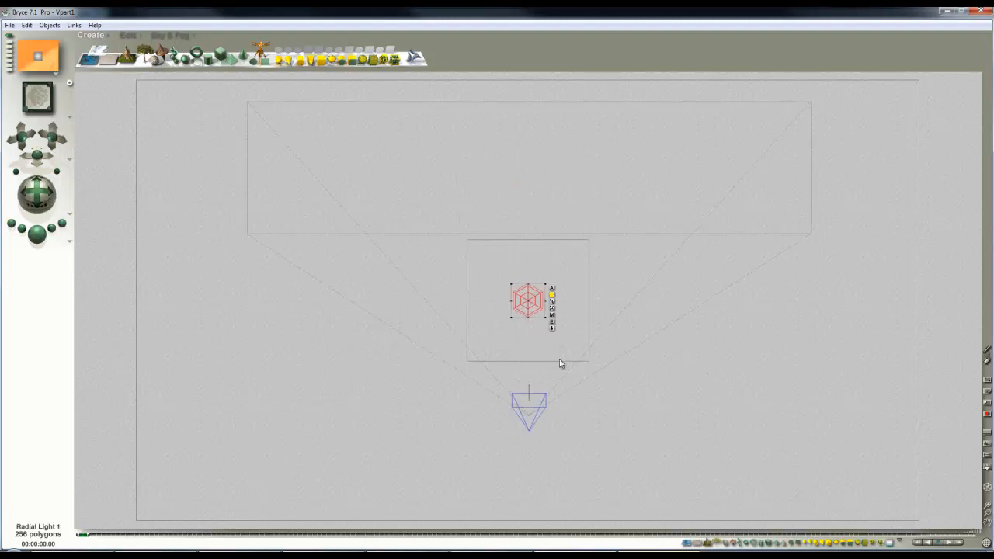
{"action": "left_click_drag", "start_coordinate": [528, 301], "coordinate": [528, 419]}
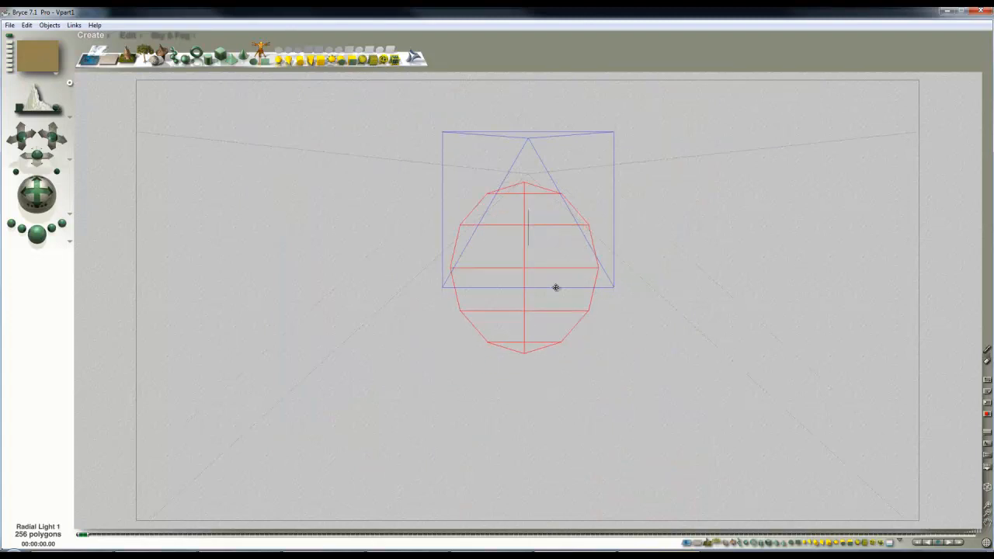
{"action": "left_click_drag", "start_coordinate": [556, 288], "coordinate": [559, 205]}
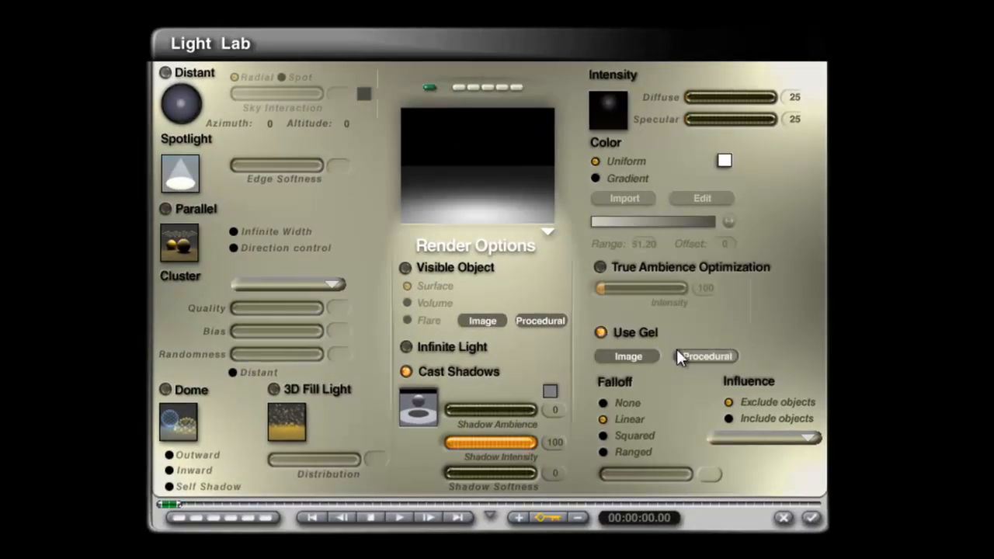
{"action": "mouse_move", "coordinate": [660, 422]}
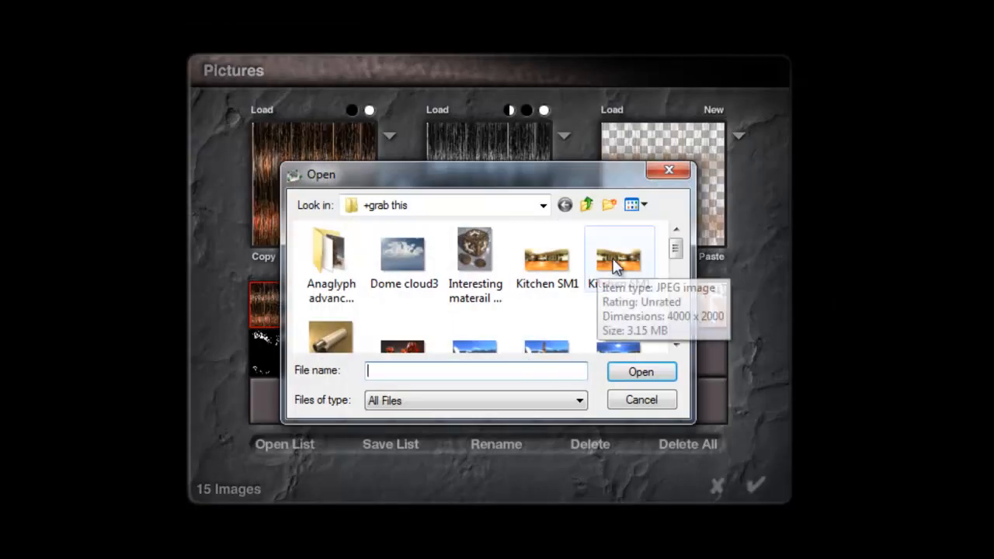
Load the Kitchen SM1 picture as the radial light's gel
{"action": "left_click", "coordinate": [618, 256]}
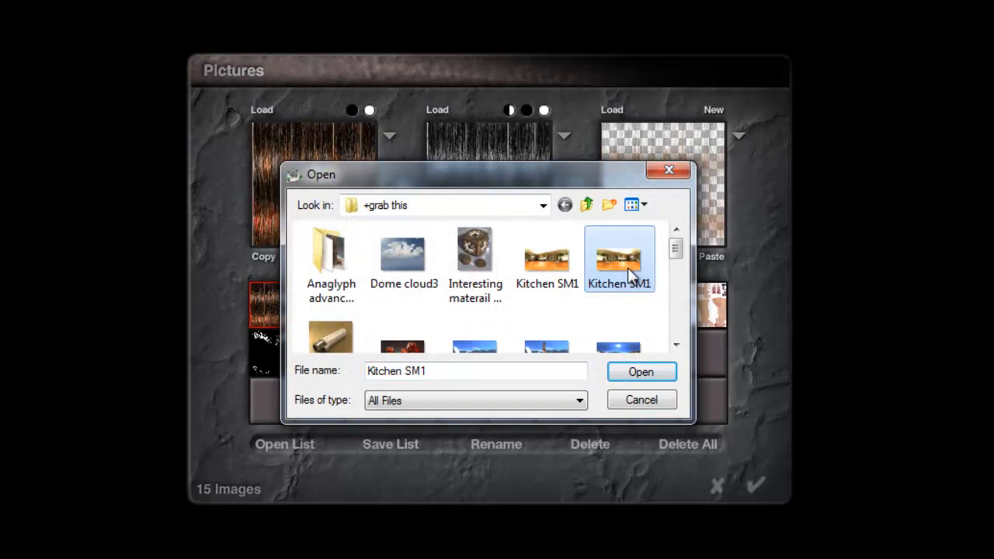
{"action": "left_click", "coordinate": [639, 371]}
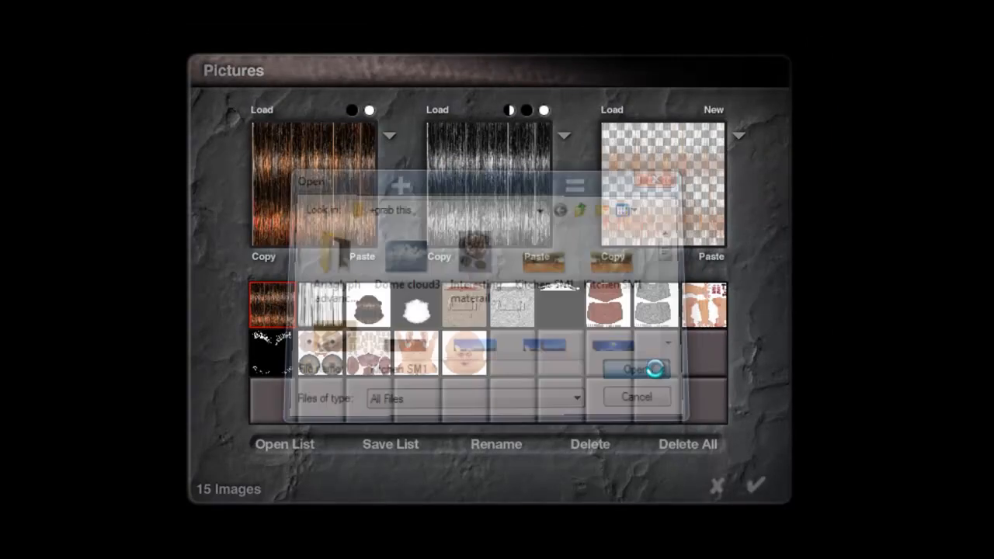
{"action": "left_click", "coordinate": [627, 369]}
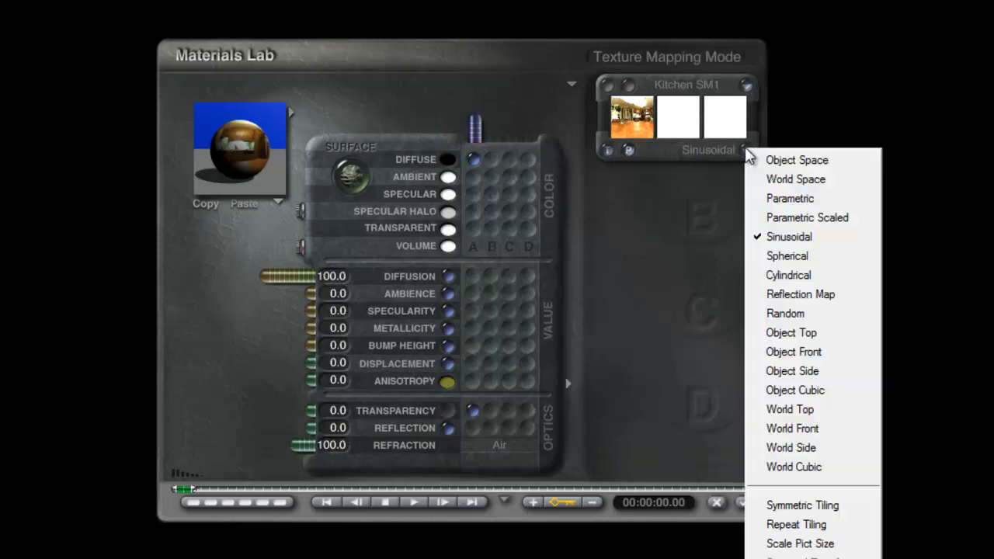
Choose a new texture mapping mode for the Kitchen SM1 gel texture
{"action": "left_click", "coordinate": [786, 255]}
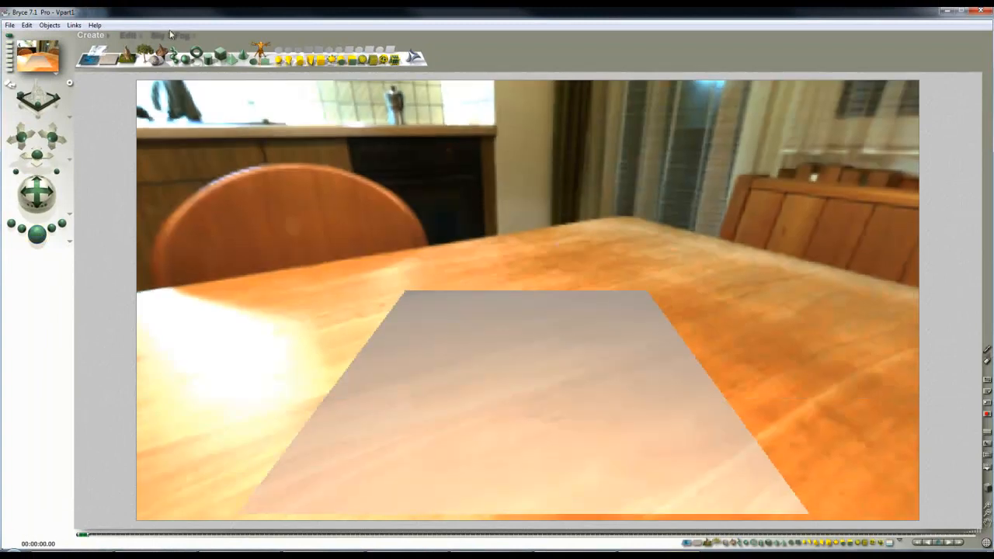
Render the scene to preview the dark wood tabletop against the kitchen backdrop
{"action": "left_click", "coordinate": [171, 34]}
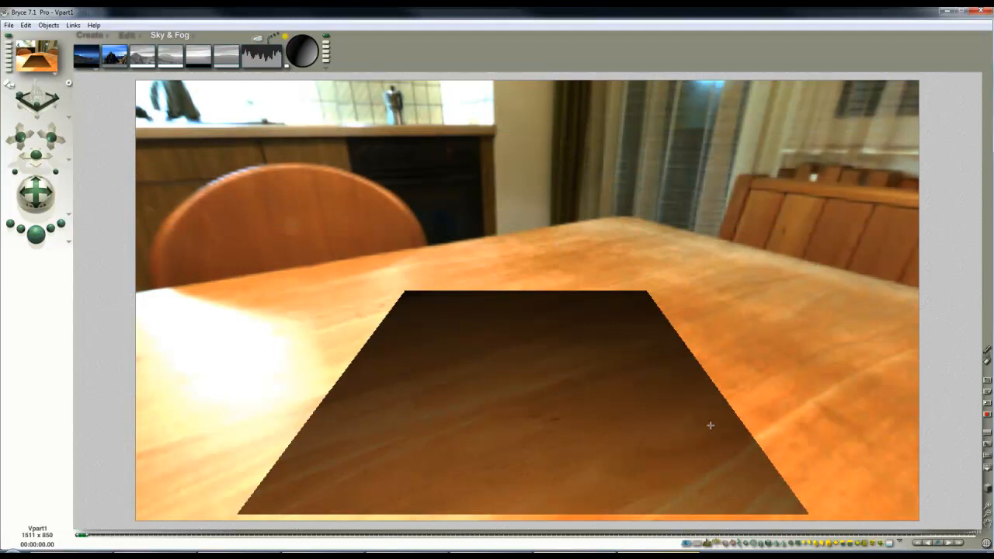
{"action": "mouse_move", "coordinate": [541, 503]}
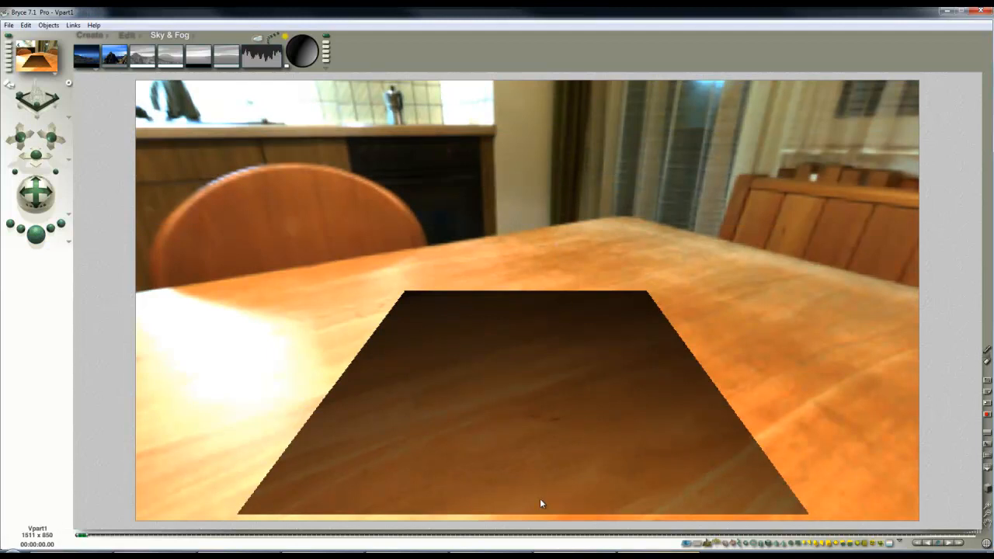
{"action": "mouse_move", "coordinate": [518, 497]}
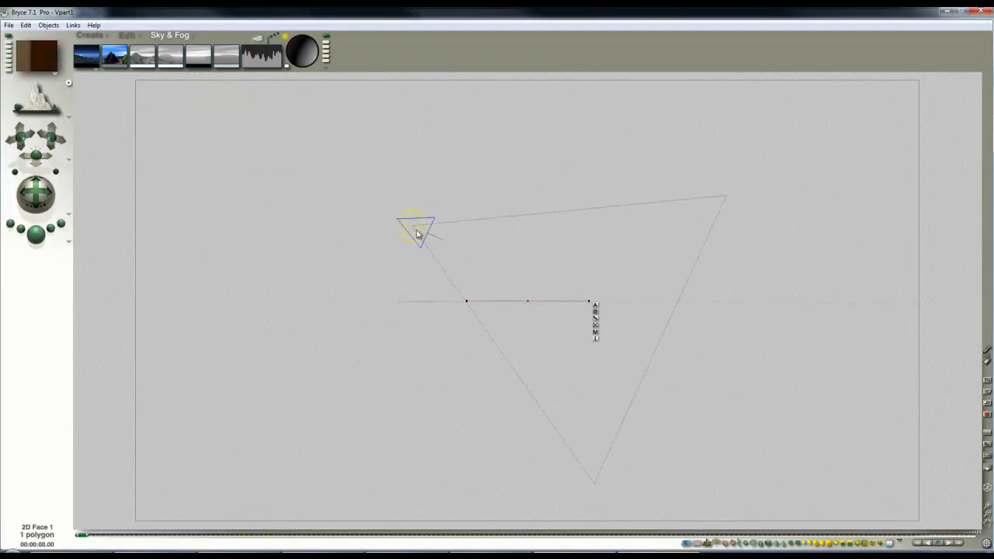
{"action": "mouse_move", "coordinate": [466, 287]}
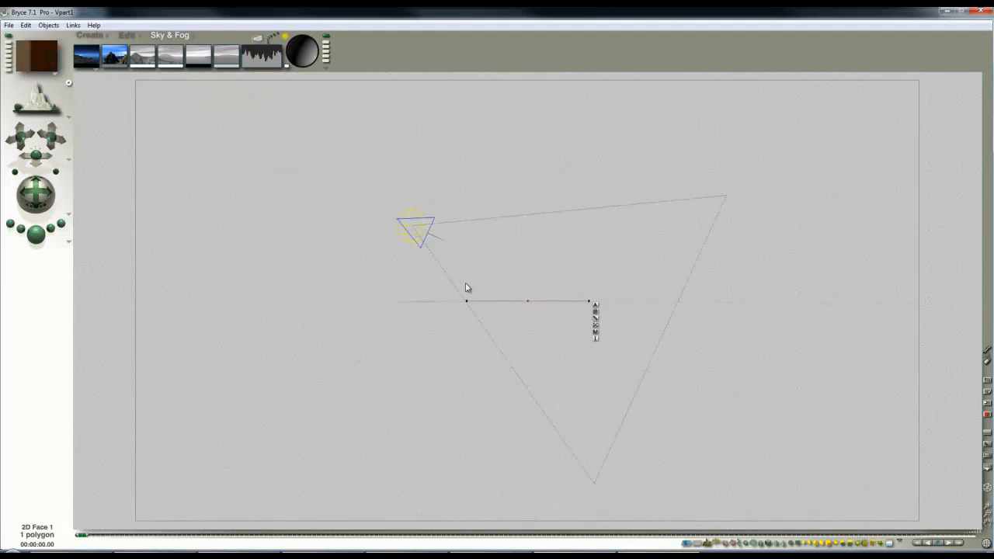
{"action": "mouse_move", "coordinate": [420, 230]}
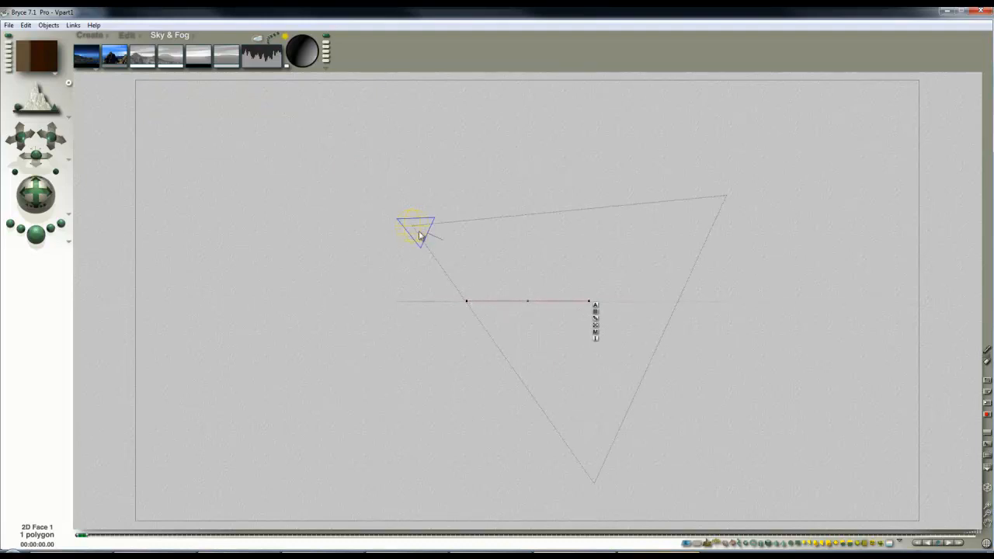
{"action": "mouse_move", "coordinate": [536, 292]}
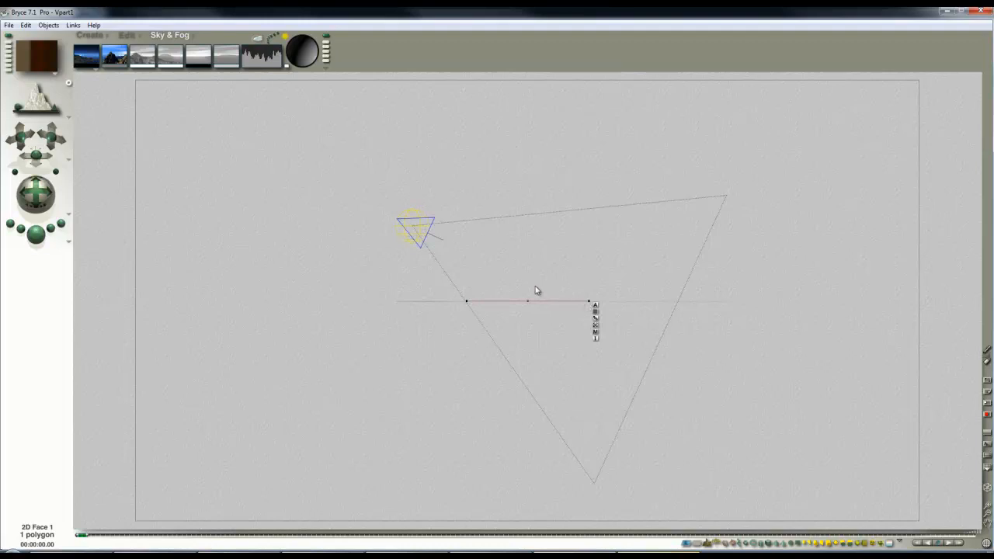
Select Radial Light 1 from the top-view popup object list
{"action": "right_click", "coordinate": [419, 230]}
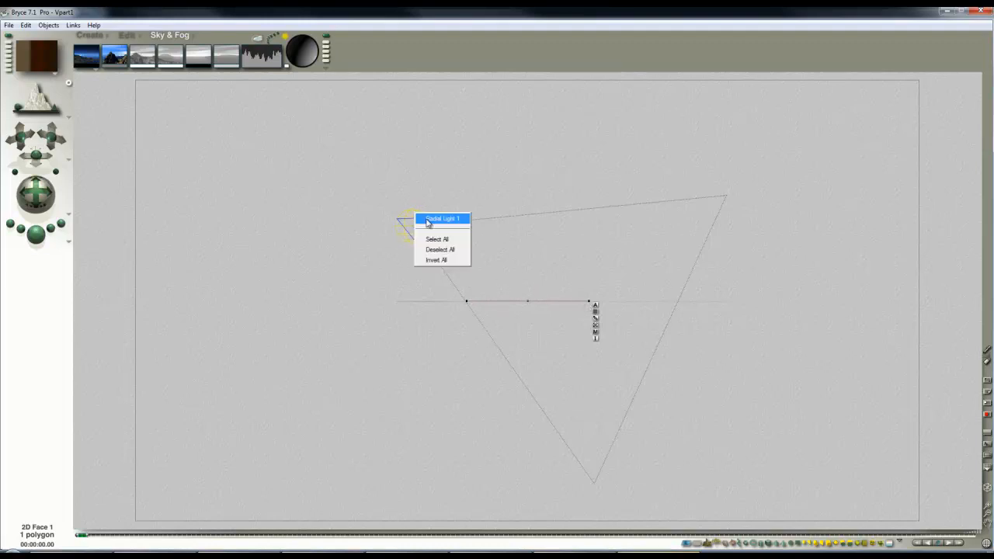
{"action": "left_click", "coordinate": [442, 218]}
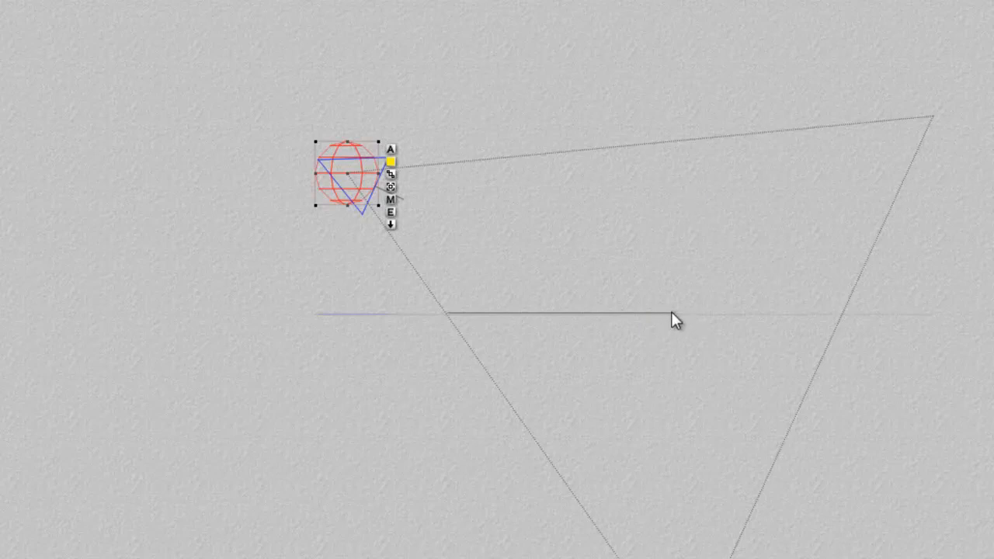
{"action": "mouse_move", "coordinate": [630, 303]}
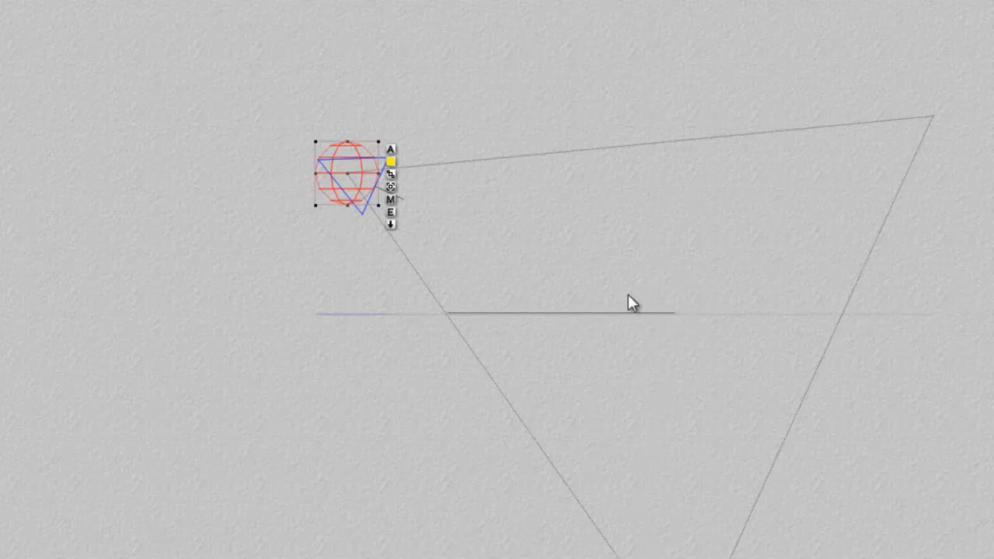
{"action": "mouse_move", "coordinate": [510, 261]}
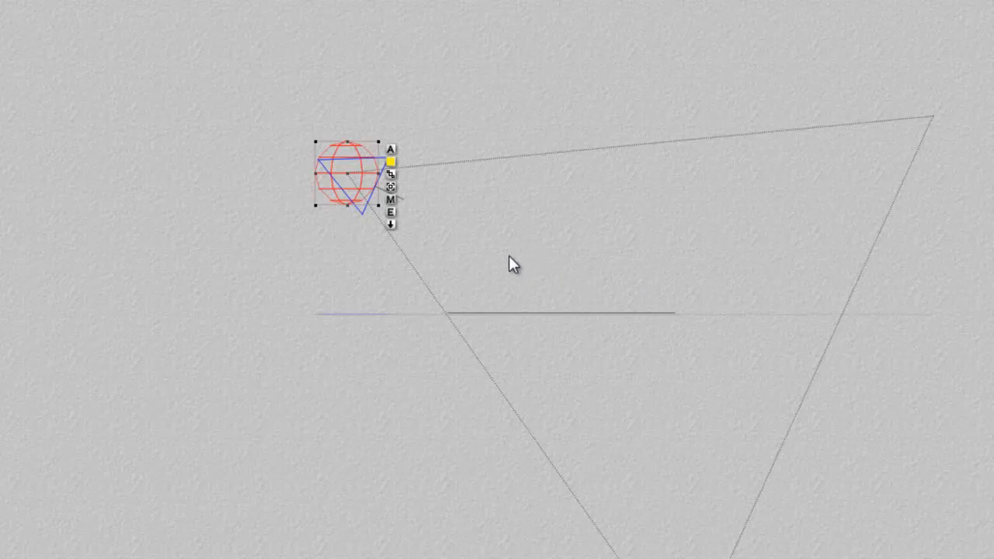
{"action": "mouse_move", "coordinate": [422, 250]}
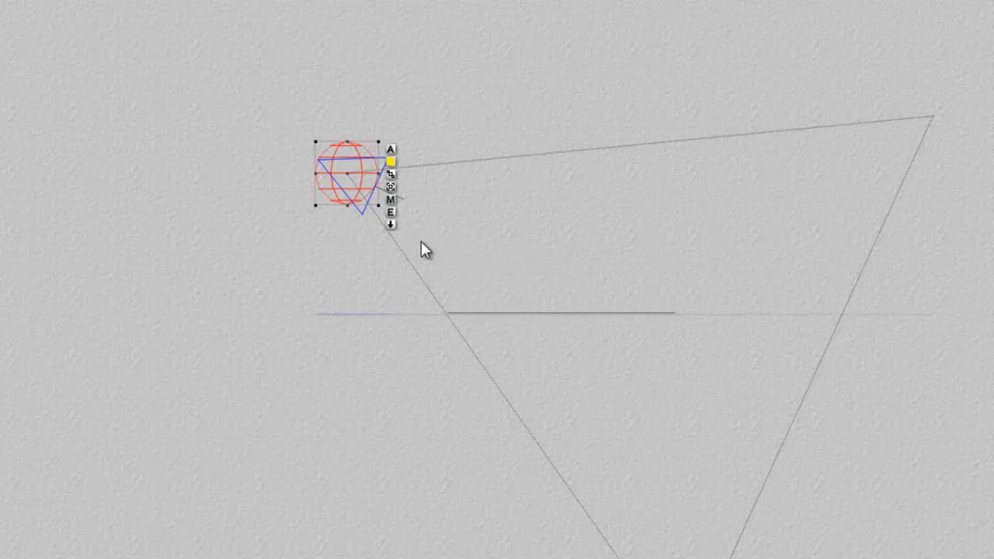
{"action": "mouse_move", "coordinate": [396, 225]}
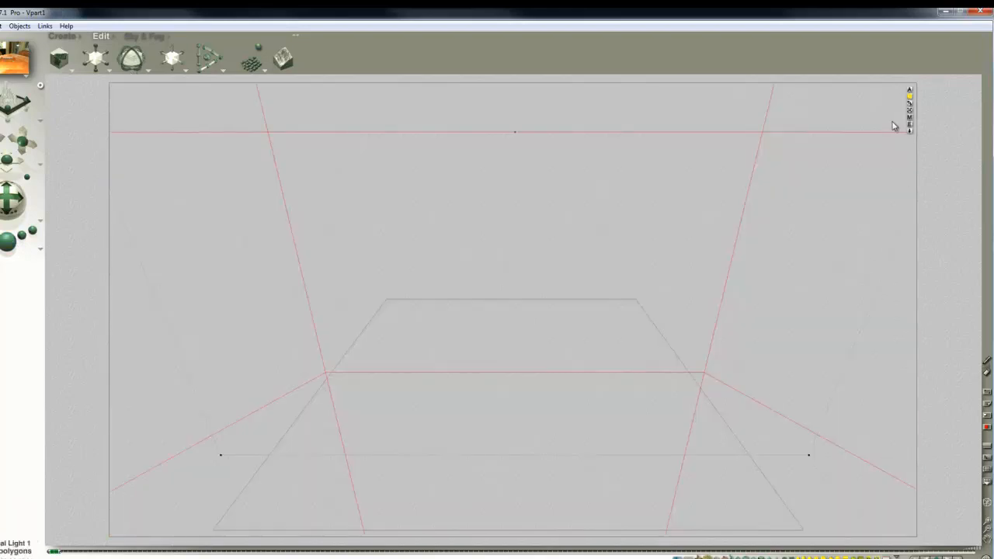
{"action": "mouse_move", "coordinate": [696, 380]}
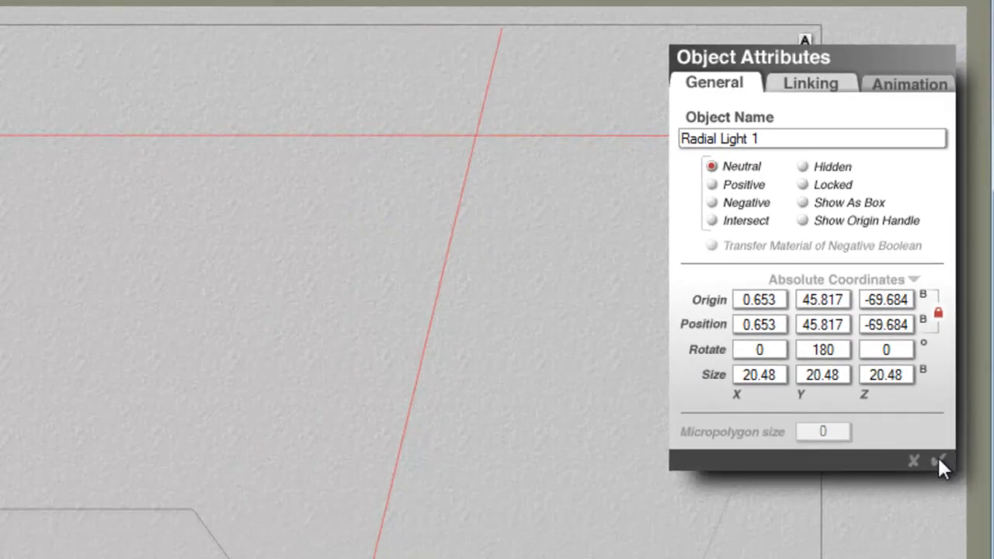
Accept Radial Light 1's attributes: position 0.653, 45.817, -69.684, rotation 180, size 20.48
{"action": "left_click", "coordinate": [913, 460]}
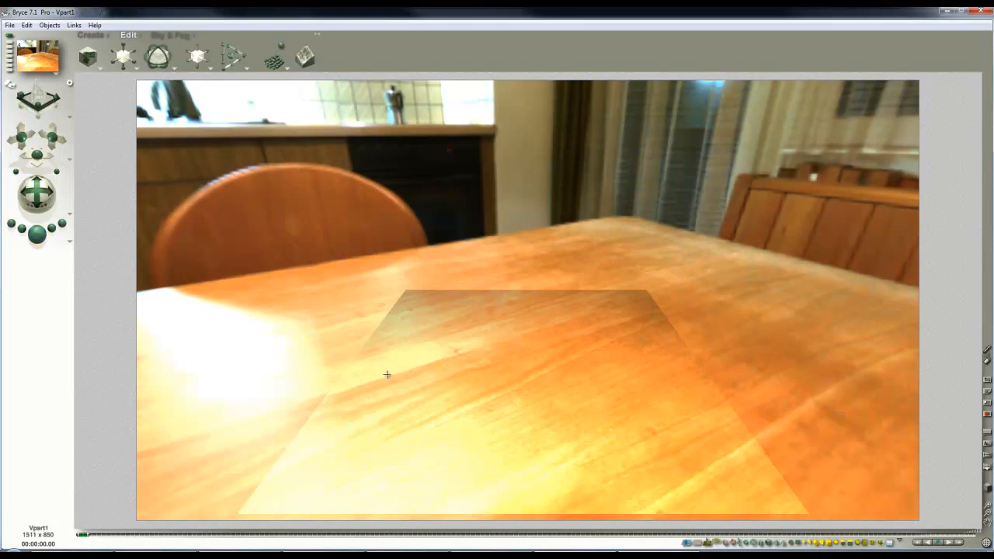
{"action": "mouse_move", "coordinate": [813, 402]}
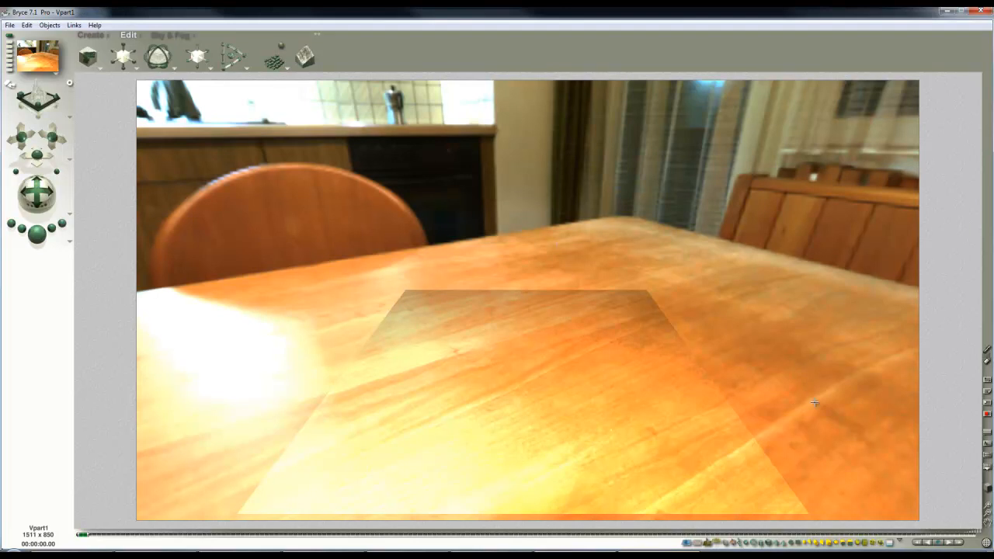
{"action": "mouse_move", "coordinate": [615, 314]}
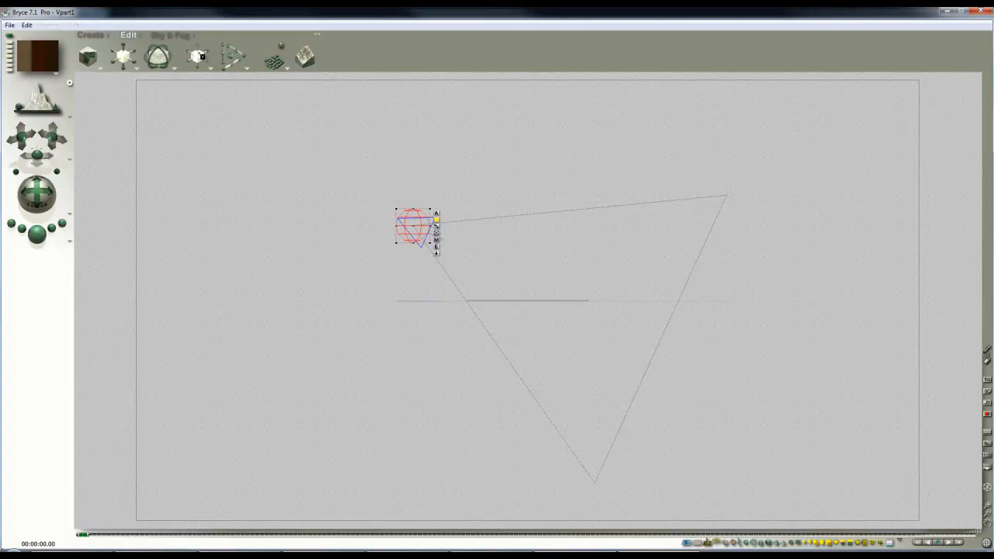
Reselect the radial light in the wireframe view
{"action": "left_click", "coordinate": [416, 227]}
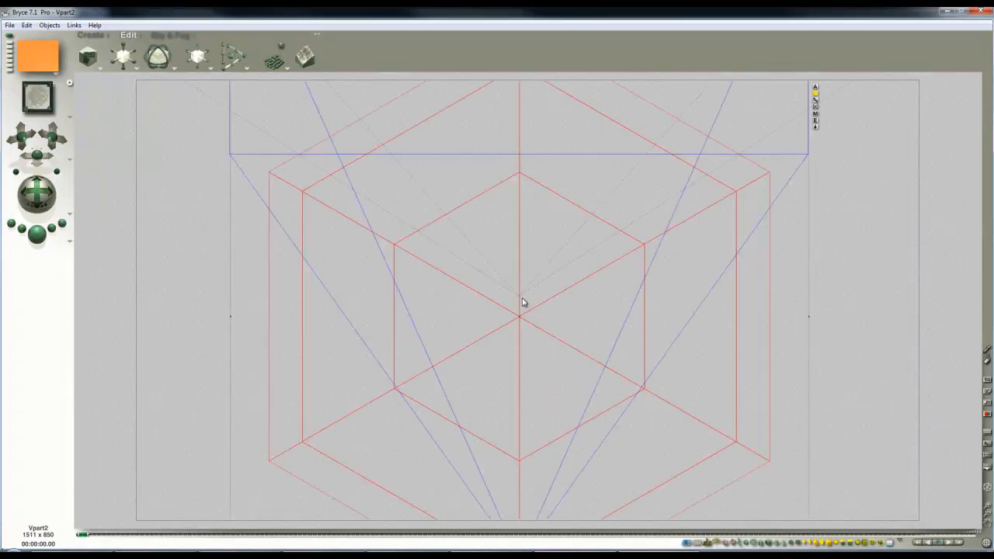
{"action": "mouse_move", "coordinate": [525, 309]}
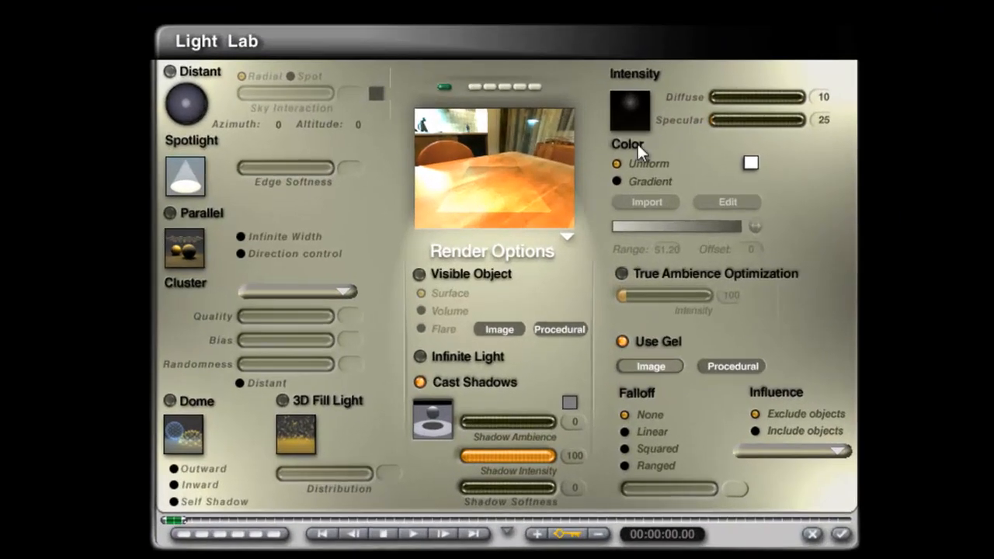
Make the light colour a gradient running from black to white with range 200
{"action": "left_click", "coordinate": [616, 180]}
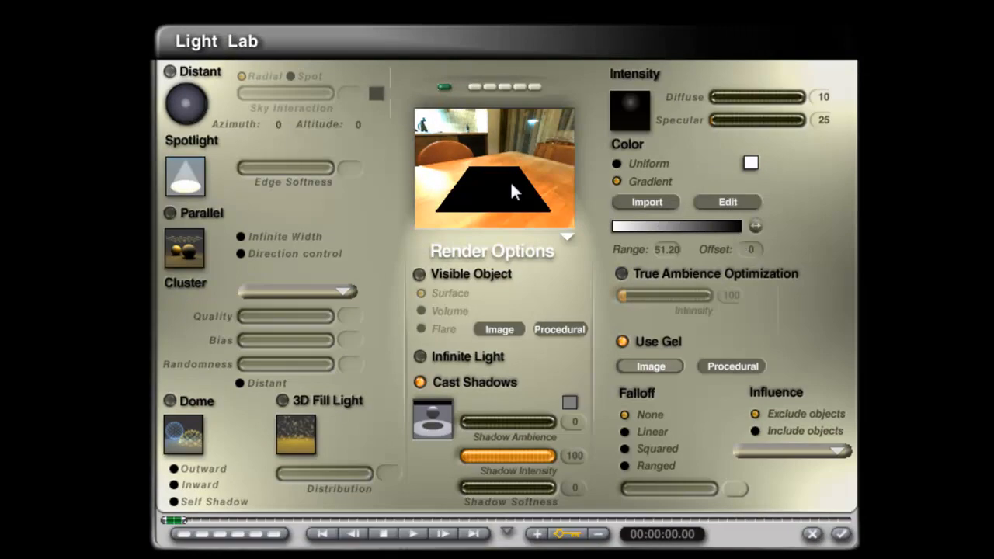
{"action": "mouse_move", "coordinate": [618, 236]}
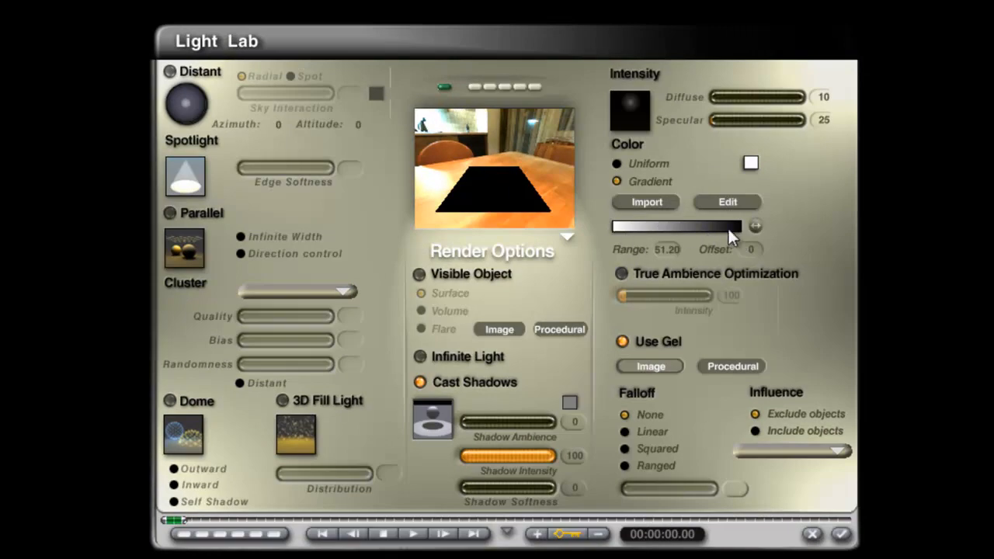
{"action": "mouse_move", "coordinate": [738, 204]}
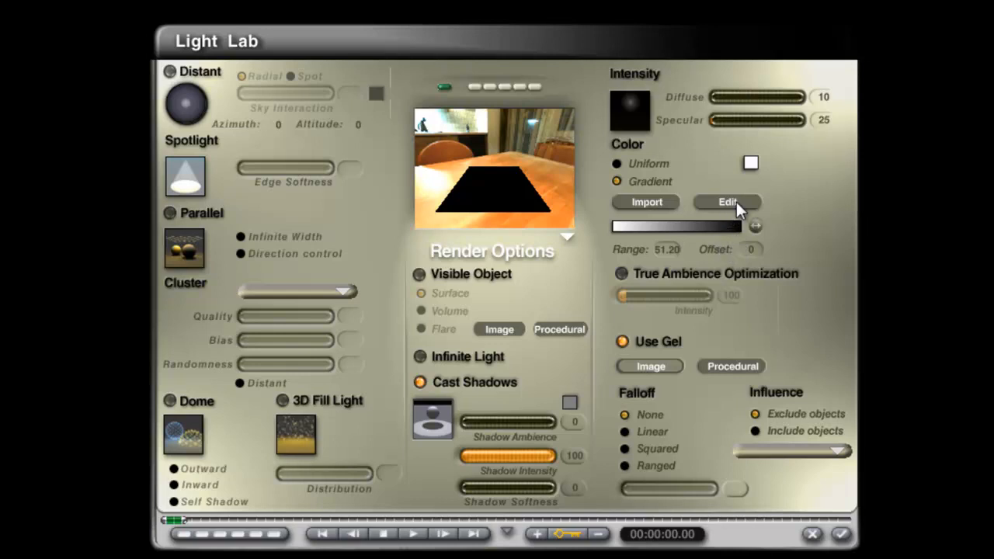
{"action": "left_click", "coordinate": [727, 202]}
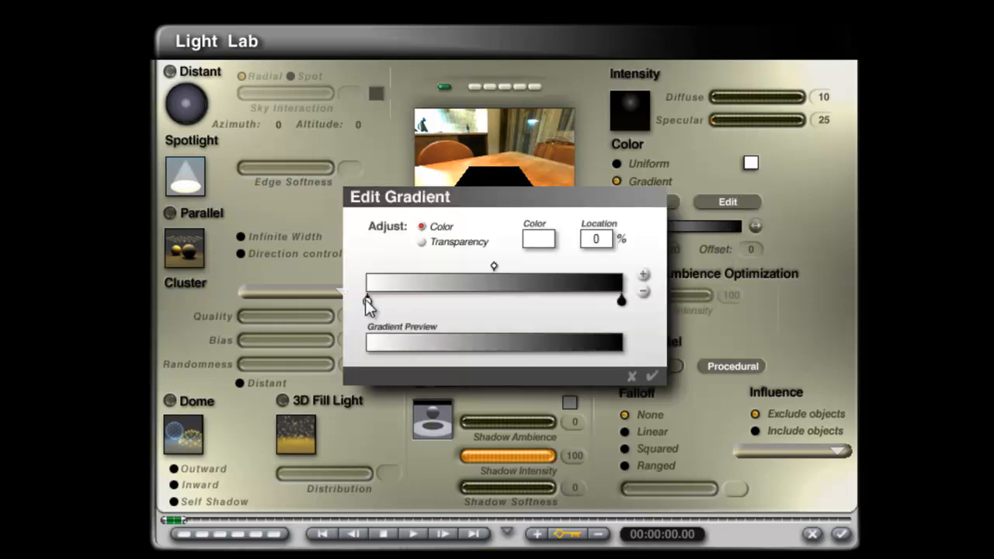
{"action": "mouse_move", "coordinate": [544, 245]}
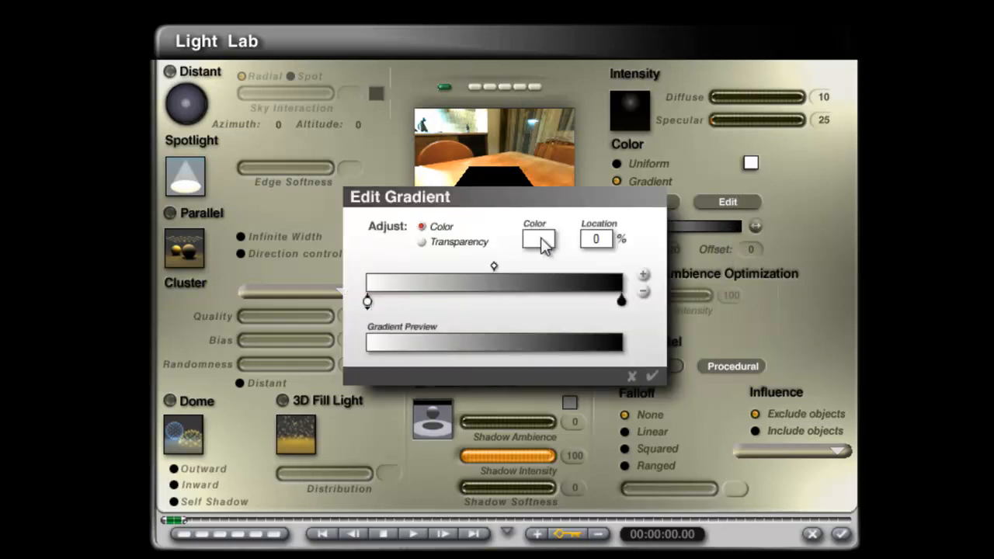
{"action": "left_click", "coordinate": [537, 239]}
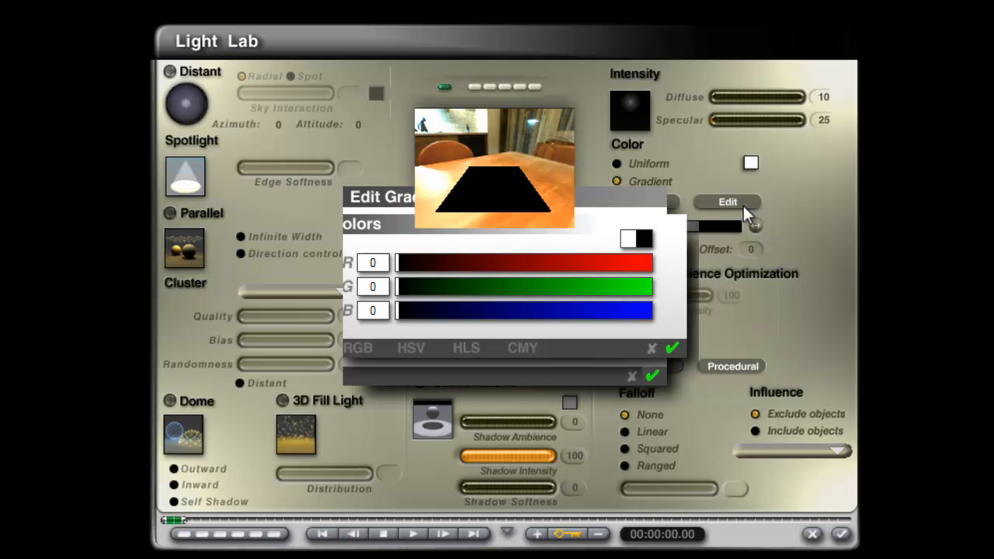
{"action": "left_click", "coordinate": [673, 348]}
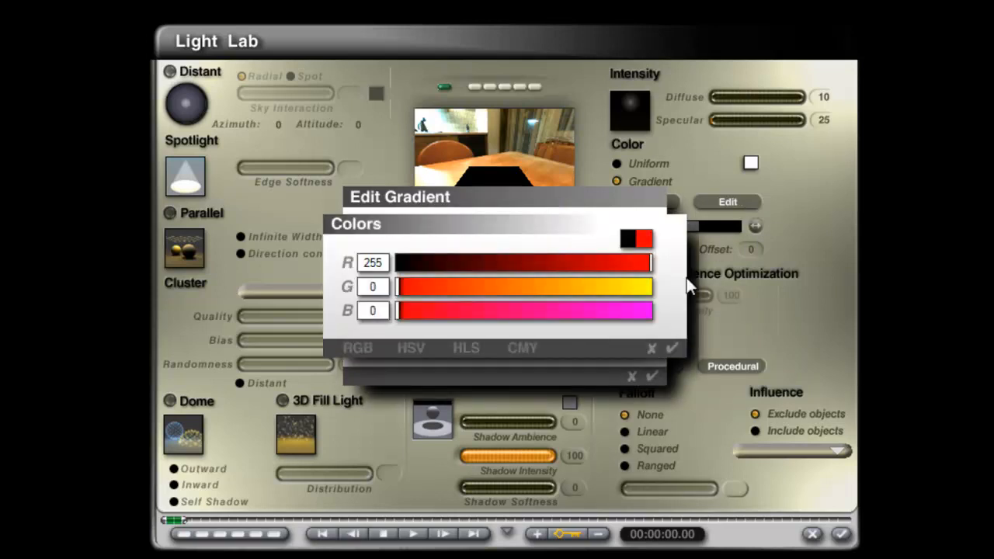
{"action": "left_click", "coordinate": [673, 348]}
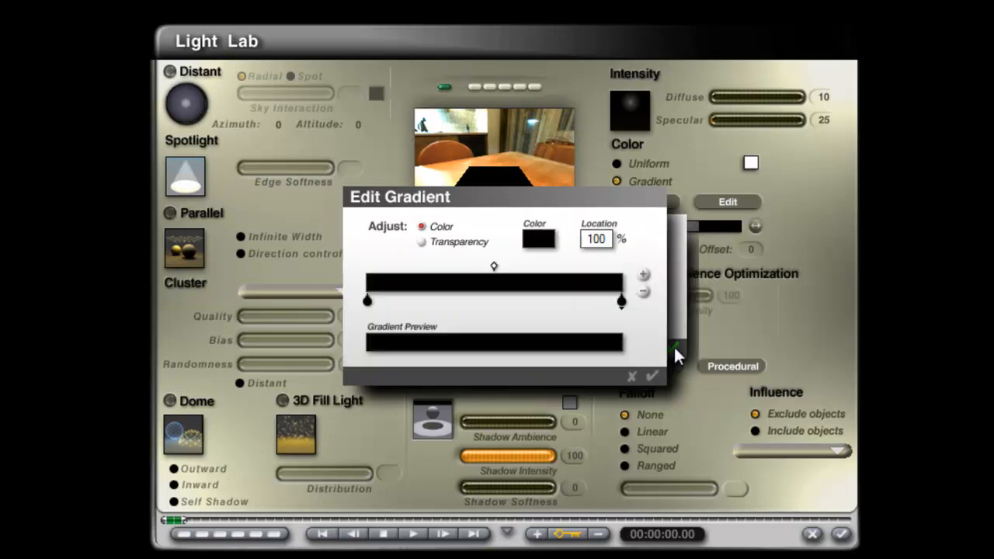
{"action": "left_click", "coordinate": [652, 376]}
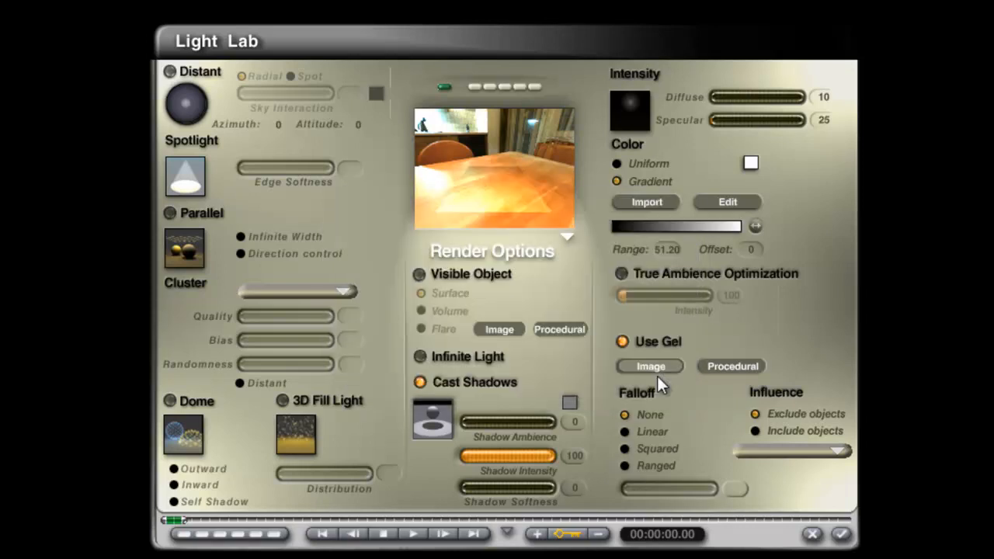
{"action": "left_click", "coordinate": [726, 202]}
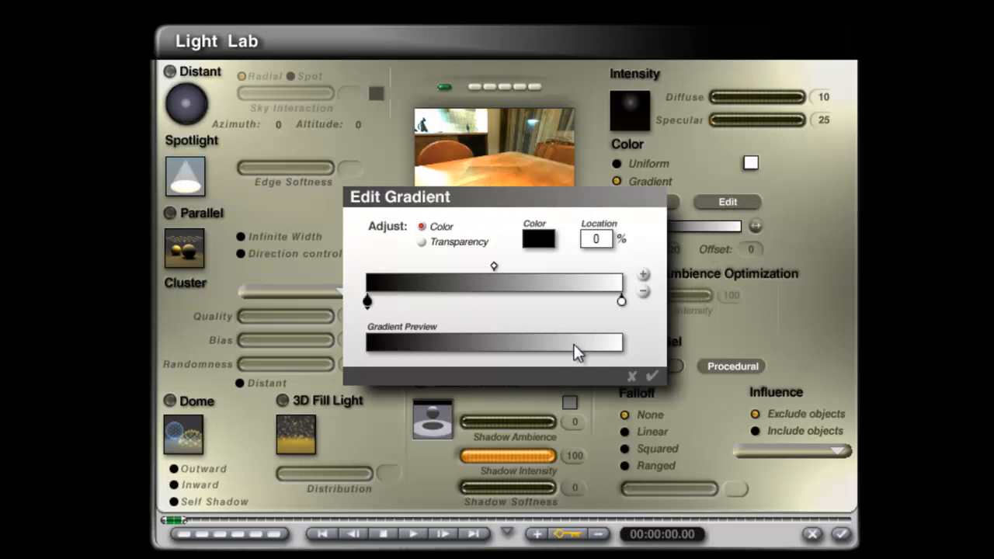
{"action": "mouse_move", "coordinate": [380, 301]}
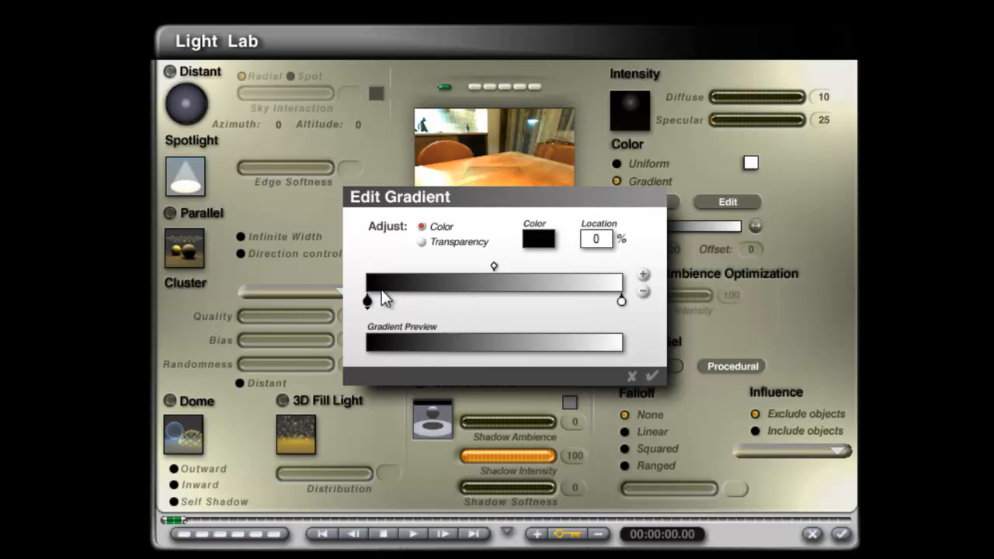
{"action": "left_click", "coordinate": [653, 376]}
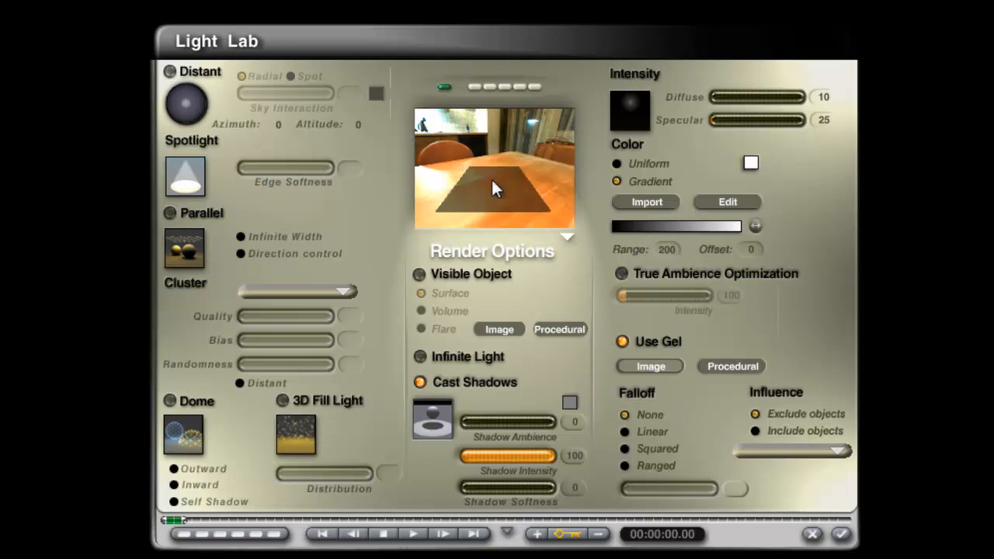
{"action": "mouse_move", "coordinate": [780, 124]}
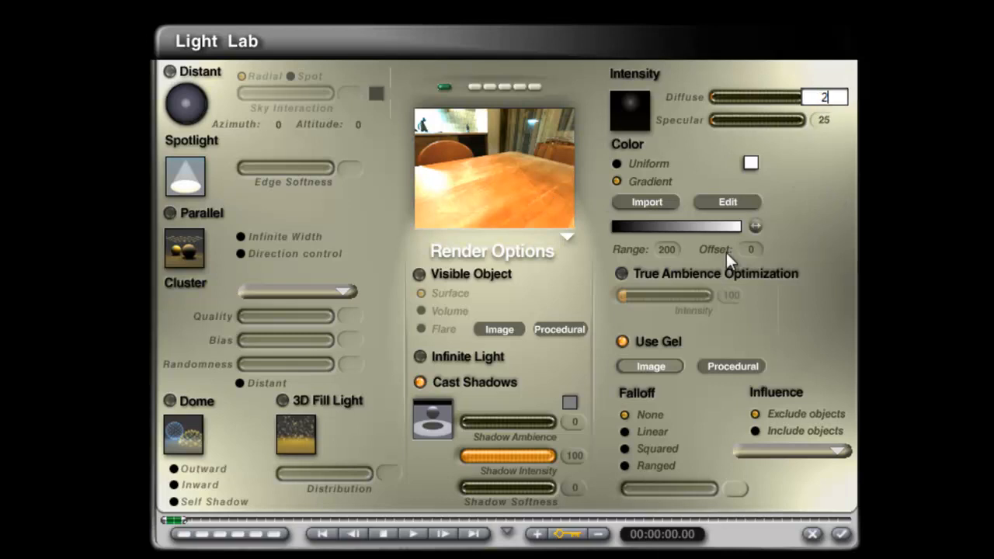
Set the radial light's diffuse intensity to 22
{"action": "type", "text": "2"}
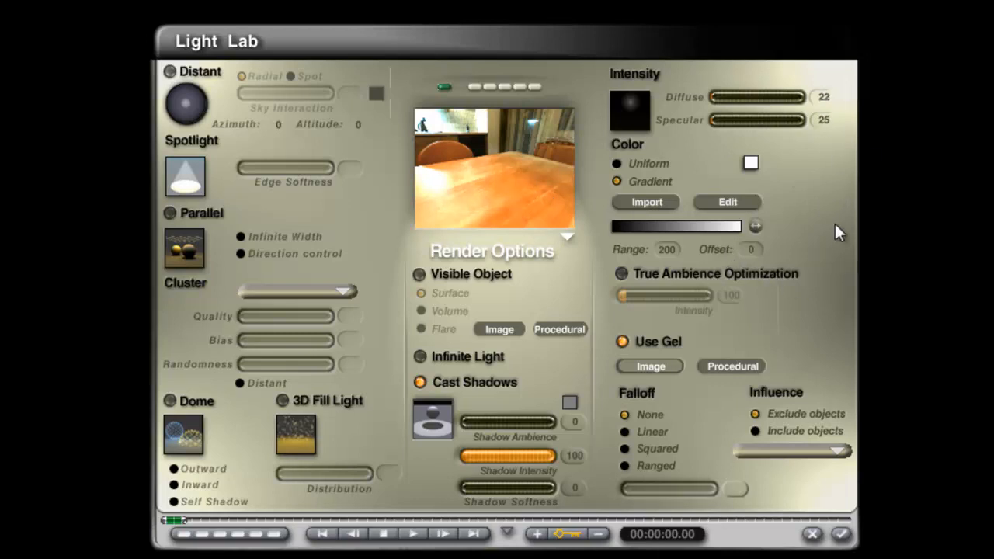
{"action": "mouse_move", "coordinate": [480, 252]}
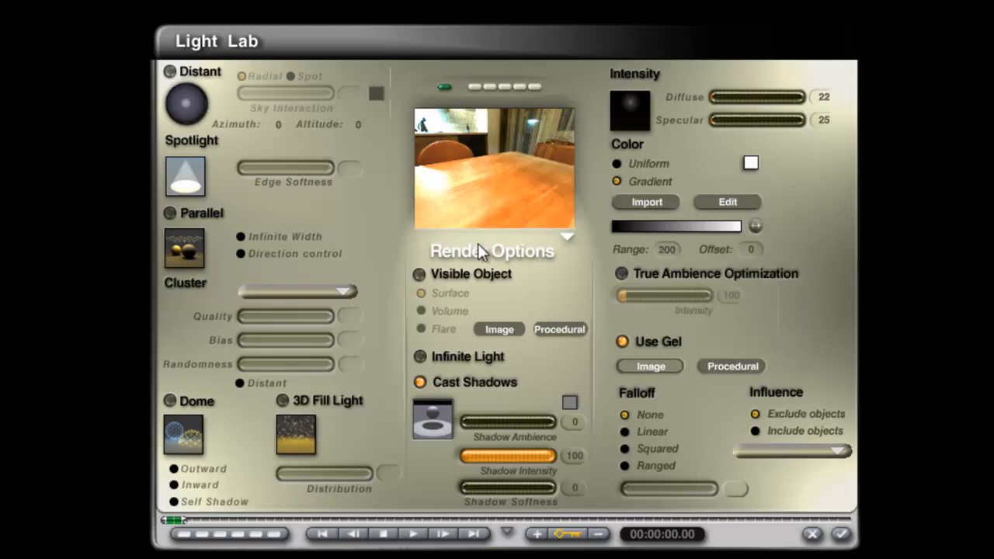
{"action": "mouse_move", "coordinate": [758, 326]}
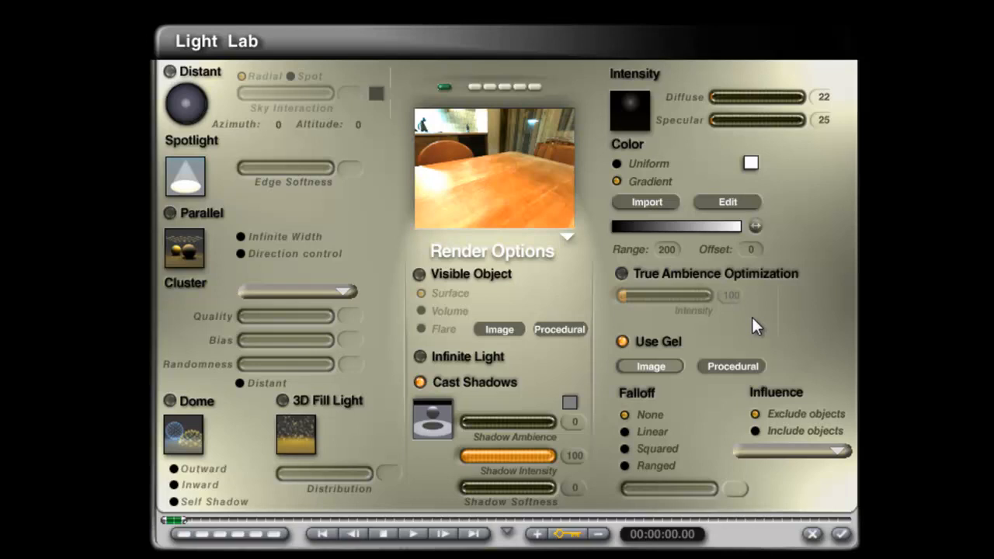
{"action": "mouse_move", "coordinate": [649, 232]}
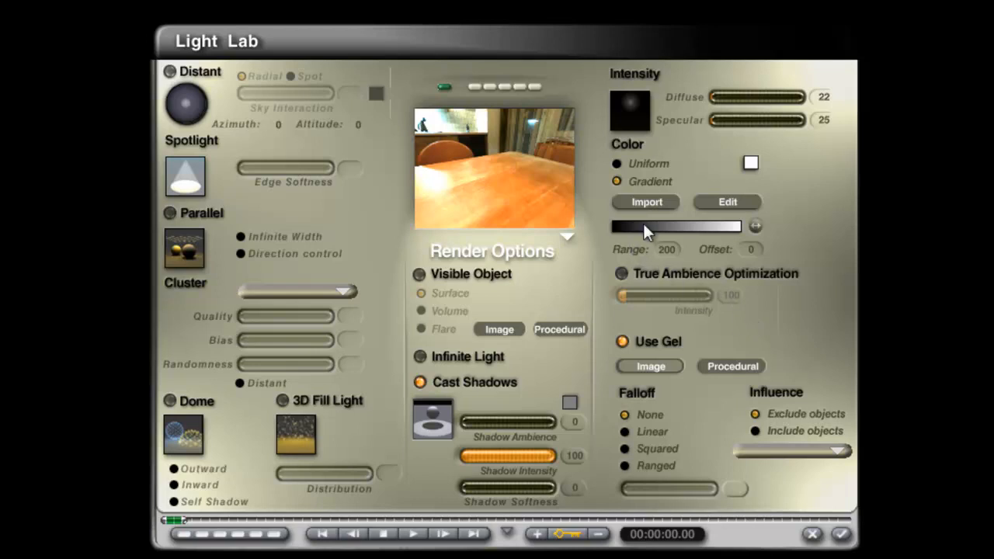
{"action": "mouse_move", "coordinate": [565, 165]}
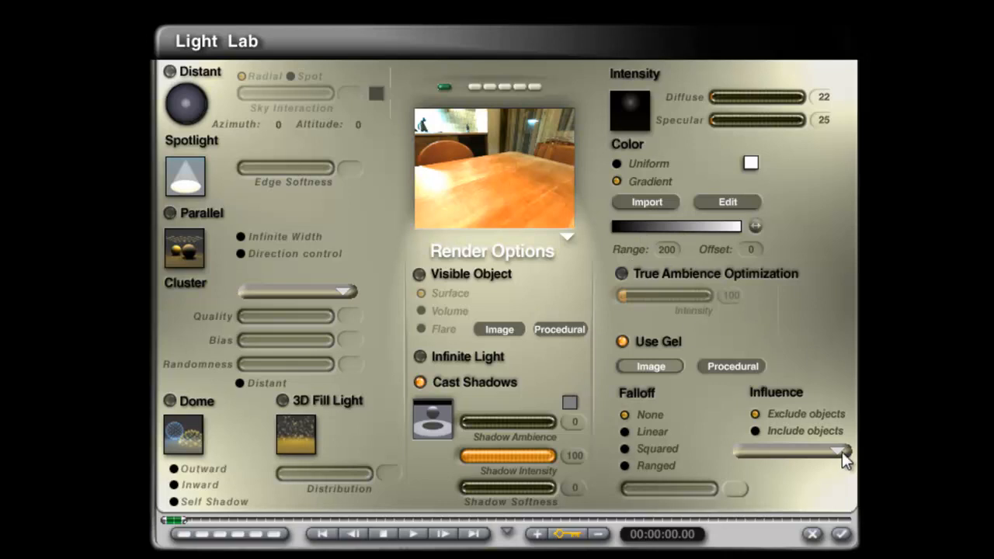
{"action": "mouse_move", "coordinate": [643, 131]}
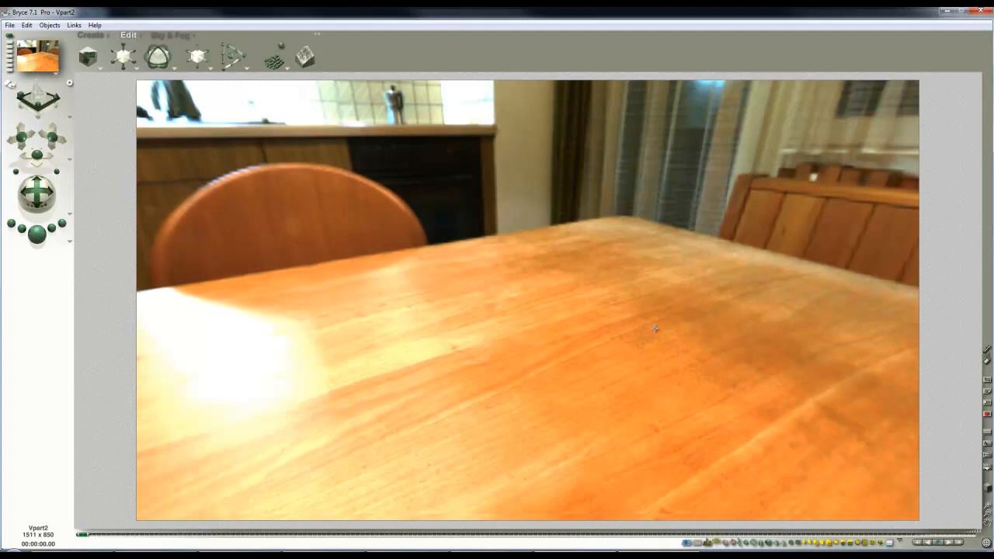
{"action": "mouse_move", "coordinate": [638, 329]}
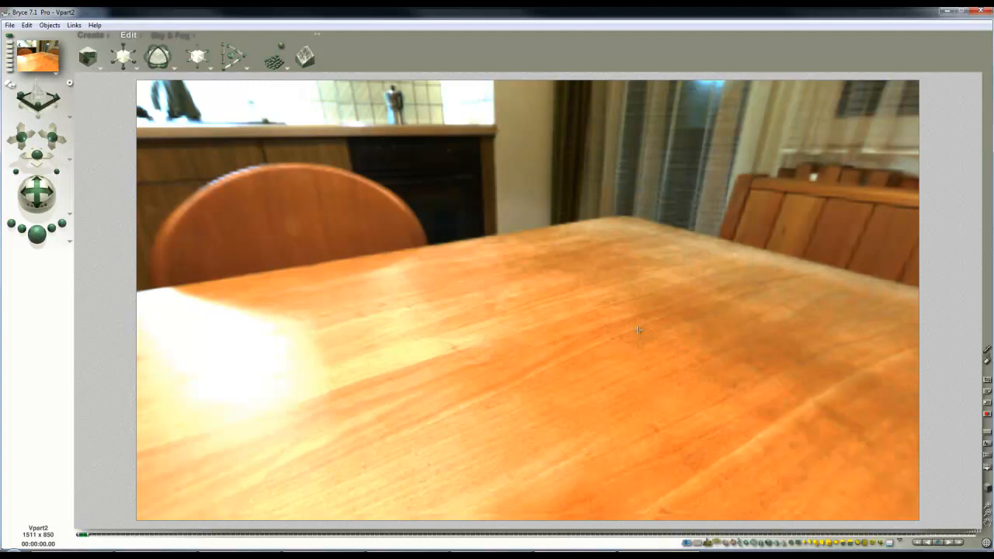
{"action": "mouse_move", "coordinate": [615, 369]}
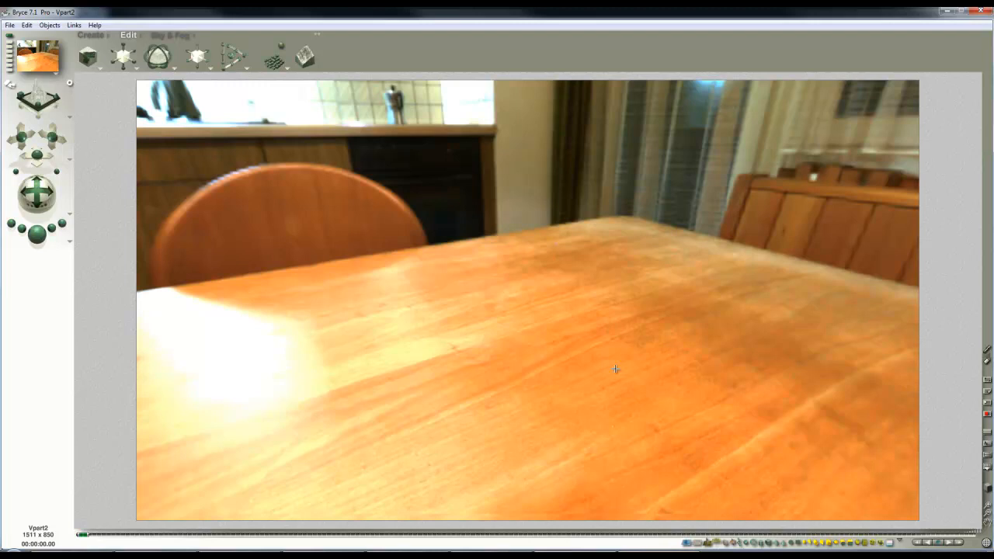
{"action": "mouse_move", "coordinate": [106, 81]}
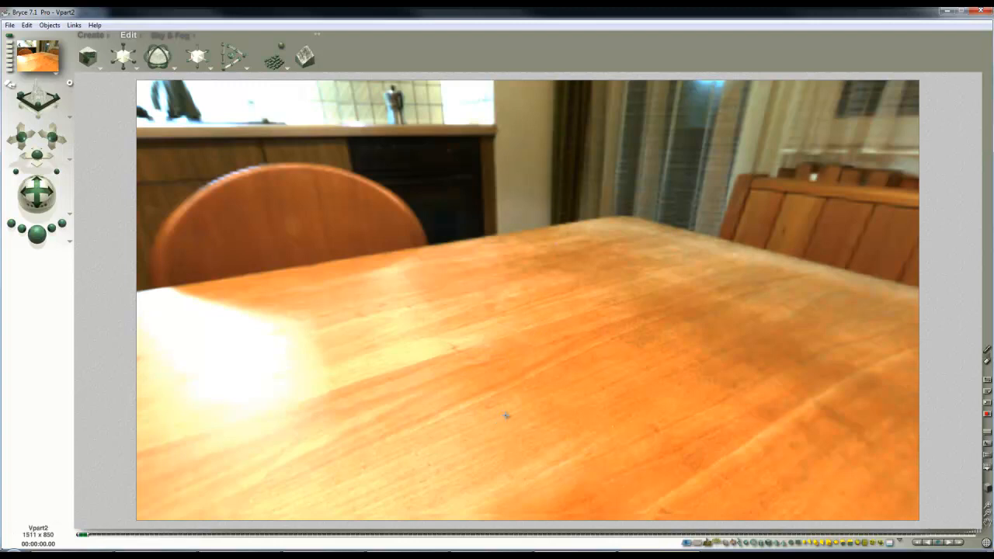
{"action": "mouse_move", "coordinate": [541, 390]}
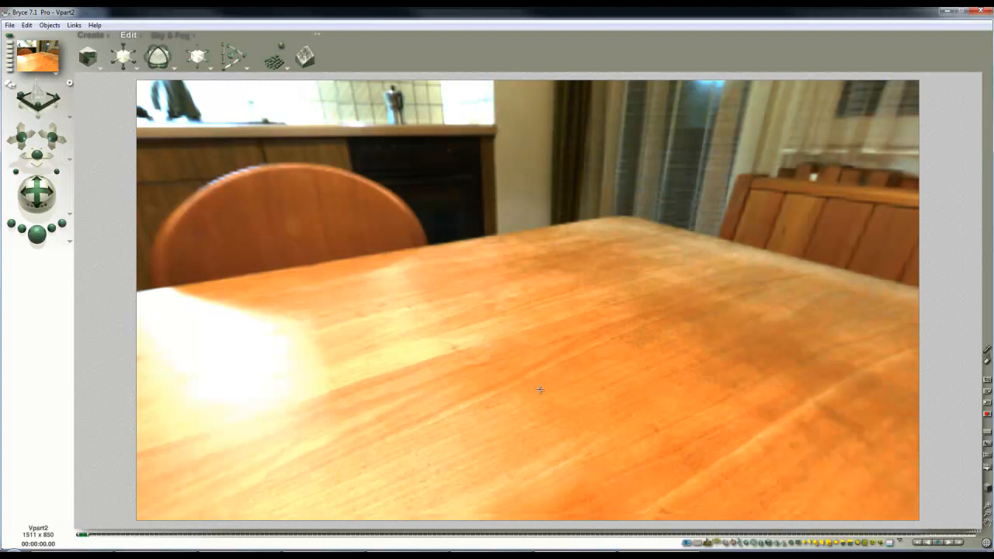
{"action": "mouse_move", "coordinate": [938, 278]}
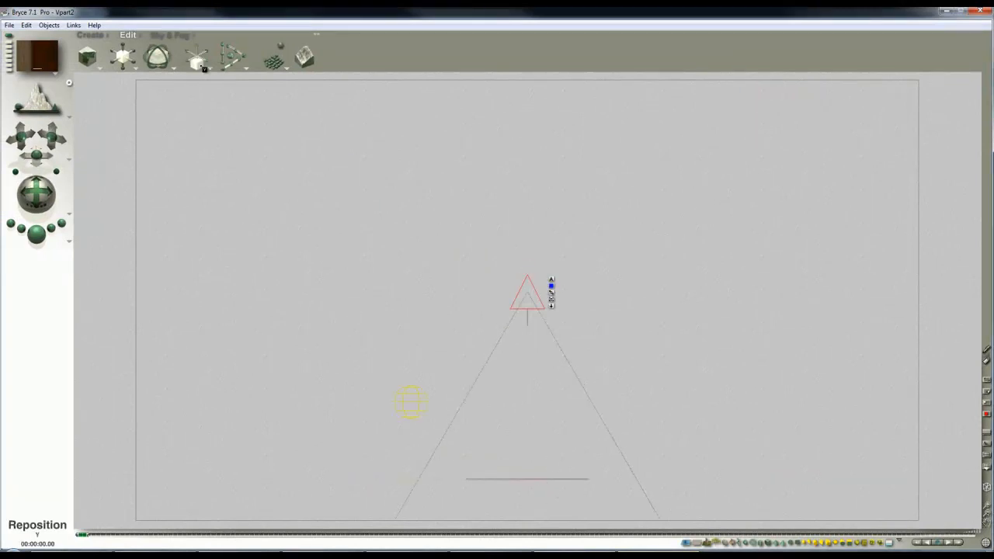
Drag the Reposition camera control to shift the overhead wireframe view
{"action": "left_click_drag", "start_coordinate": [526, 295], "coordinate": [526, 380]}
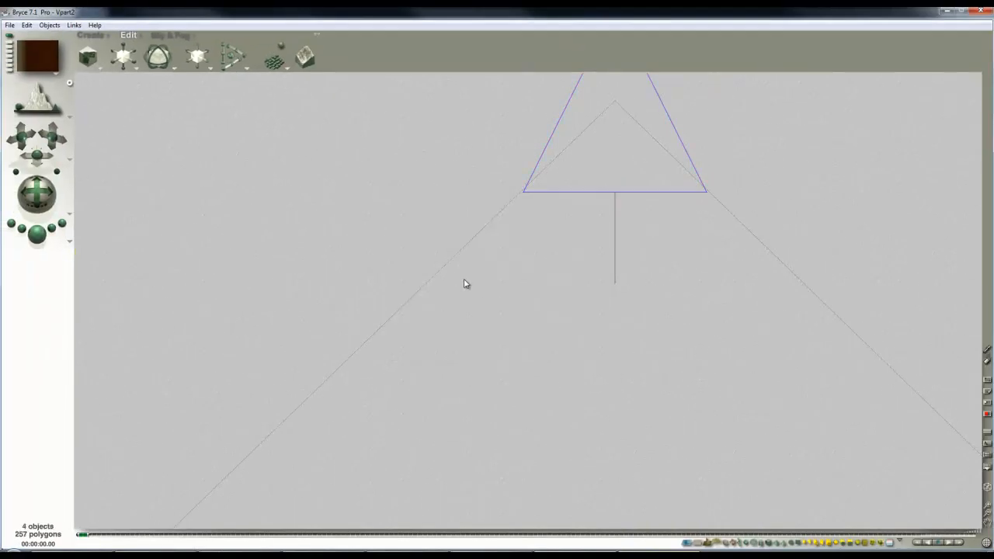
Review the Document Setup settings and confirm them unchanged
{"action": "left_click", "coordinate": [10, 25]}
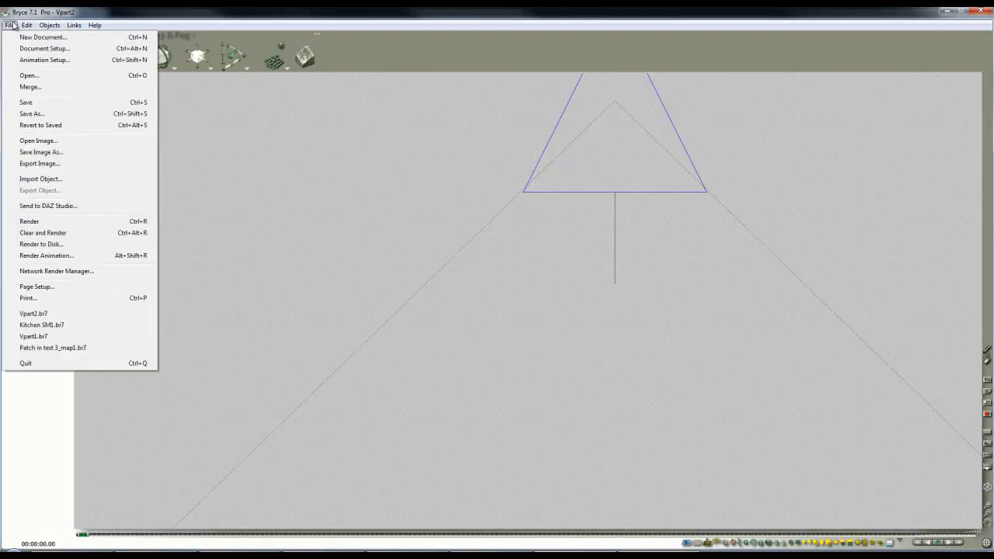
{"action": "left_click", "coordinate": [44, 49]}
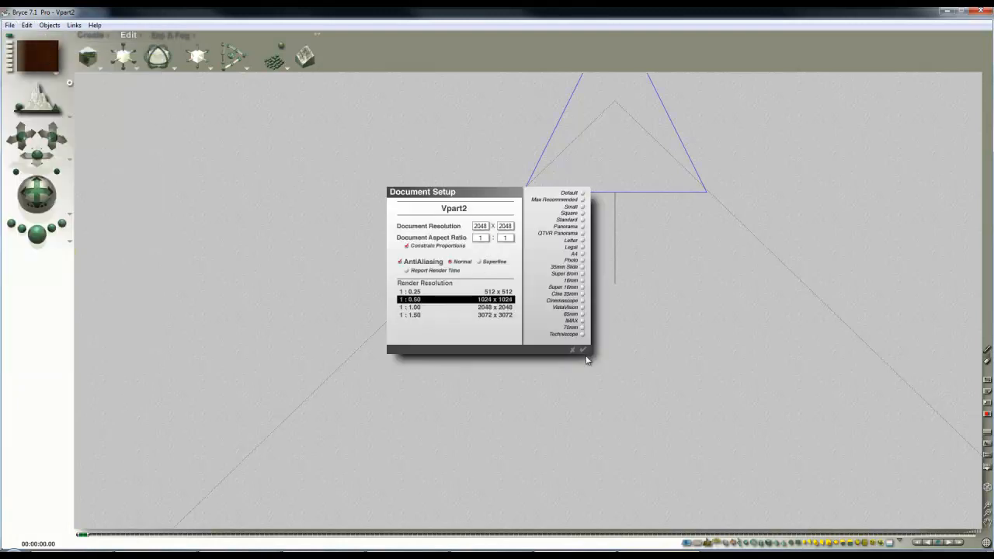
{"action": "left_click", "coordinate": [582, 349]}
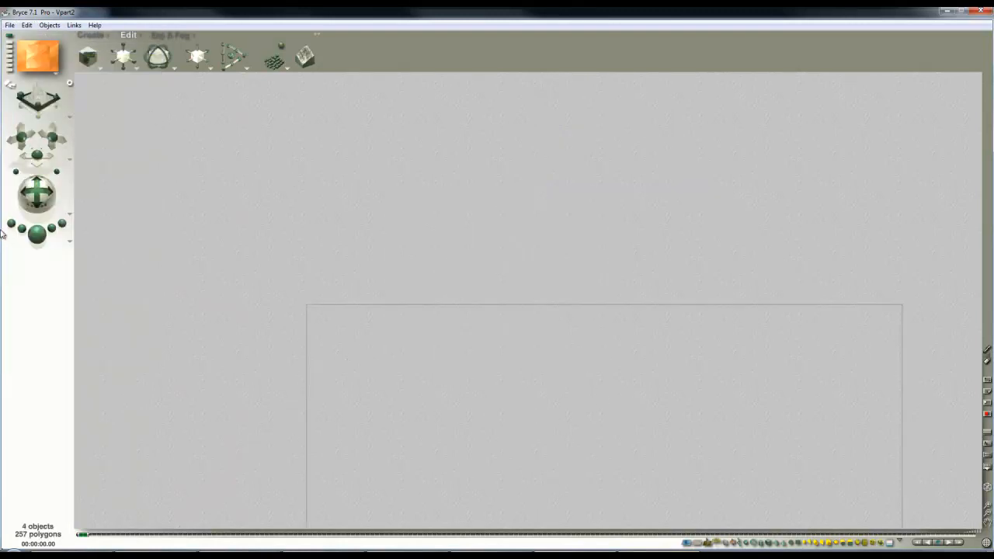
Set the document to a square 1024 × 1024 render resolution and confirm it
{"action": "left_click", "coordinate": [10, 24]}
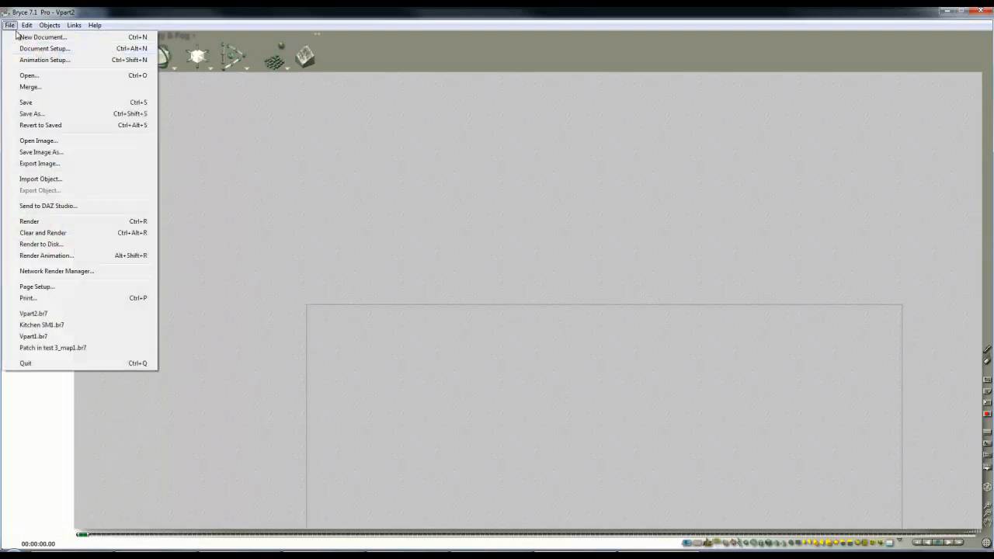
{"action": "left_click", "coordinate": [43, 48]}
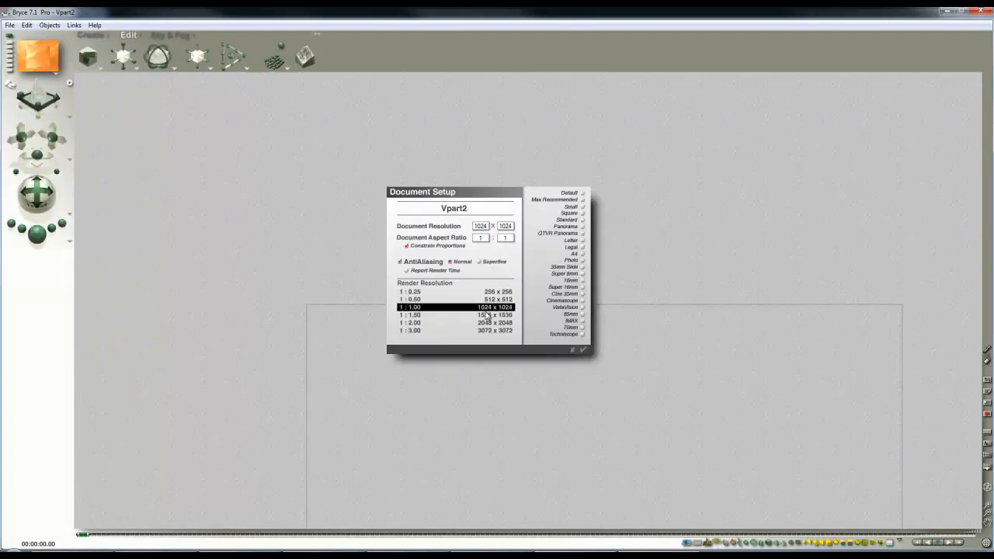
{"action": "left_click", "coordinate": [453, 322]}
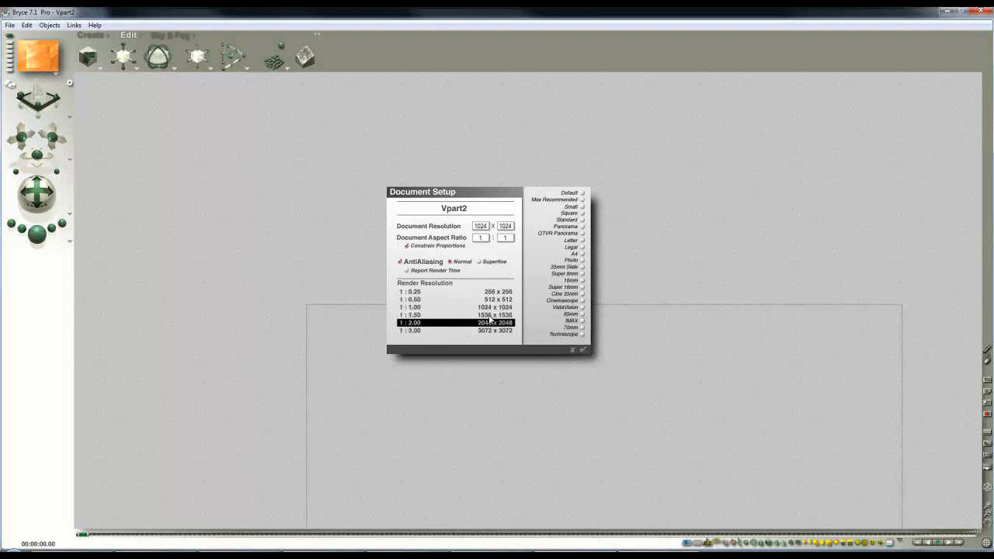
{"action": "left_click", "coordinate": [454, 308]}
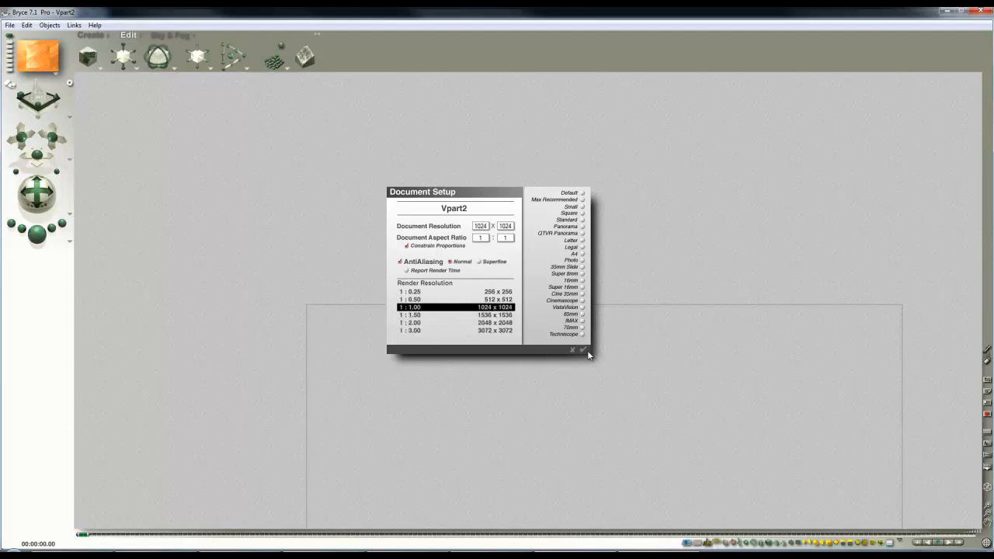
{"action": "left_click", "coordinate": [582, 349]}
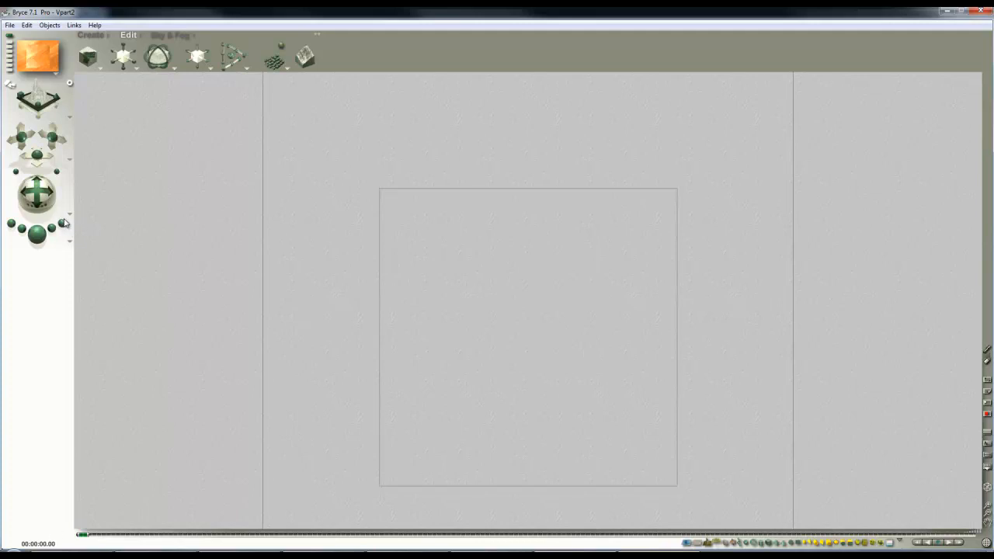
{"action": "left_click", "coordinate": [158, 54]}
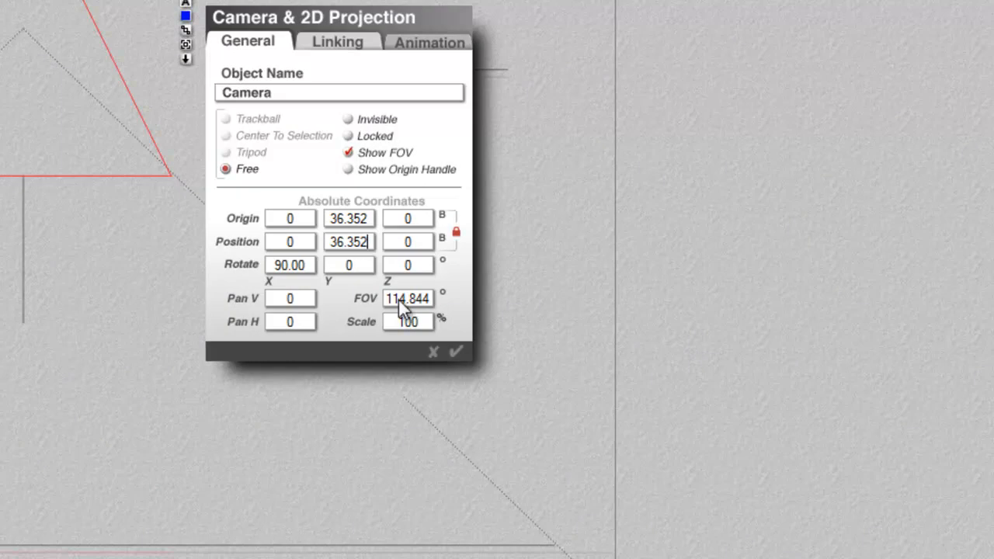
Set the camera Origin Y height to 36.5 in the Camera & 2D Projection dialog
{"action": "type", "text": "3"}
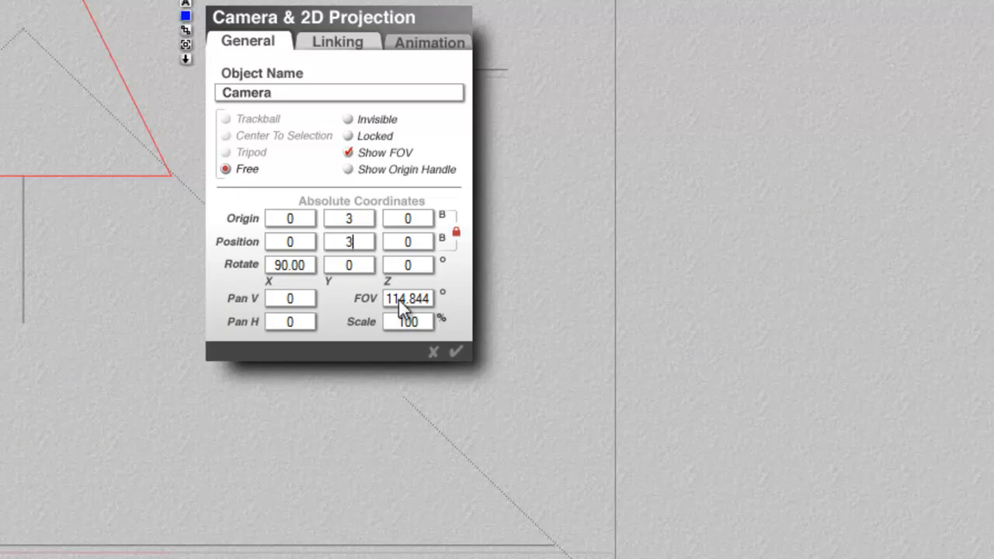
{"action": "left_click", "coordinate": [457, 351]}
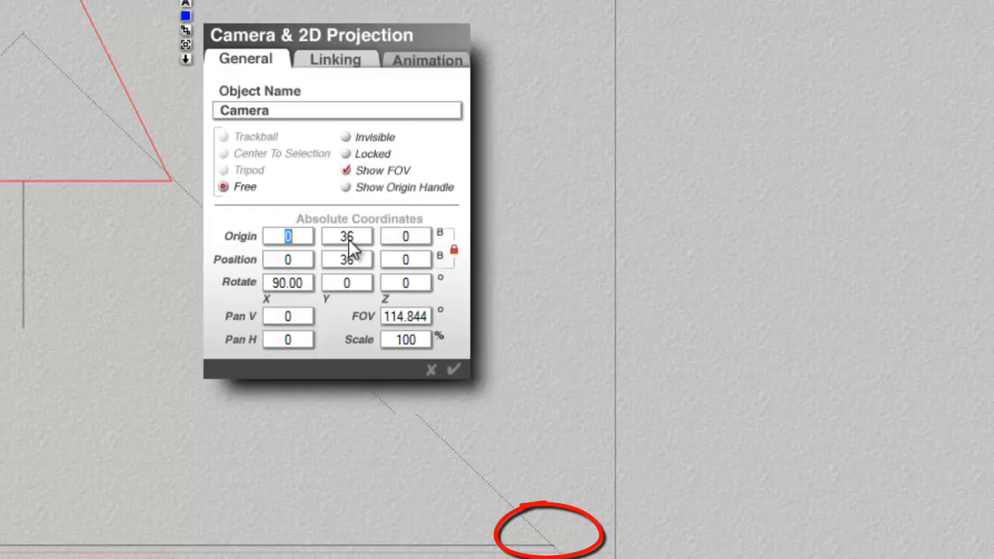
{"action": "type", "text": "36.5"}
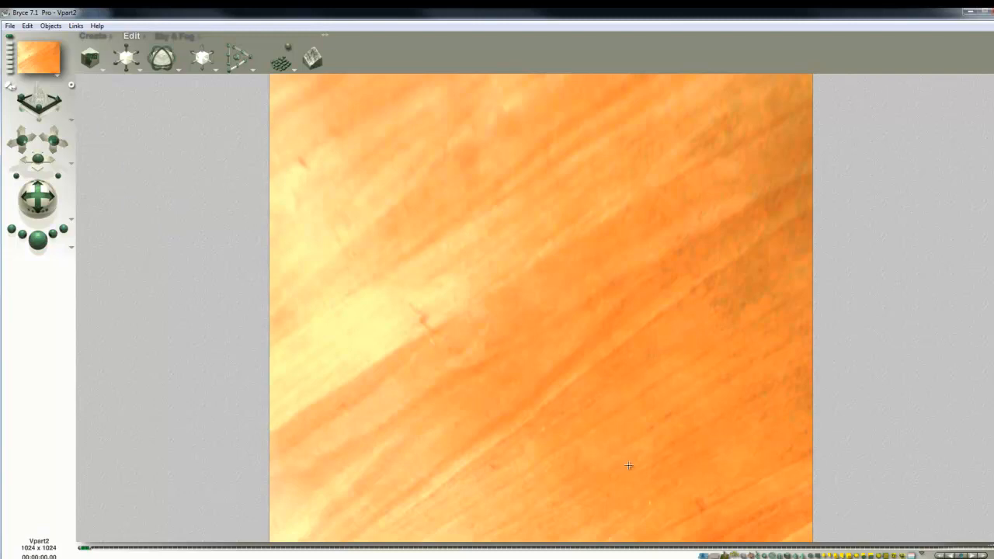
{"action": "mouse_move", "coordinate": [115, 304]}
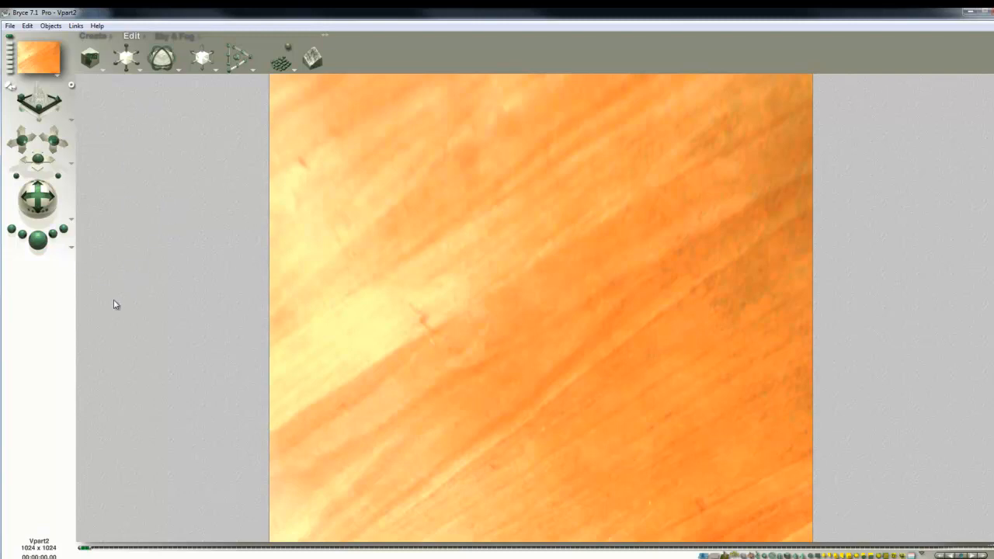
{"action": "mouse_move", "coordinate": [39, 242]}
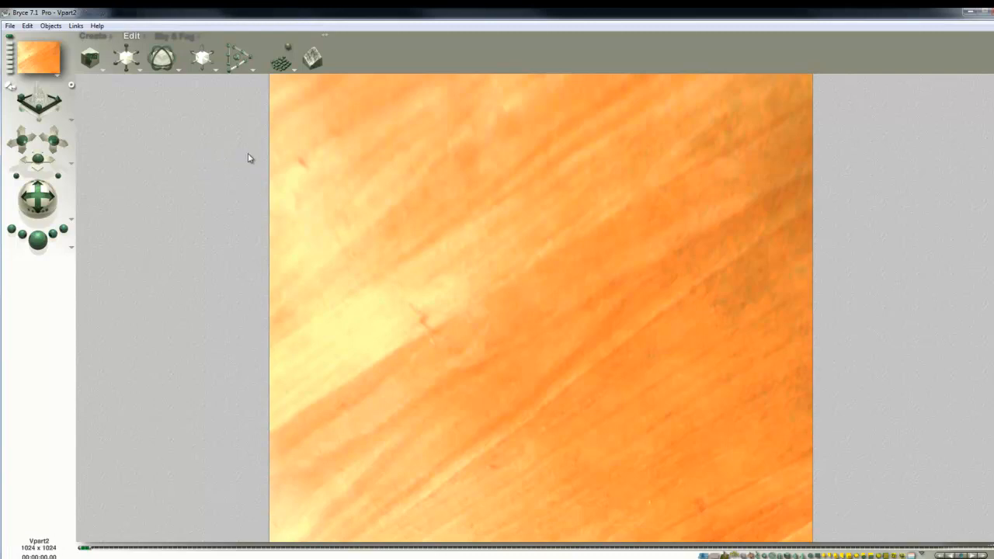
Save the scene as a Bryce file named Vpart3
{"action": "left_click", "coordinate": [9, 25]}
{"action": "type", "text": "Vpart3"}
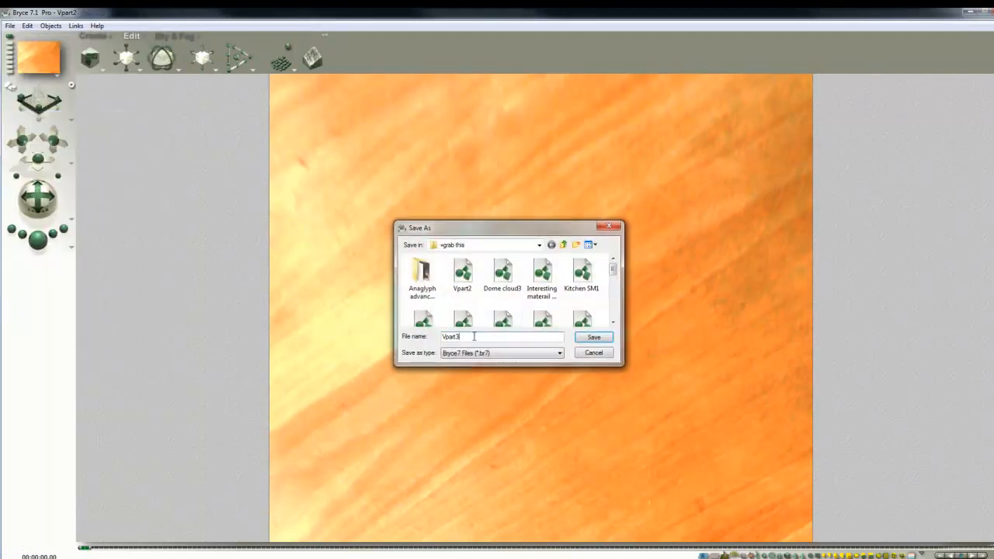
{"action": "left_click", "coordinate": [593, 335]}
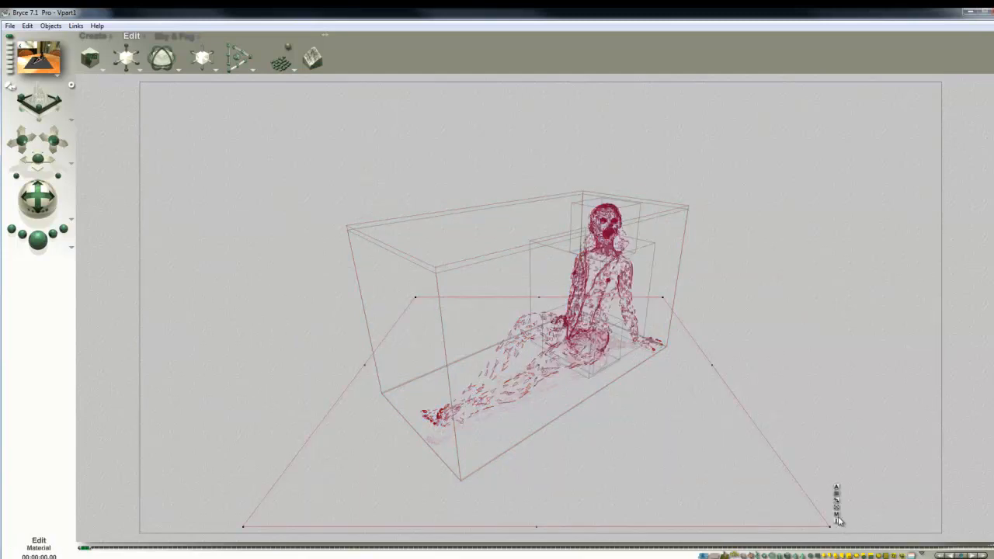
Load the wood image from disk as the table surface texture and render the scene
{"action": "left_click", "coordinate": [39, 544]}
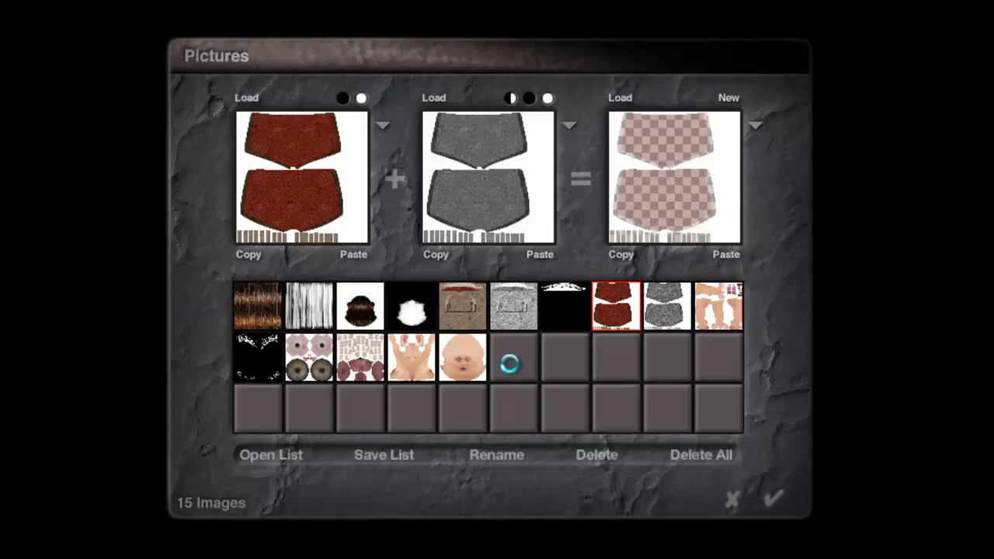
{"action": "left_click", "coordinate": [246, 97]}
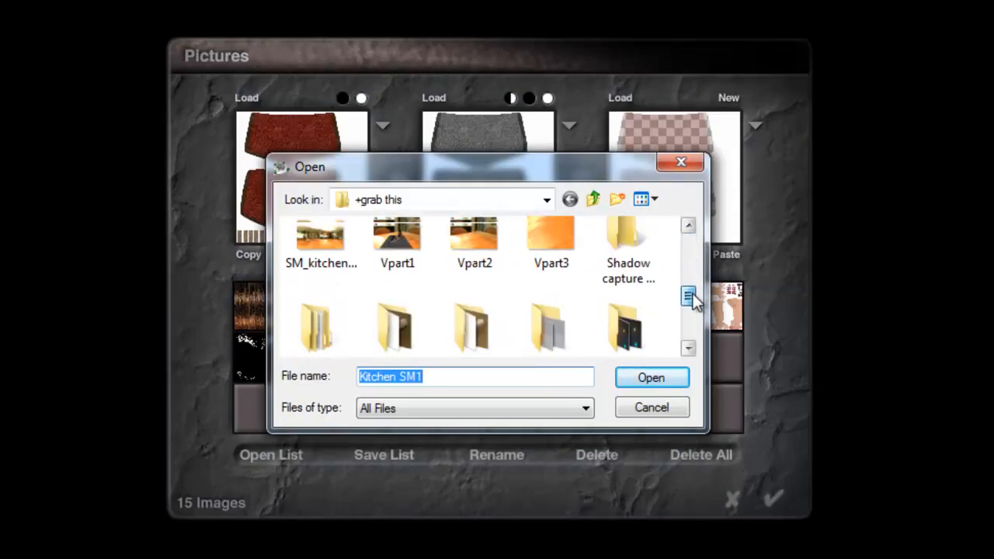
{"action": "left_click", "coordinate": [650, 377]}
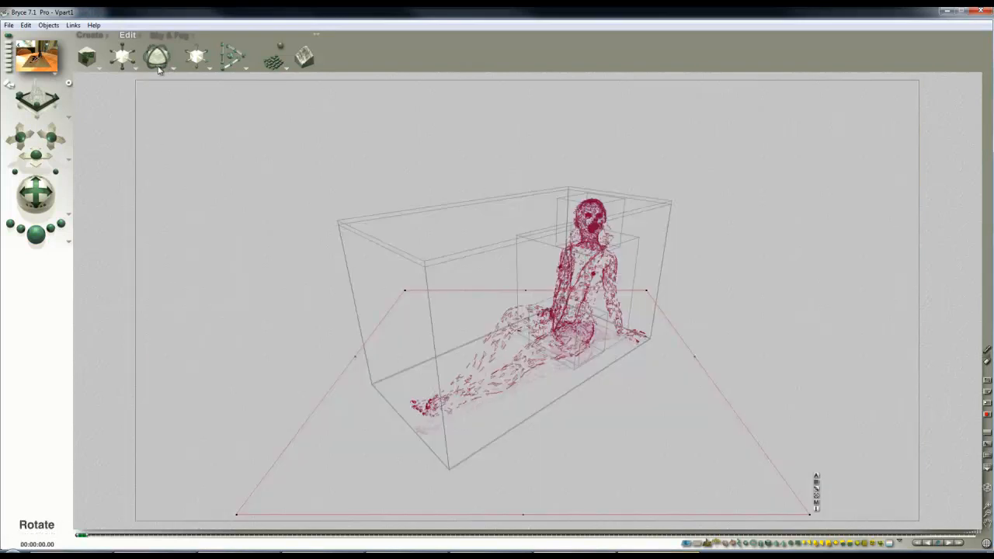
{"action": "left_click", "coordinate": [159, 55]}
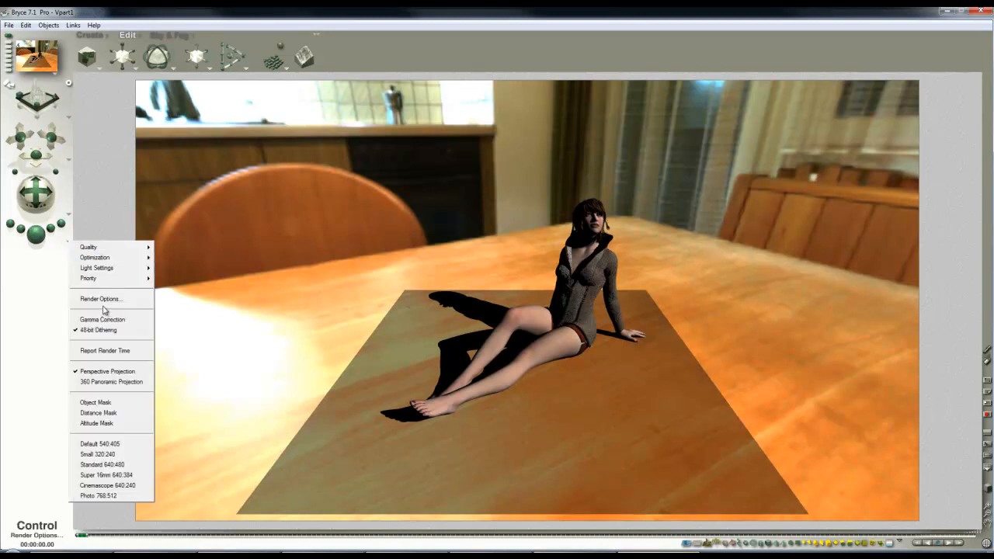
Lower premium anti-aliasing to 16 rays per pixel in Render Options
{"action": "left_click", "coordinate": [99, 298]}
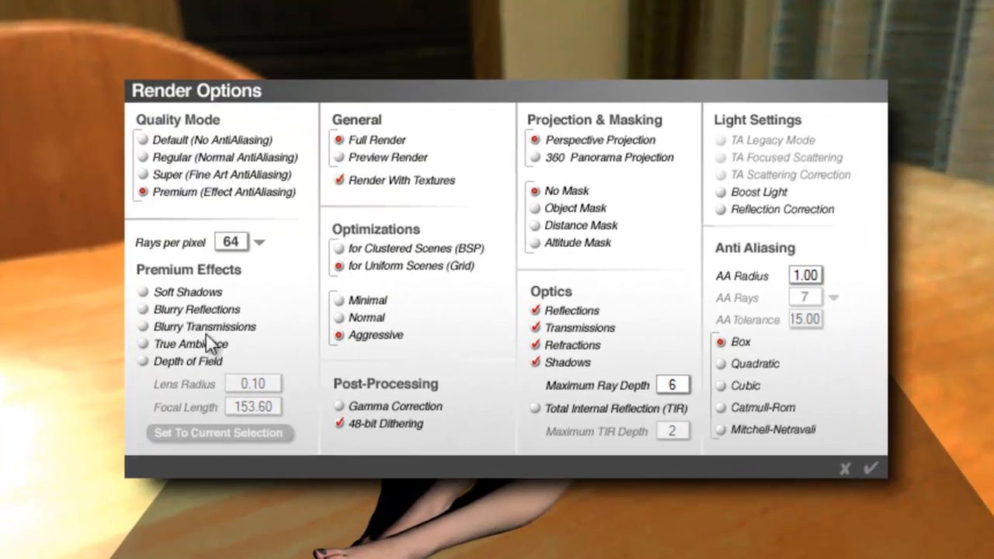
{"action": "left_click", "coordinate": [258, 243]}
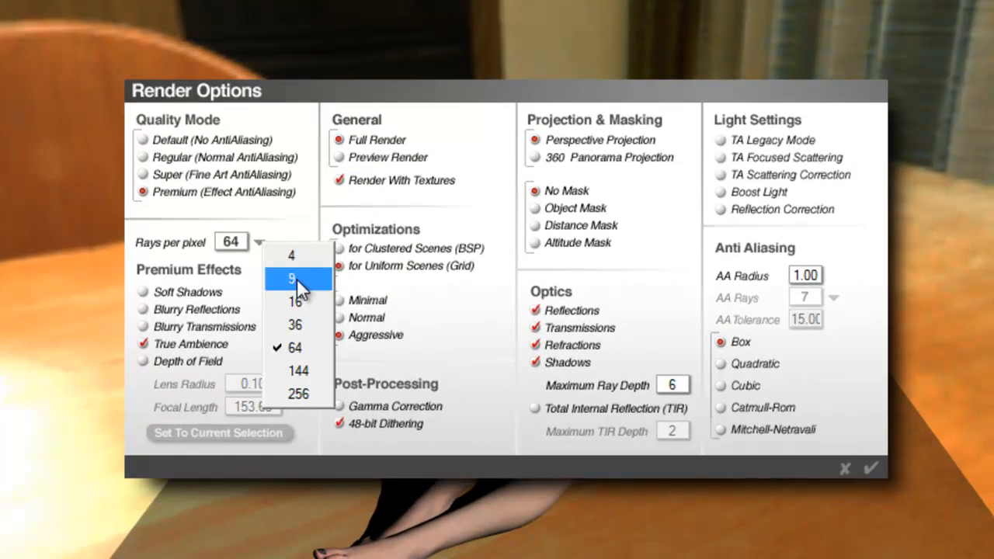
{"action": "mouse_move", "coordinate": [298, 302]}
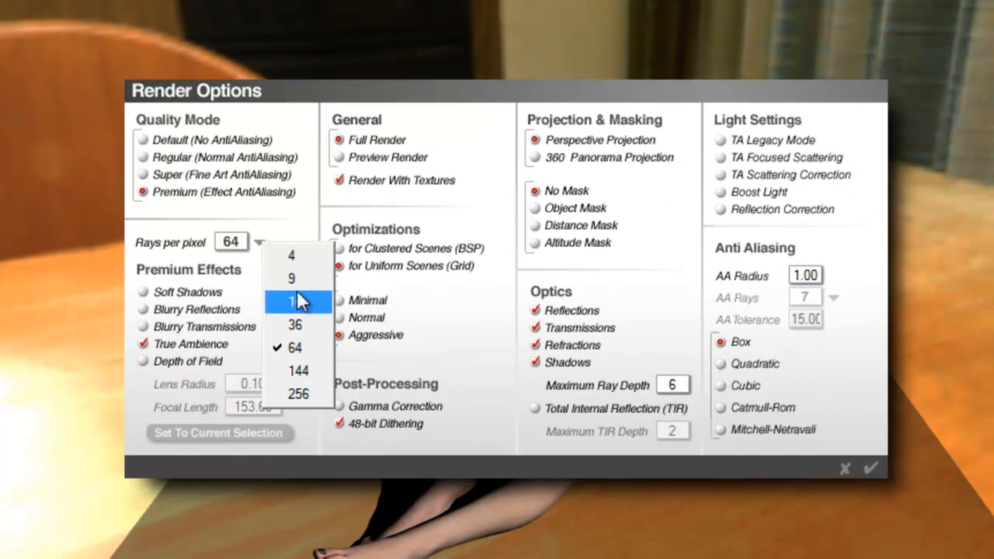
{"action": "left_click", "coordinate": [293, 301]}
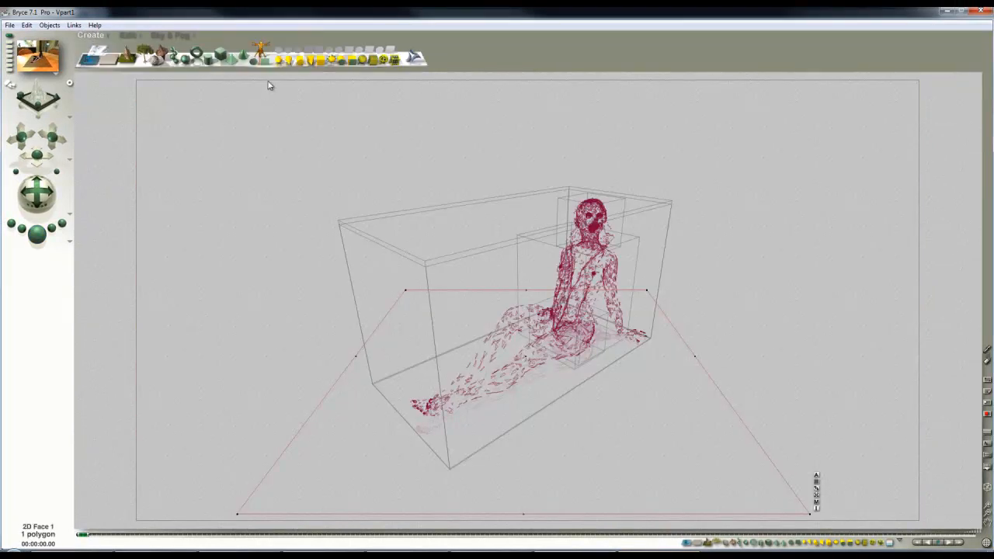
Create a light whose influence includes only the Background object, then accept the Sky Lab
{"action": "left_click", "coordinate": [197, 56]}
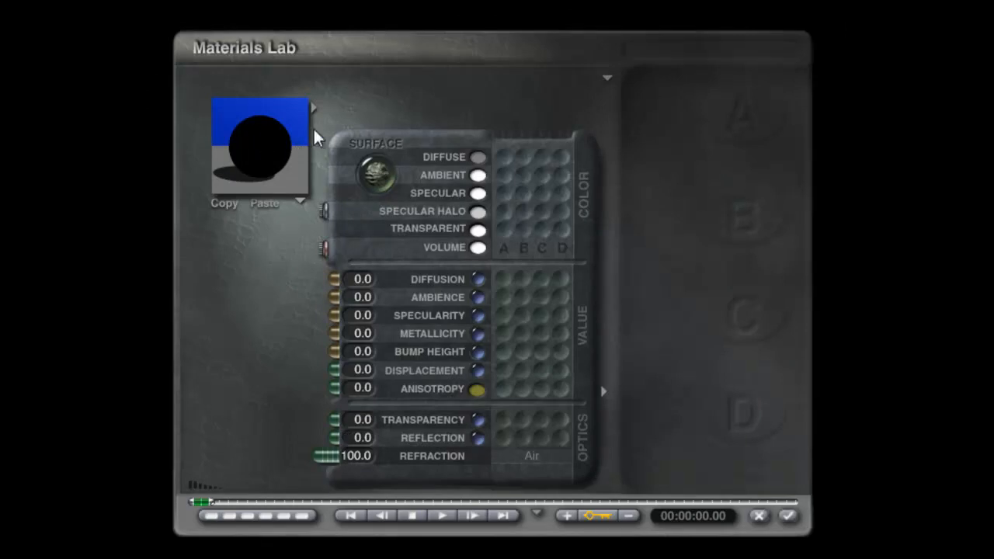
{"action": "mouse_move", "coordinate": [587, 87]}
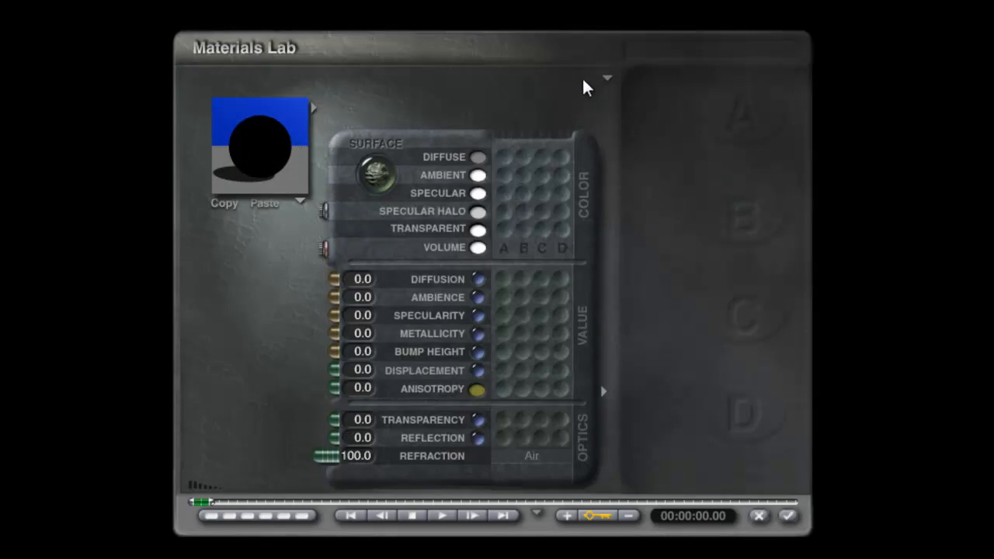
{"action": "mouse_move", "coordinate": [567, 87]}
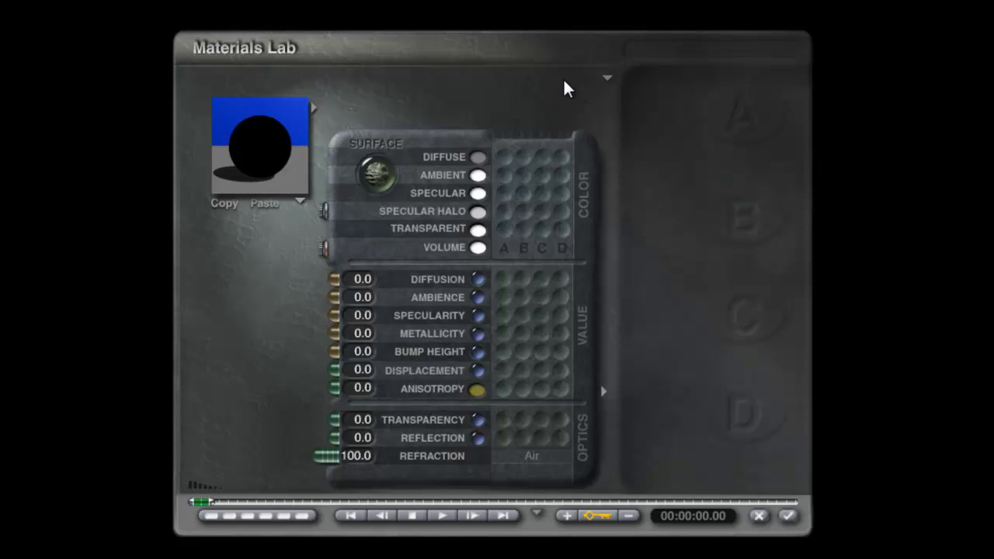
{"action": "mouse_move", "coordinate": [587, 94]}
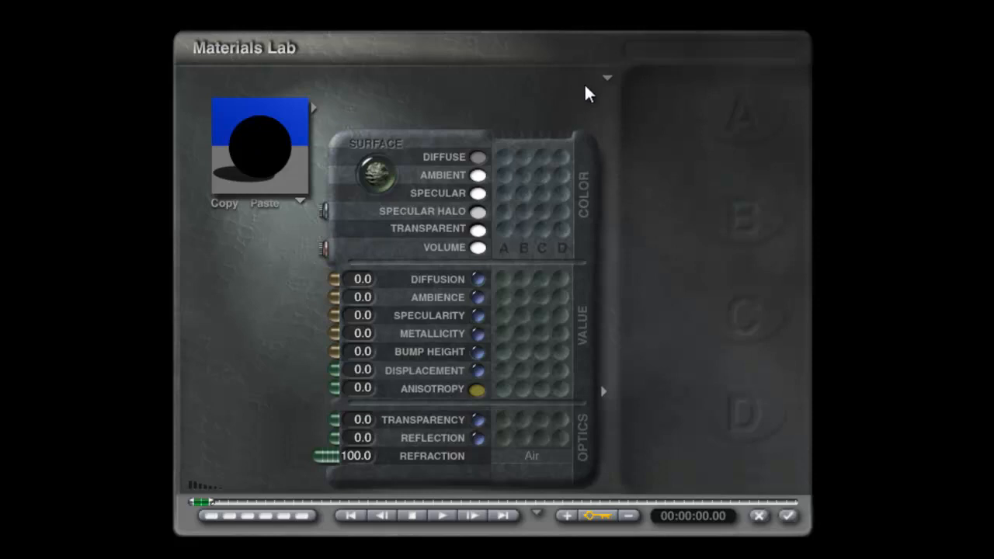
{"action": "mouse_move", "coordinate": [604, 89]}
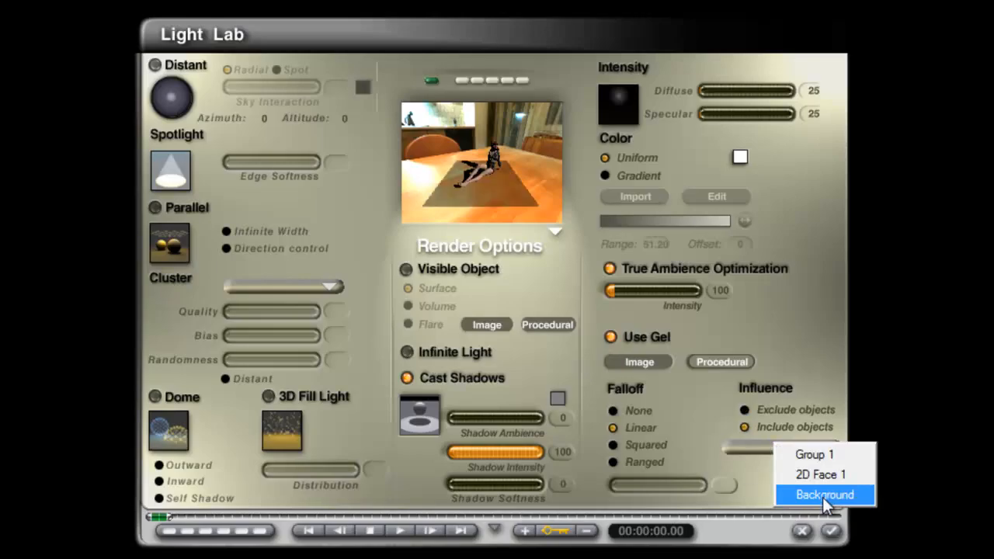
{"action": "left_click", "coordinate": [823, 494]}
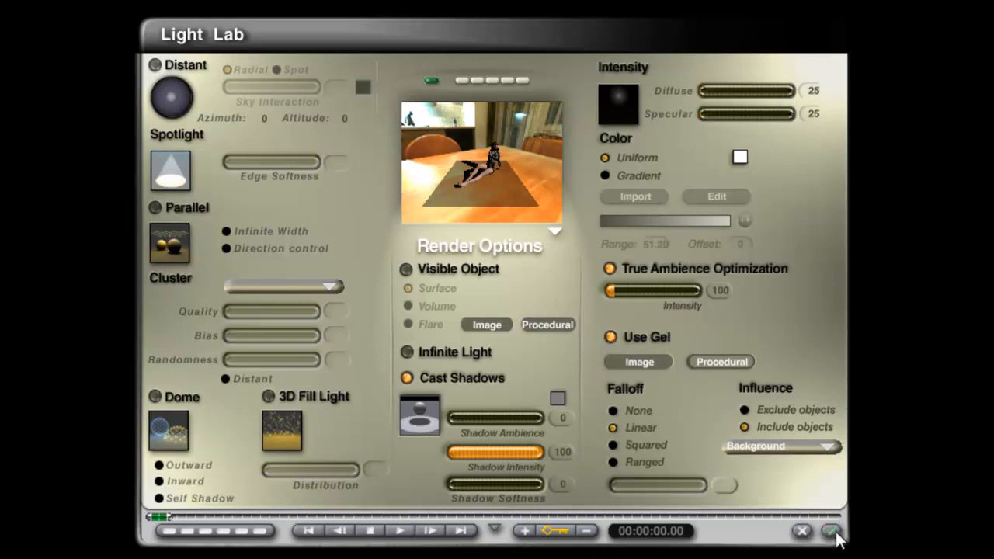
{"action": "left_click", "coordinate": [832, 531]}
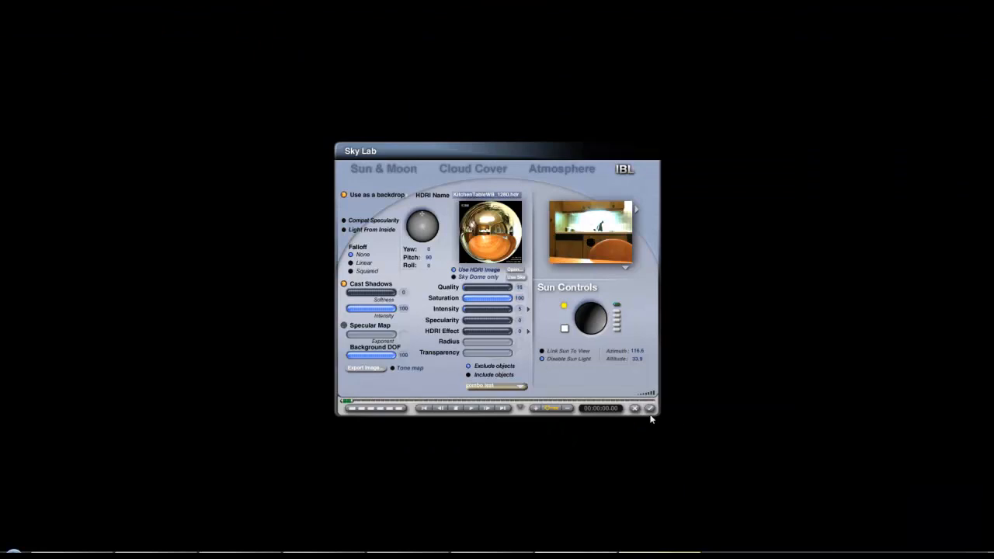
{"action": "left_click", "coordinate": [649, 407]}
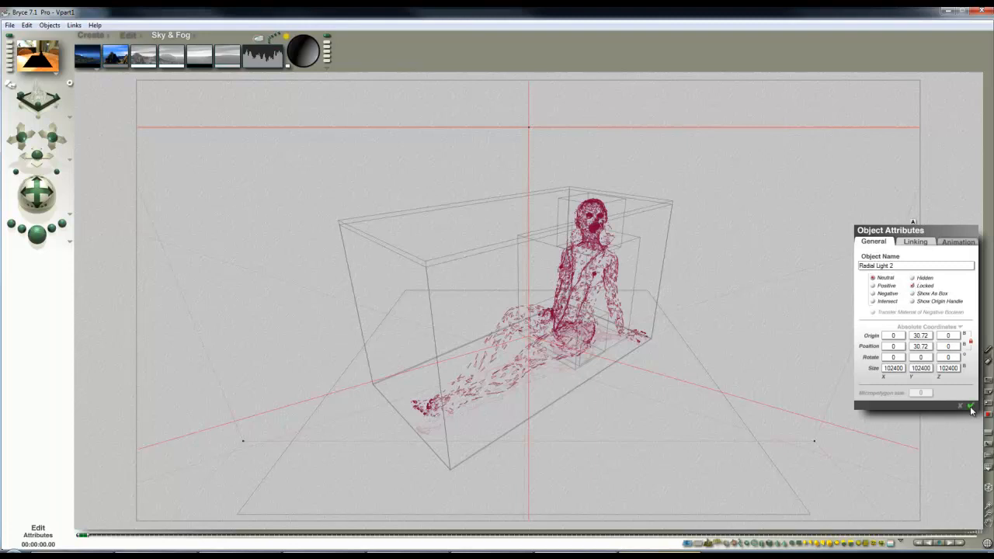
Duplicate the Background-only light, accept its settings and render to check the lighting
{"action": "left_click", "coordinate": [968, 407]}
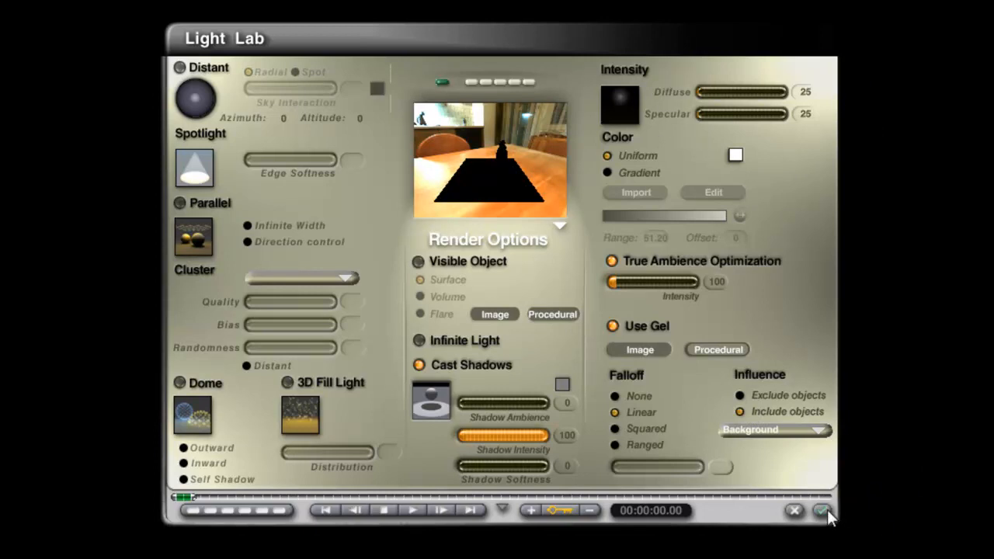
{"action": "left_click", "coordinate": [821, 511]}
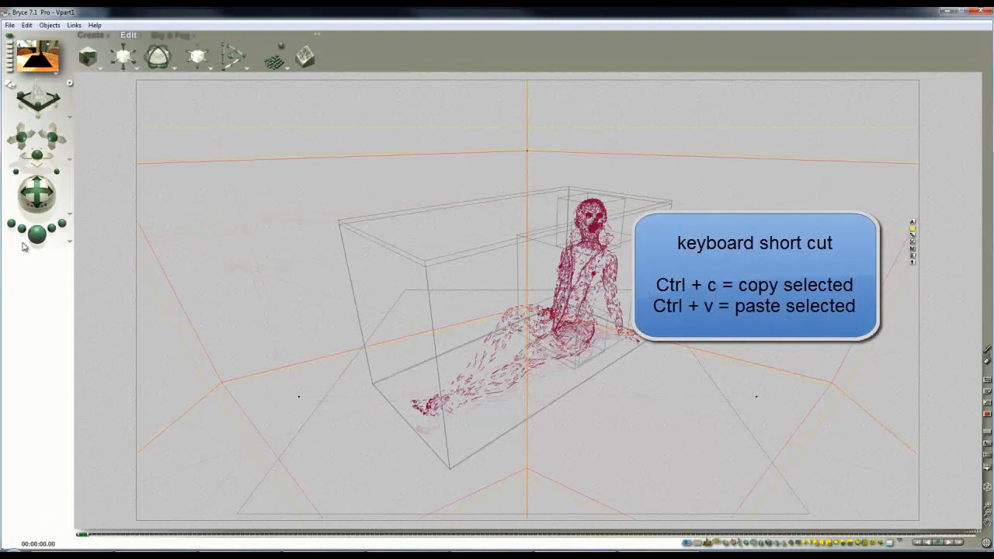
{"action": "left_click", "coordinate": [37, 236]}
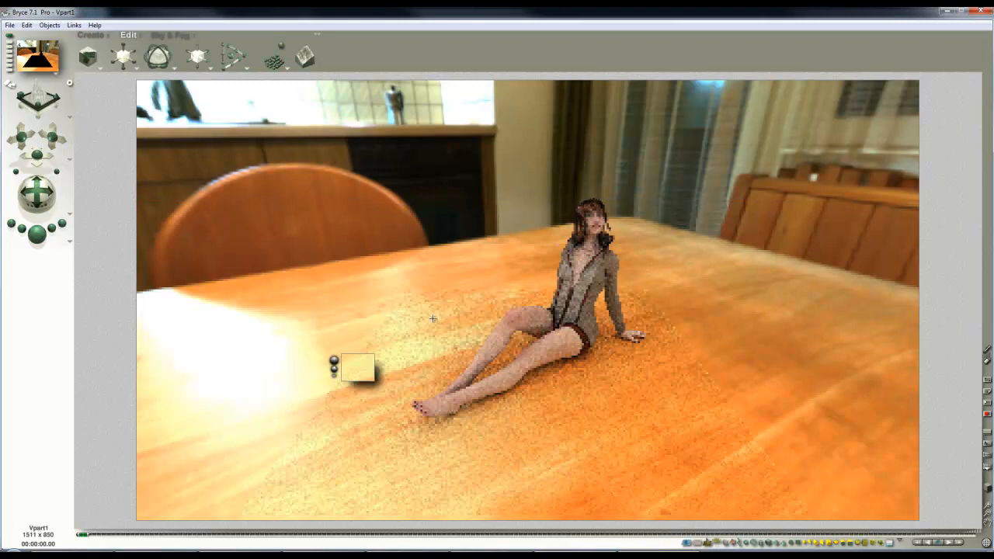
Resize and move the wood texture picture viewer, then close it to return to the render
{"action": "left_click_drag", "start_coordinate": [357, 371], "coordinate": [411, 301]}
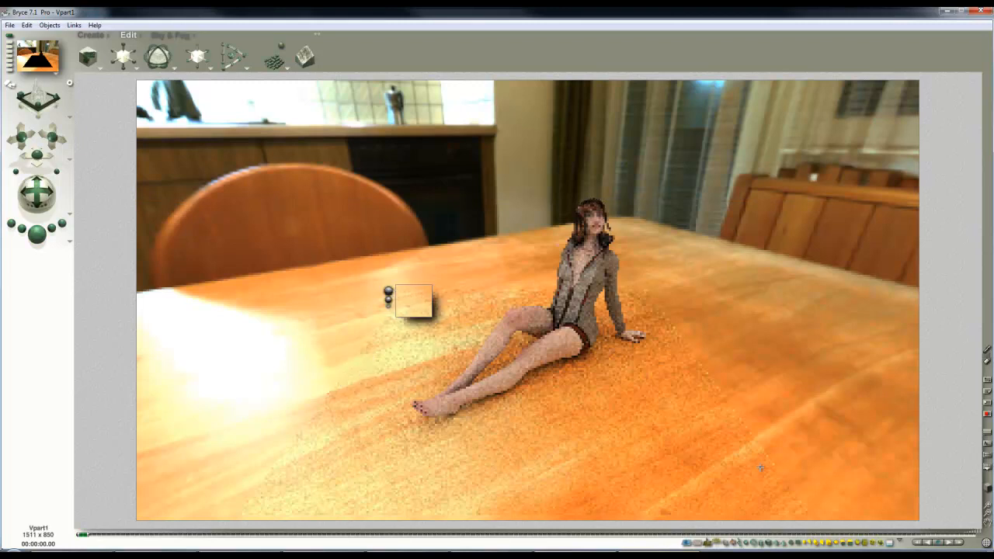
{"action": "left_click_drag", "start_coordinate": [412, 298], "coordinate": [742, 438]}
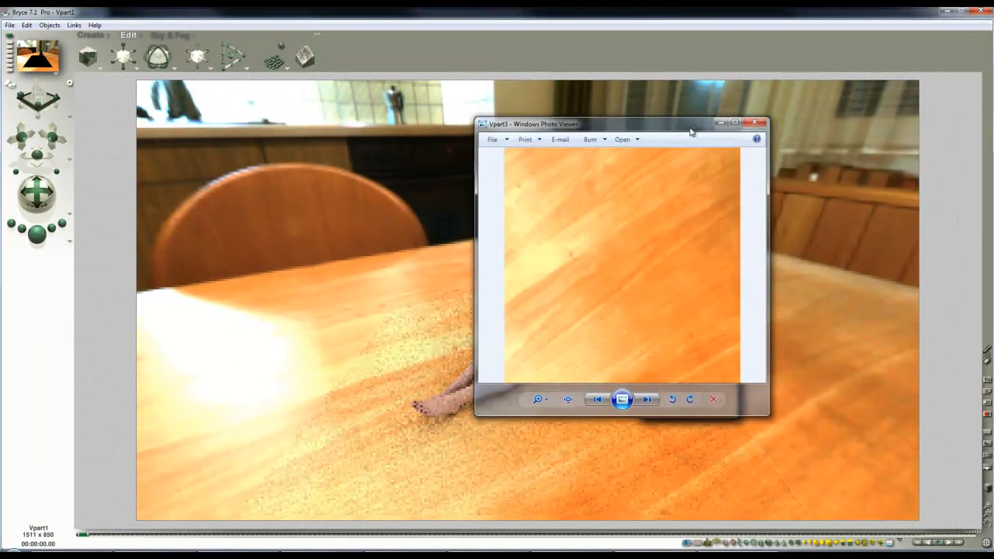
{"action": "left_click_drag", "start_coordinate": [768, 417], "coordinate": [820, 473]}
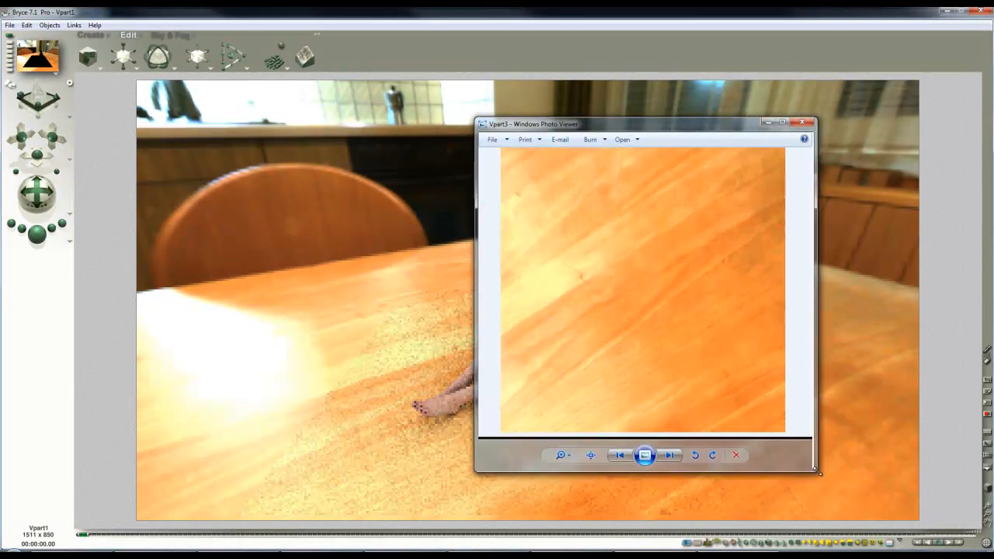
{"action": "left_click_drag", "start_coordinate": [815, 472], "coordinate": [851, 496]}
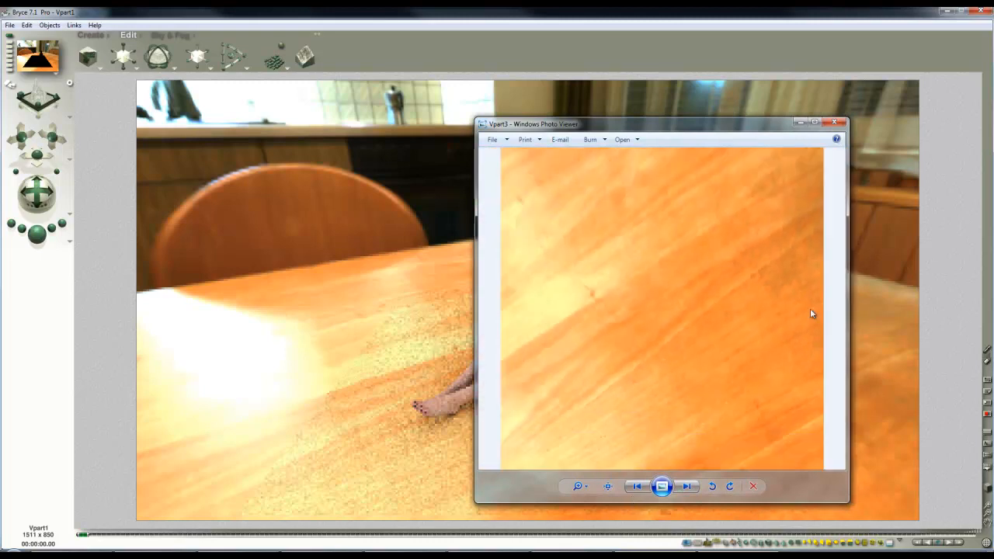
{"action": "left_click_drag", "start_coordinate": [660, 124], "coordinate": [435, 126]}
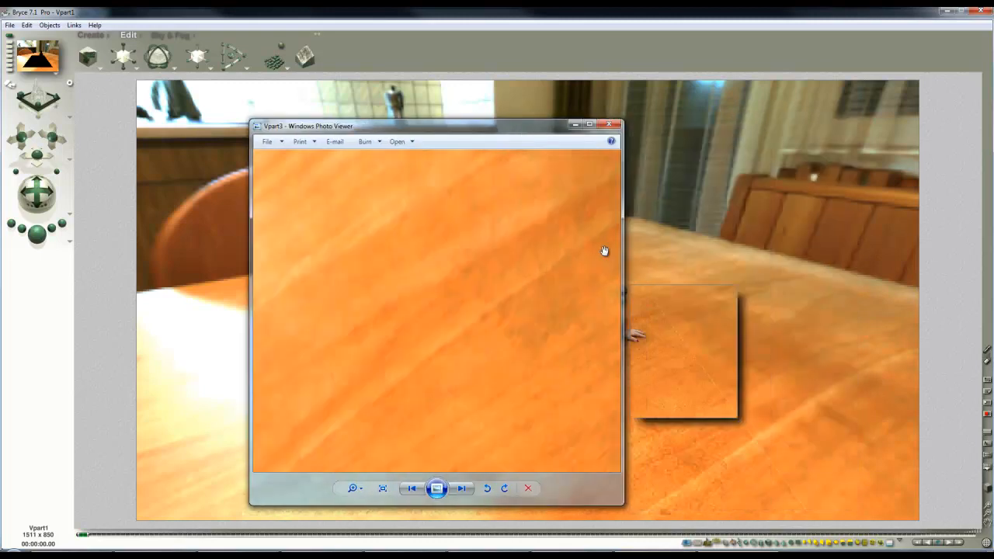
{"action": "left_click", "coordinate": [382, 487]}
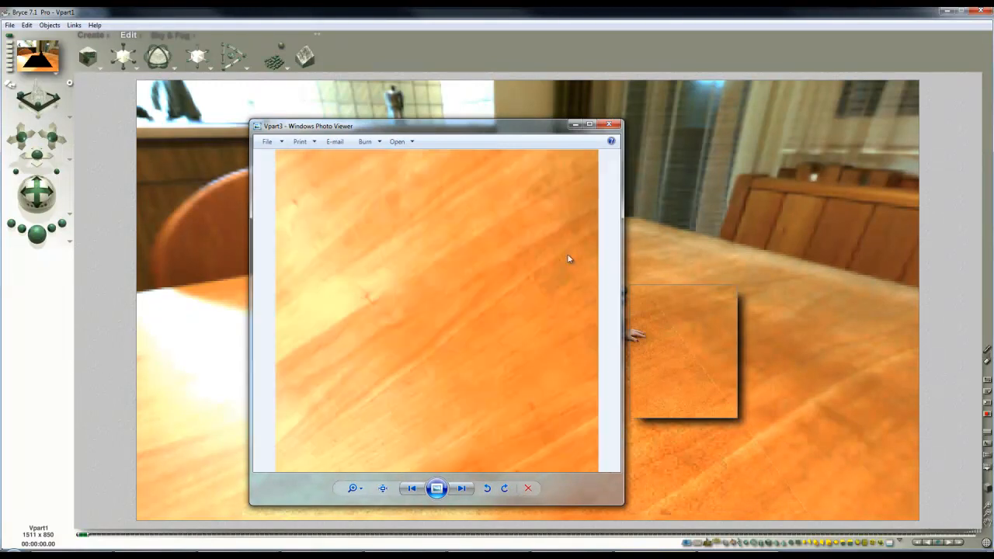
{"action": "left_click", "coordinate": [608, 124]}
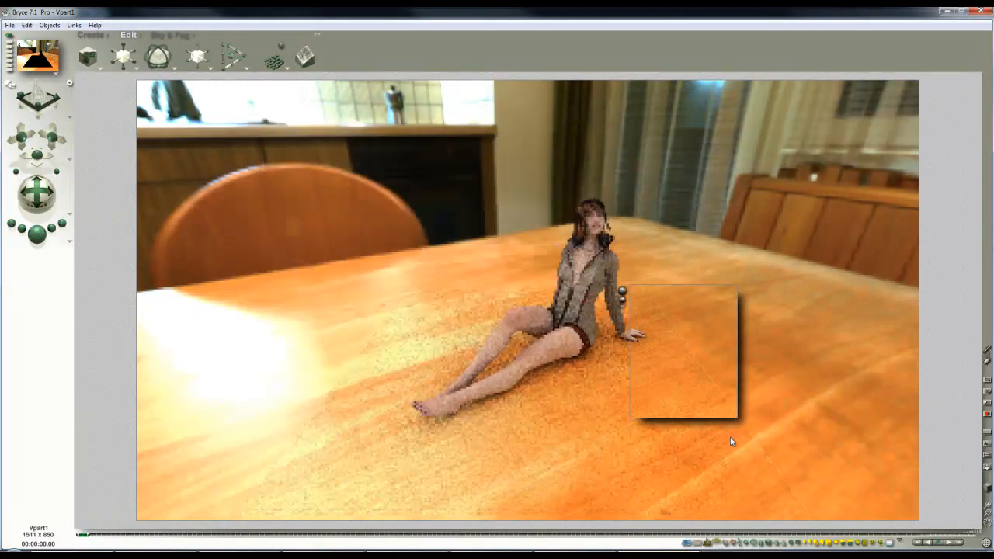
{"action": "mouse_move", "coordinate": [726, 444]}
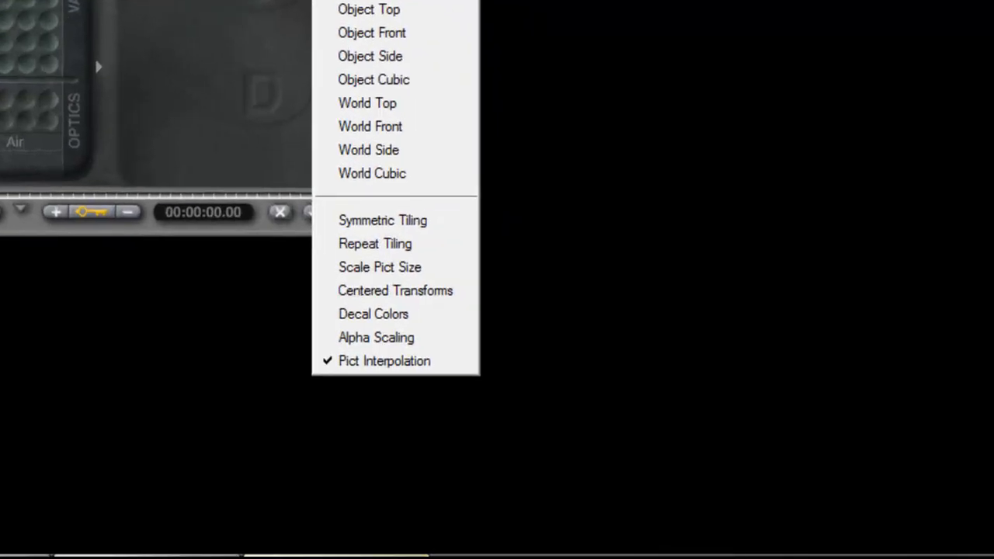
{"action": "mouse_move", "coordinate": [383, 360]}
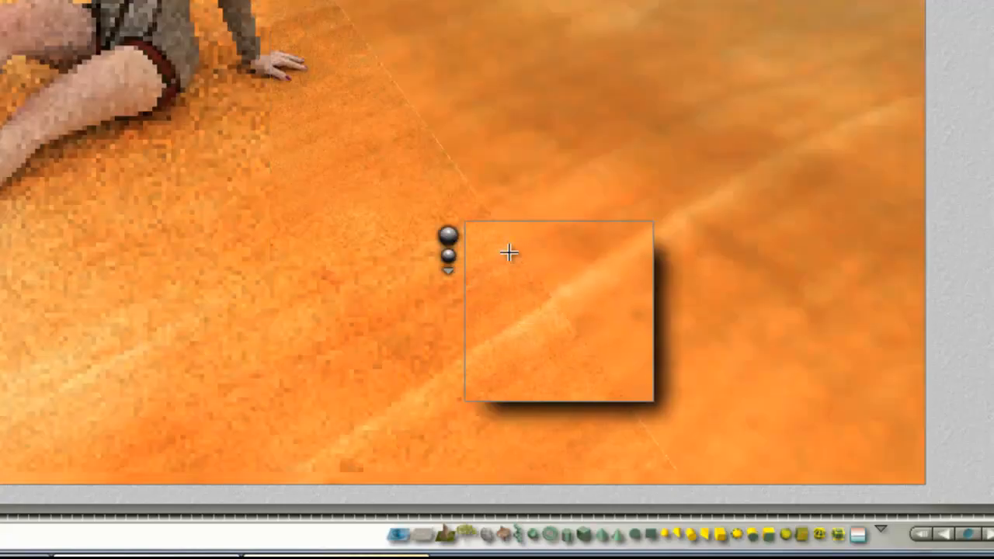
Drag a nano-preview render region over the table surface to test the wood texture
{"action": "left_click_drag", "start_coordinate": [509, 252], "coordinate": [562, 357]}
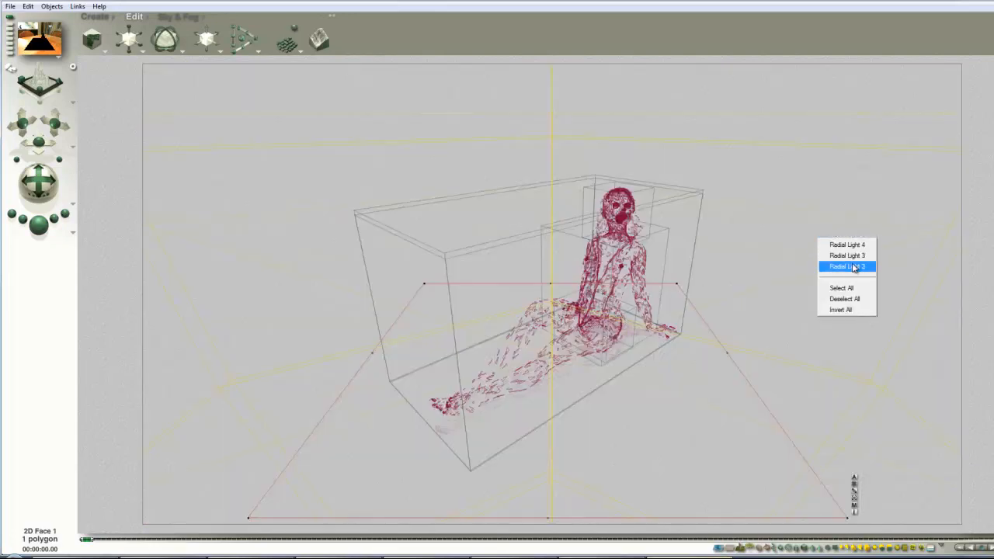
Select Radial Light 2 via Select by Type, check it in Top view and return to camera view
{"action": "left_click", "coordinate": [846, 267]}
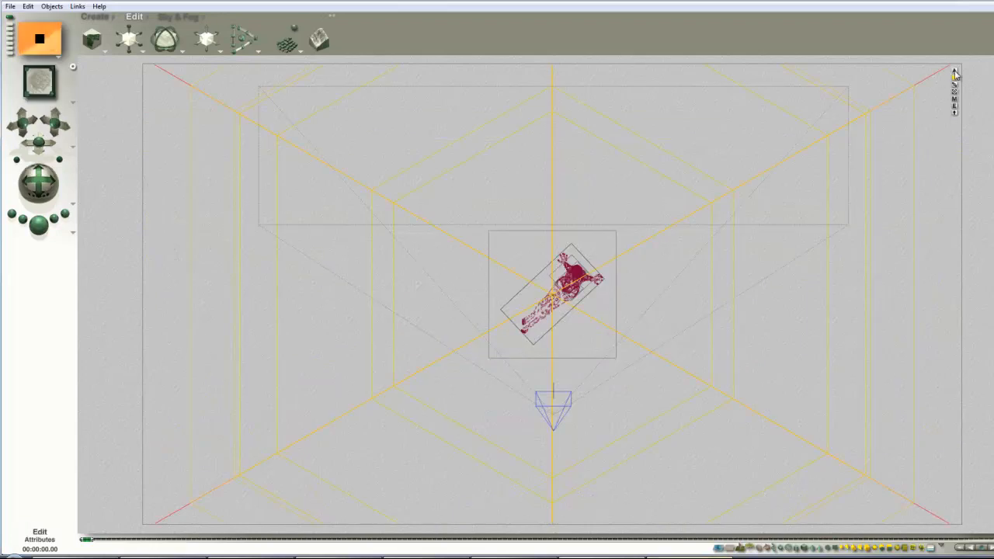
{"action": "left_click", "coordinate": [955, 71]}
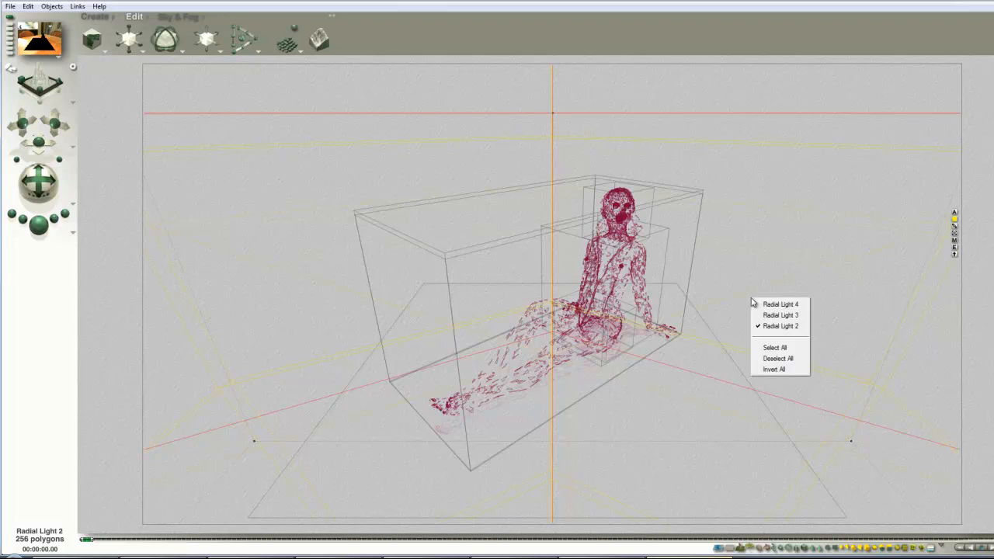
{"action": "left_click", "coordinate": [775, 348]}
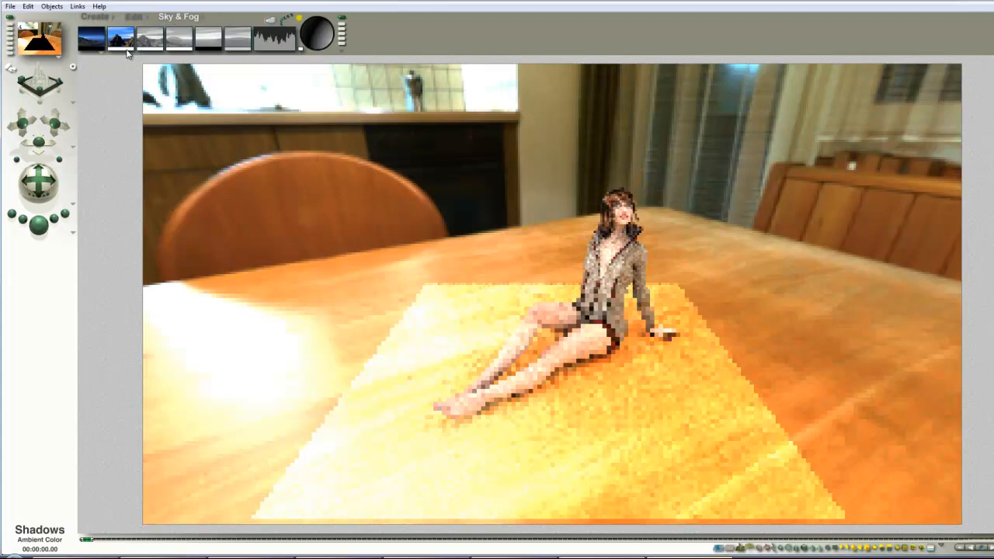
{"action": "mouse_move", "coordinate": [121, 37]}
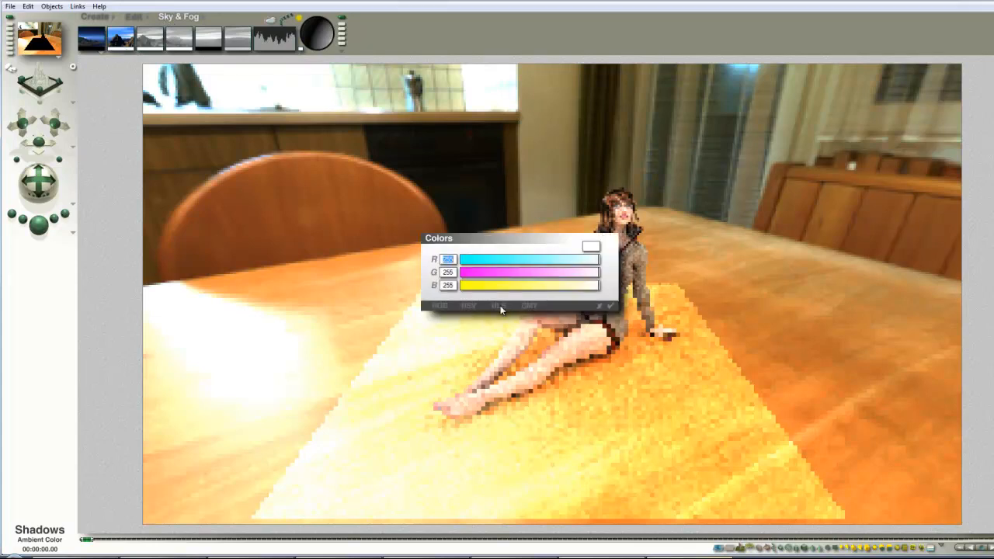
Set Sky & Fog shadow colour to 255,255,255, render Premium at 16 rays, and position the test patch near the figure
{"action": "left_click", "coordinate": [497, 304]}
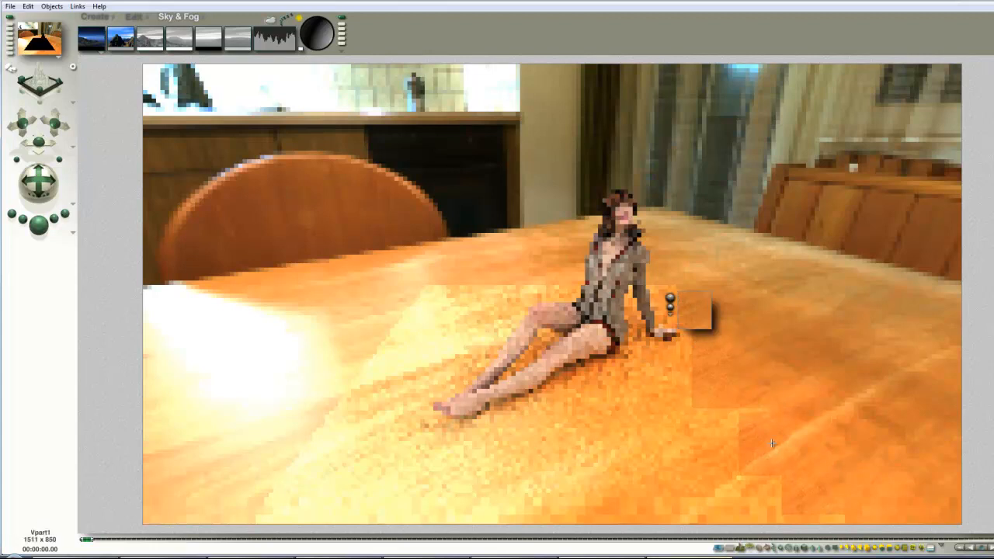
{"action": "left_click_drag", "start_coordinate": [687, 319], "coordinate": [753, 419]}
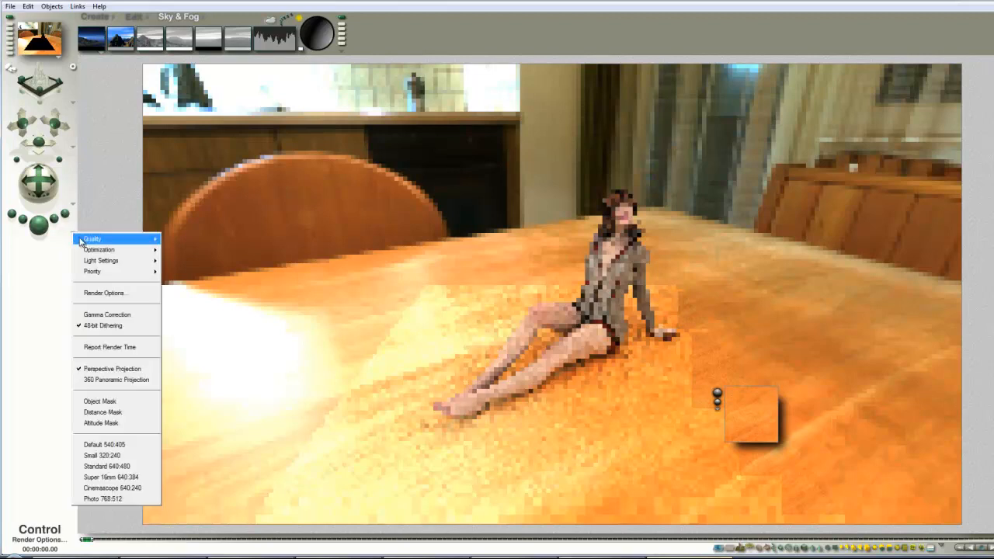
{"action": "left_click", "coordinate": [105, 292]}
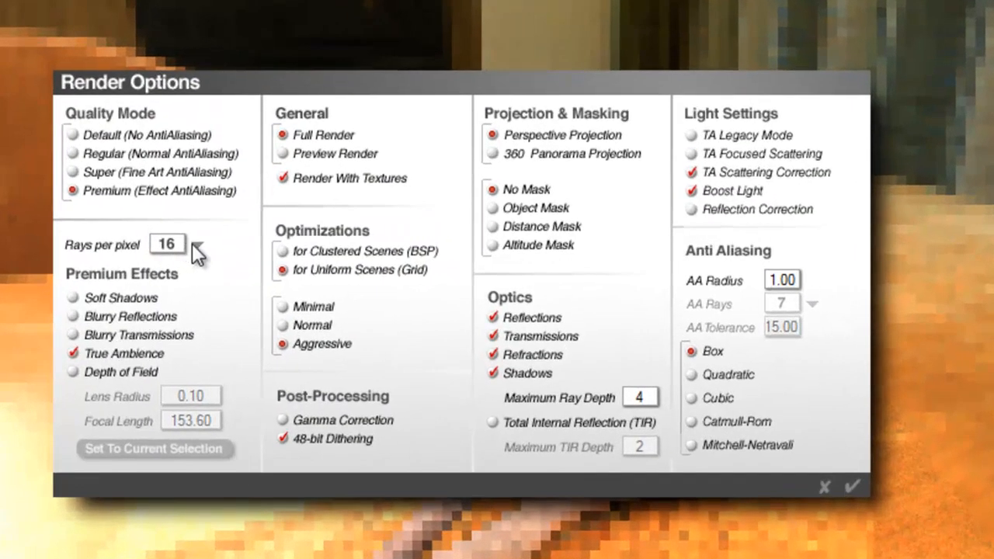
{"action": "left_click", "coordinate": [221, 243]}
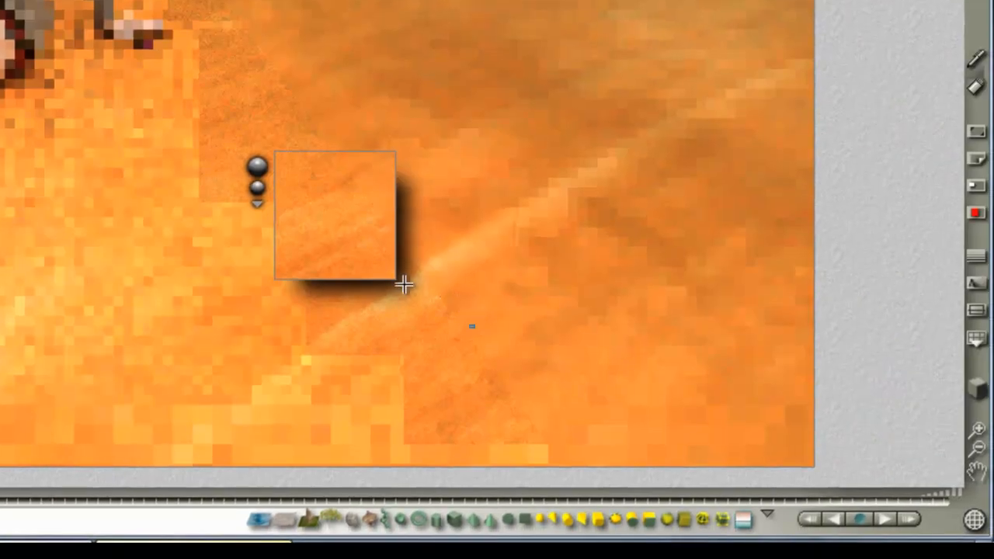
{"action": "left_click_drag", "start_coordinate": [334, 215], "coordinate": [403, 282]}
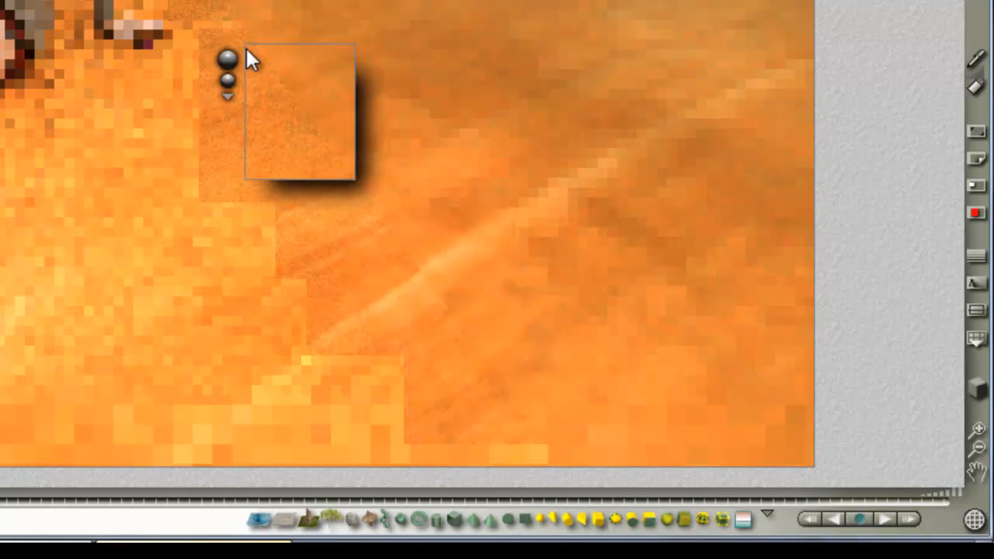
{"action": "mouse_move", "coordinate": [321, 171]}
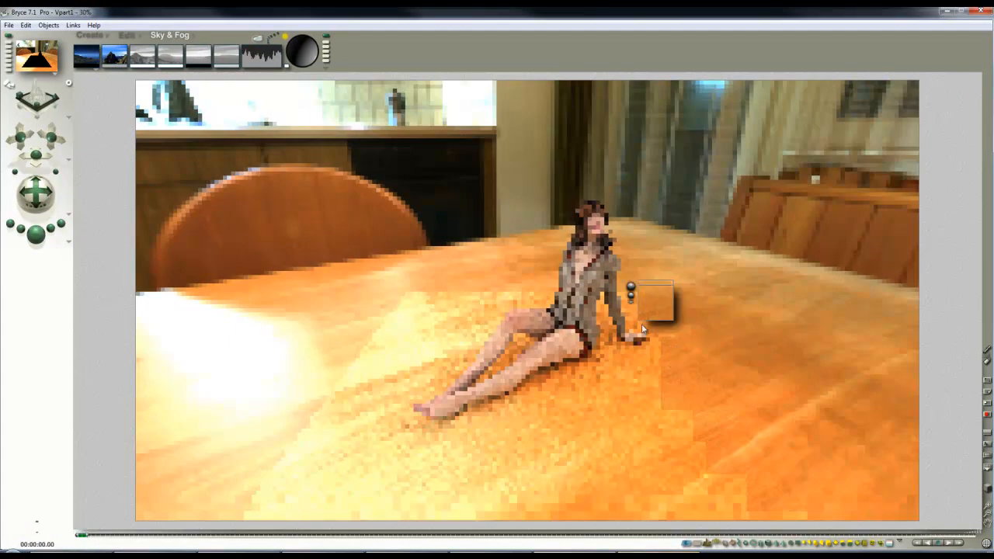
Create a sphere, mark it Hidden in Attributes and rename it DOF target
{"action": "left_click_drag", "start_coordinate": [649, 302], "coordinate": [416, 303]}
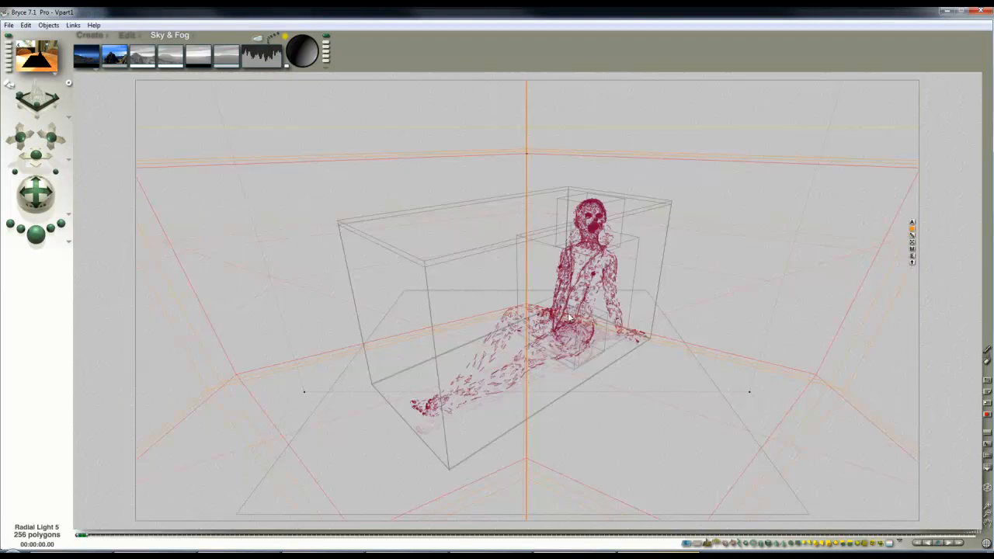
{"action": "left_click", "coordinate": [90, 34]}
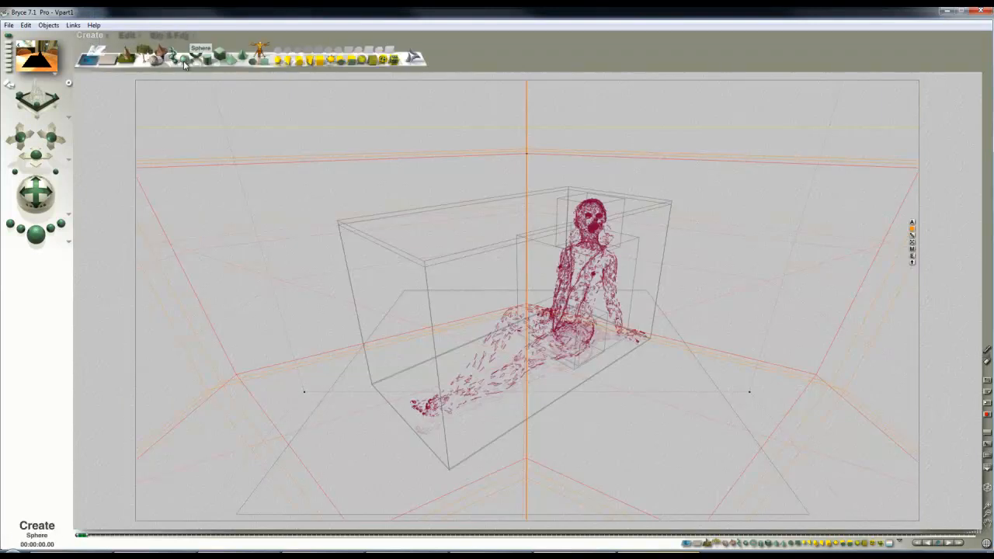
{"action": "left_click", "coordinate": [200, 56]}
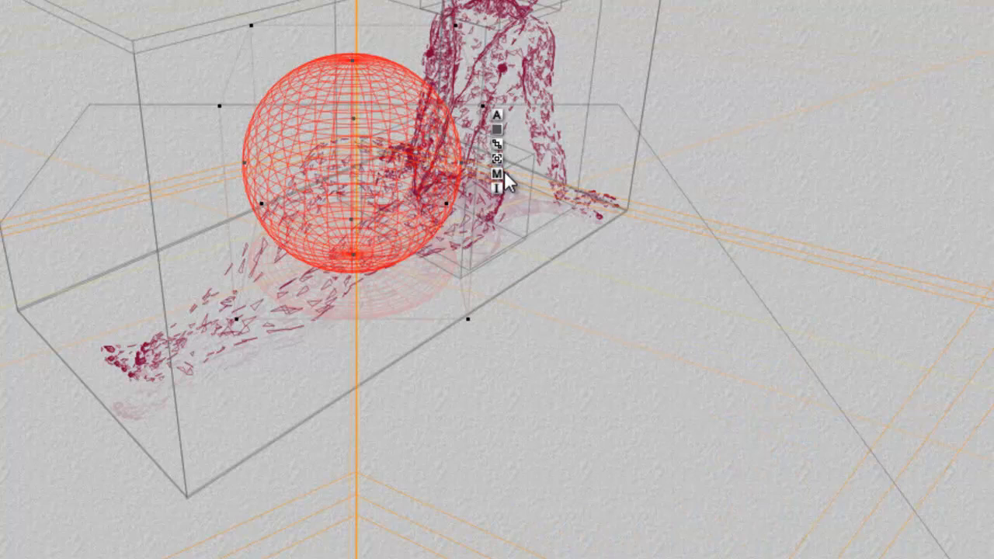
{"action": "left_click", "coordinate": [500, 167]}
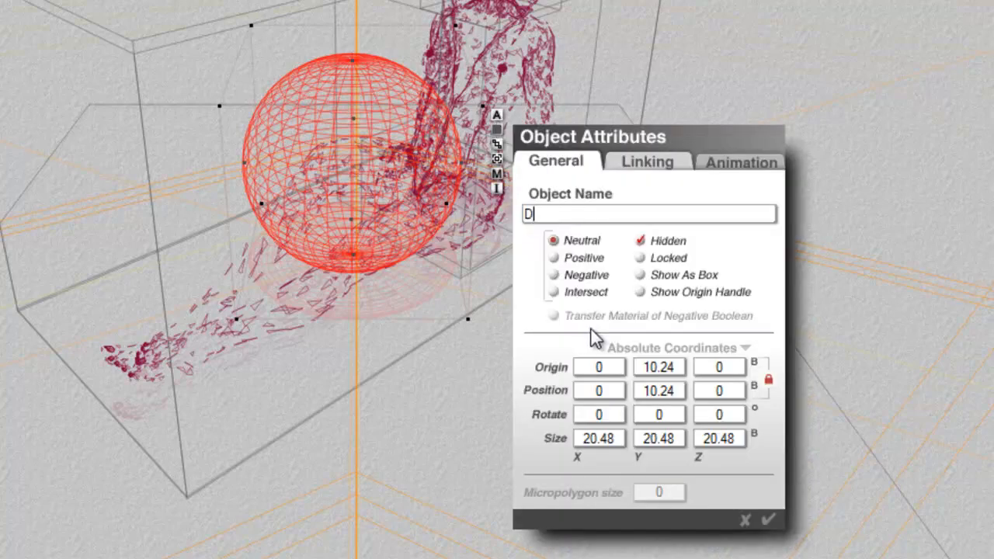
{"action": "type", "text": "OF f"}
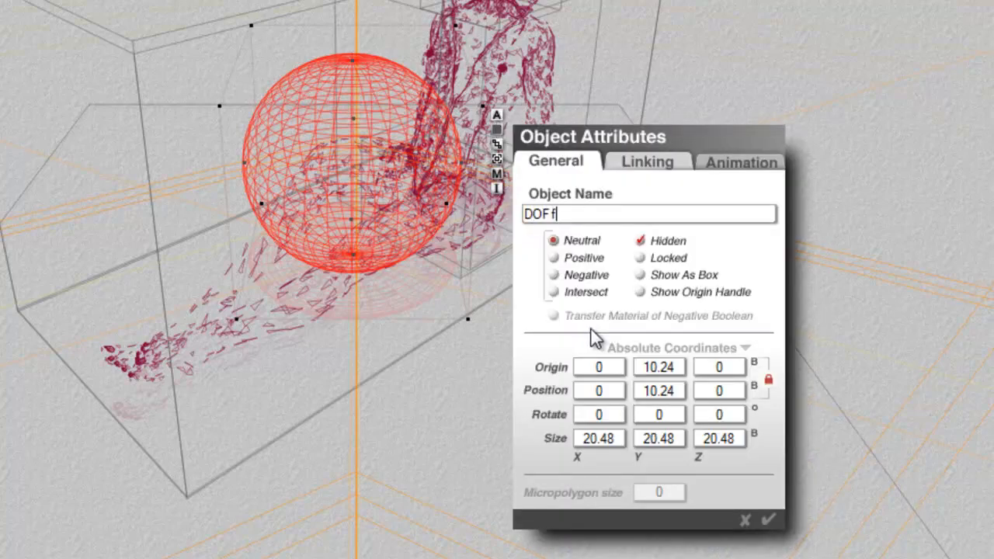
{"action": "type", "text": "targetr"}
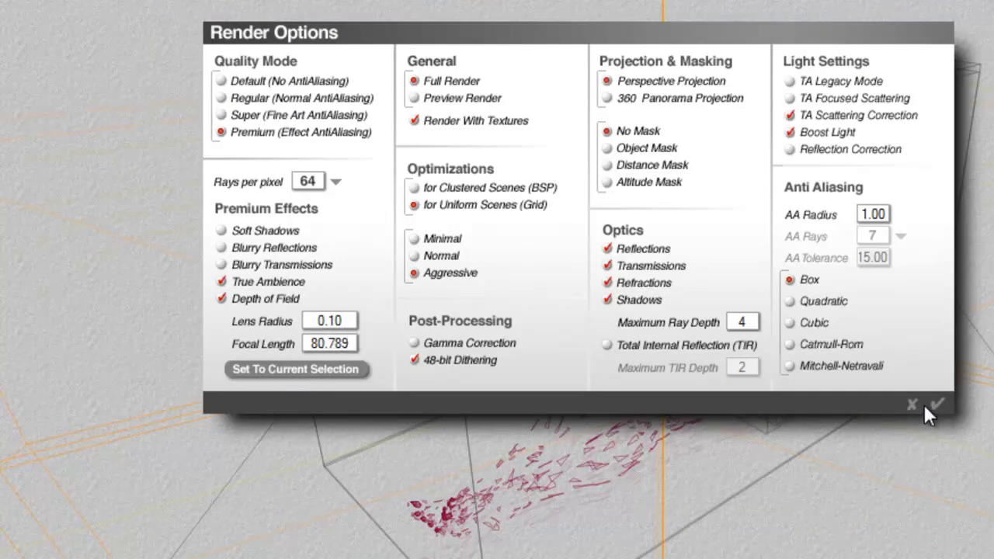
Confirm Render Options with Depth of Field on, 64 rays per pixel and focal length 80.789
{"action": "left_click", "coordinate": [329, 180]}
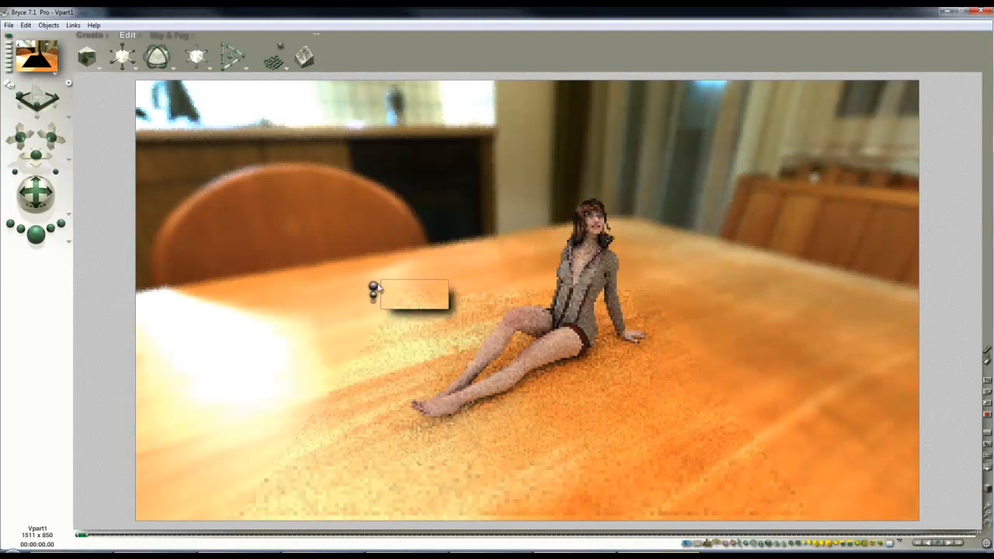
{"action": "mouse_move", "coordinate": [535, 307]}
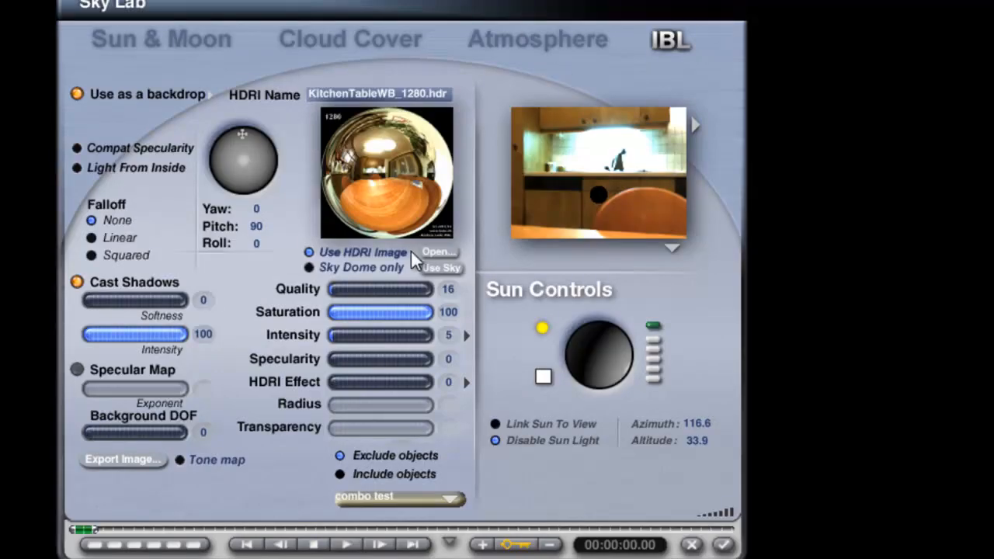
Load KitchenTableWB_3840.hdr as the Sky Lab IBL backdrop and bring up Render Options
{"action": "left_click", "coordinate": [438, 252]}
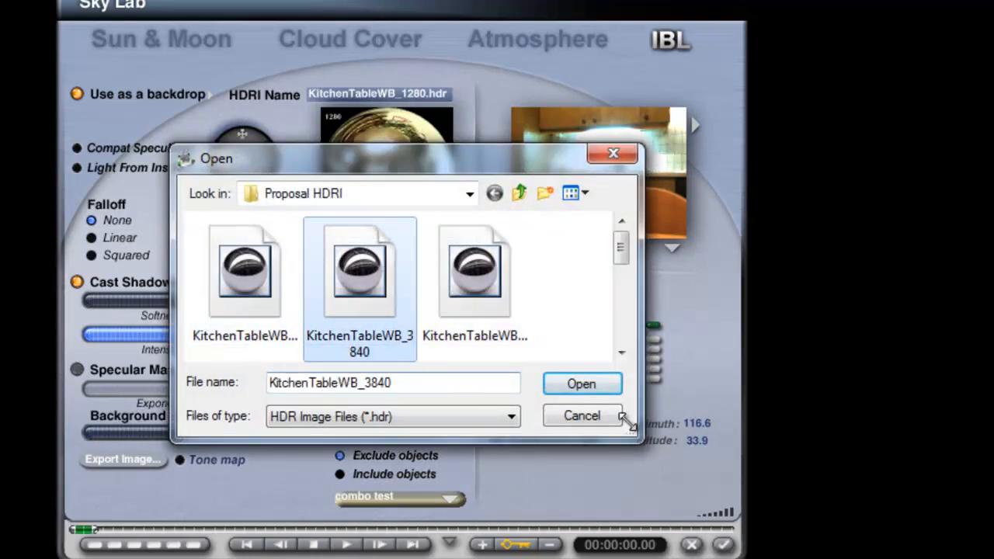
{"action": "left_click", "coordinate": [581, 384]}
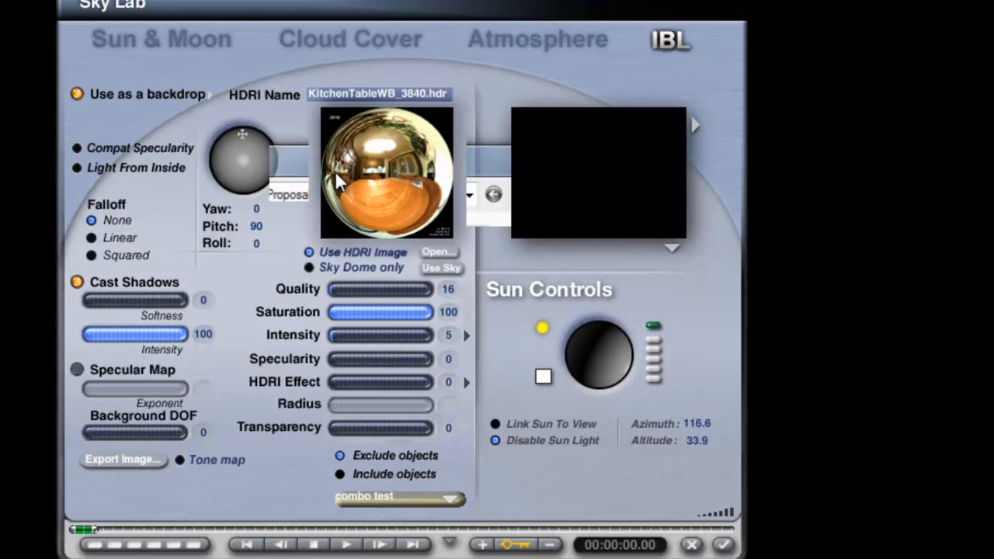
{"action": "left_click", "coordinate": [210, 94]}
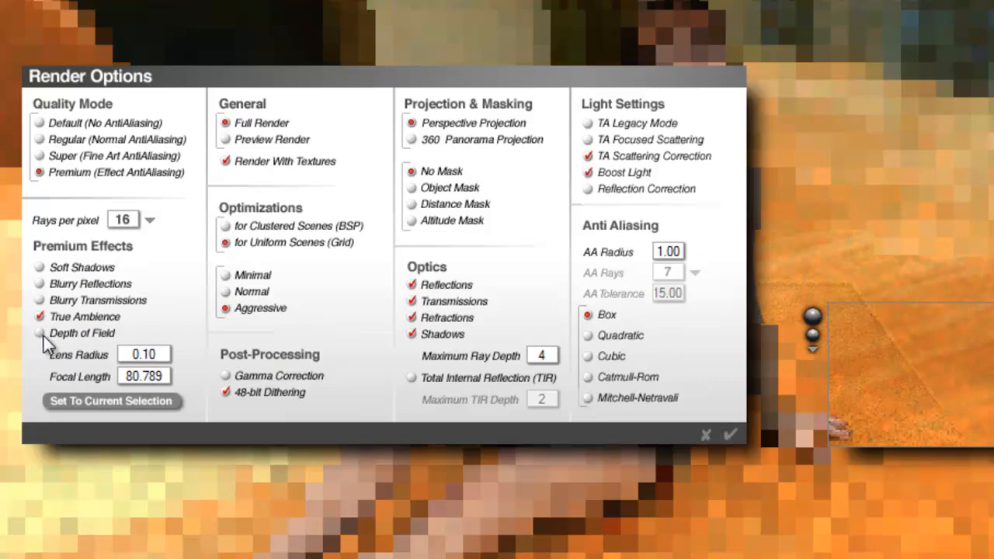
Switch Depth of Field off at 16 rays per pixel and re-render the scene
{"action": "left_click", "coordinate": [728, 434]}
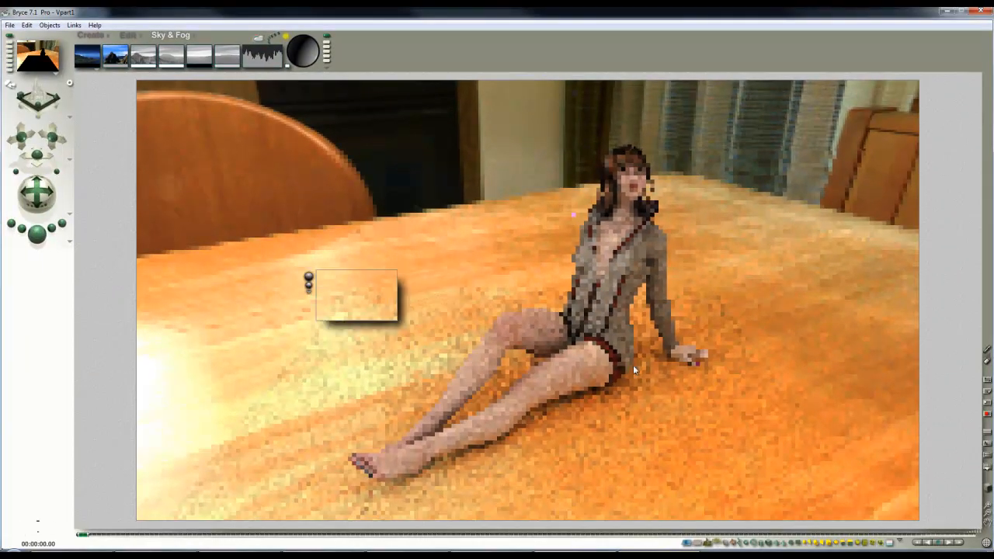
{"action": "left_click_drag", "start_coordinate": [358, 295], "coordinate": [776, 403]}
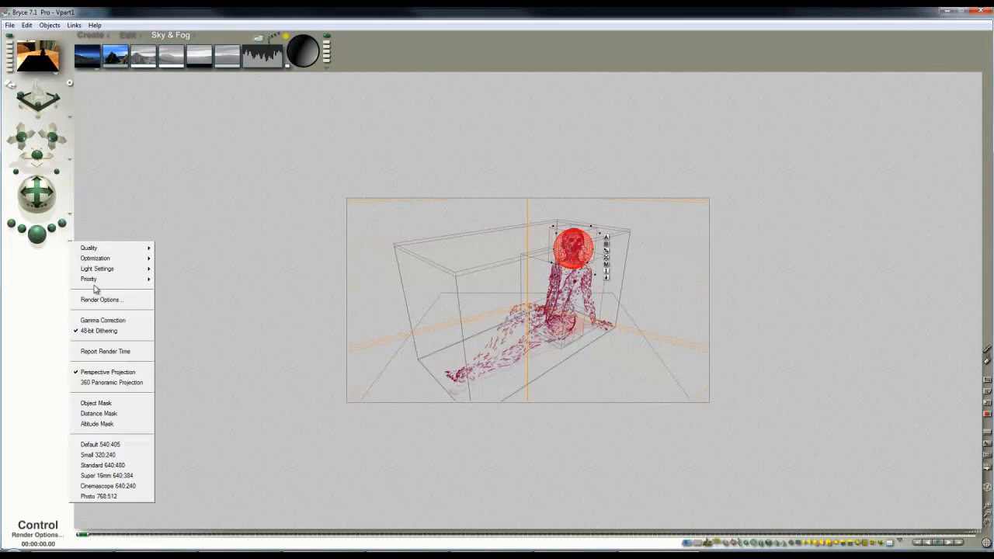
Adjust the rays per pixel setting in Render Options before the 700 × 700 document setup
{"action": "left_click", "coordinate": [101, 299]}
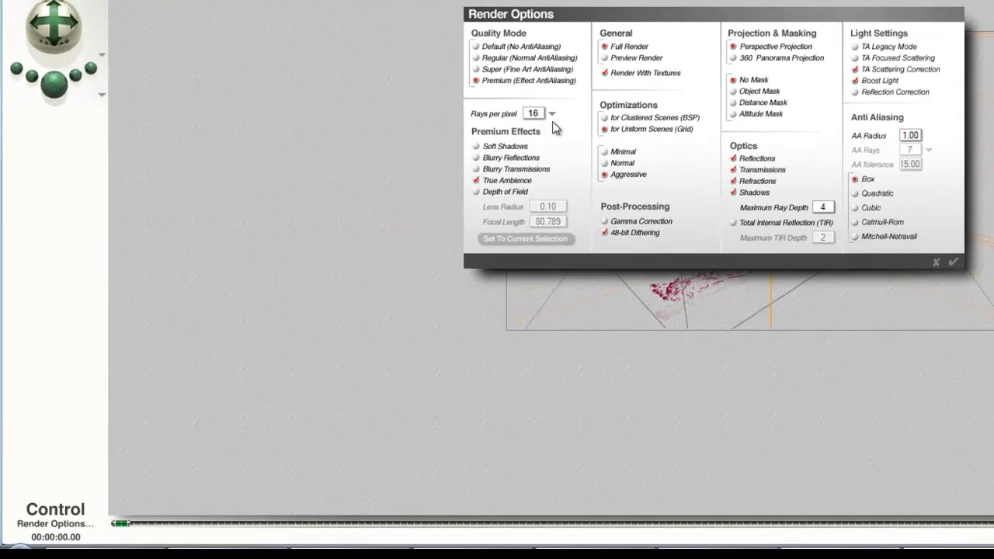
{"action": "left_click", "coordinate": [549, 112]}
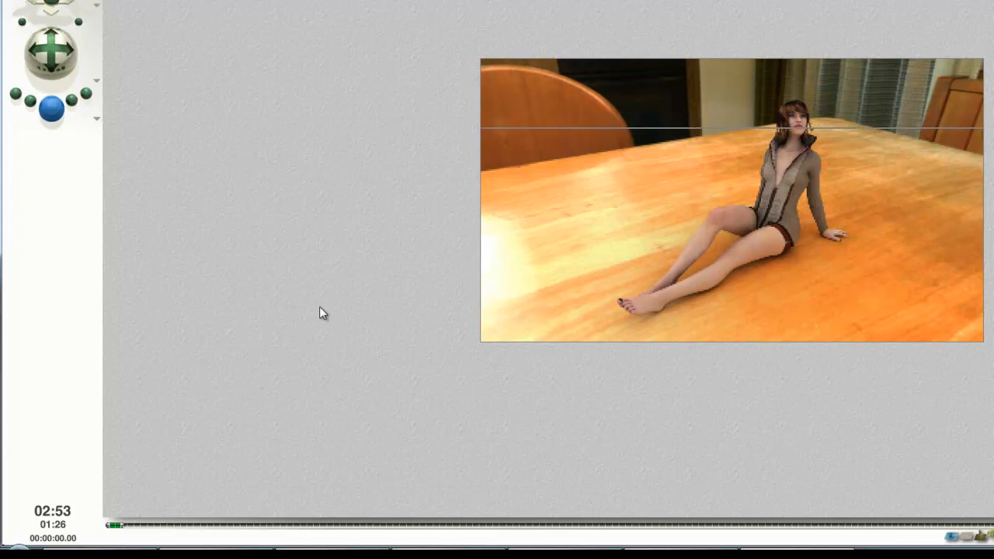
{"action": "mouse_move", "coordinate": [782, 121]}
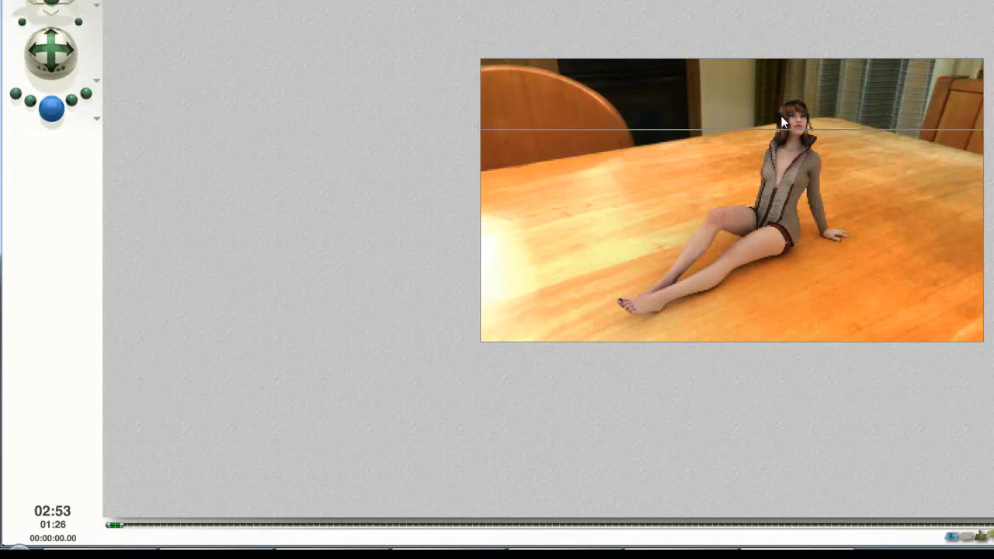
{"action": "mouse_move", "coordinate": [870, 316]}
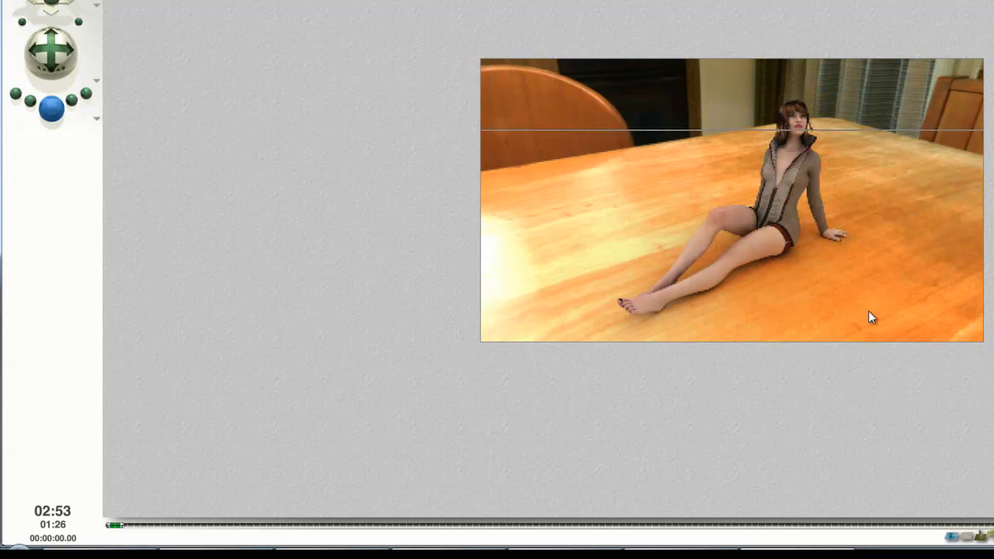
{"action": "mouse_move", "coordinate": [891, 238]}
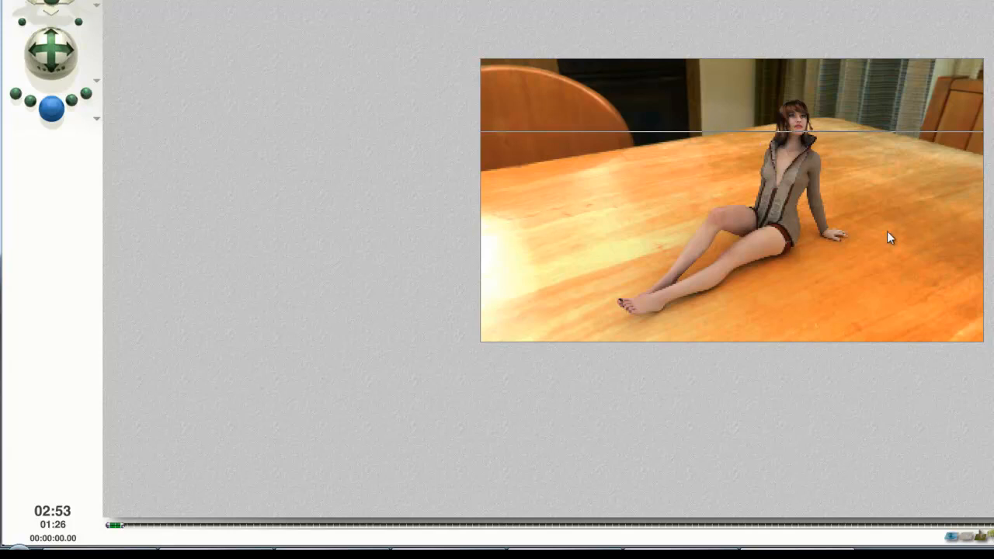
{"action": "mouse_move", "coordinate": [826, 116]}
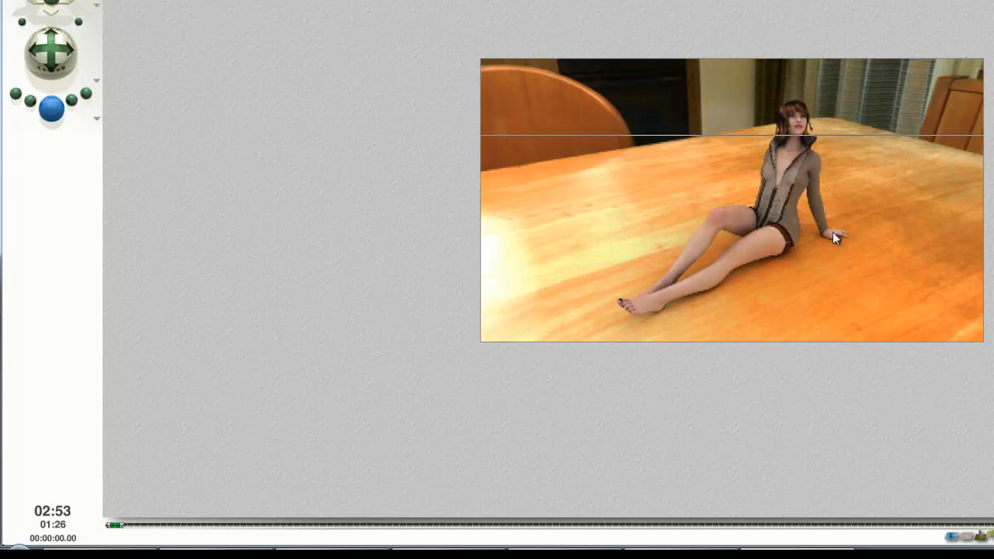
{"action": "mouse_move", "coordinate": [792, 100]}
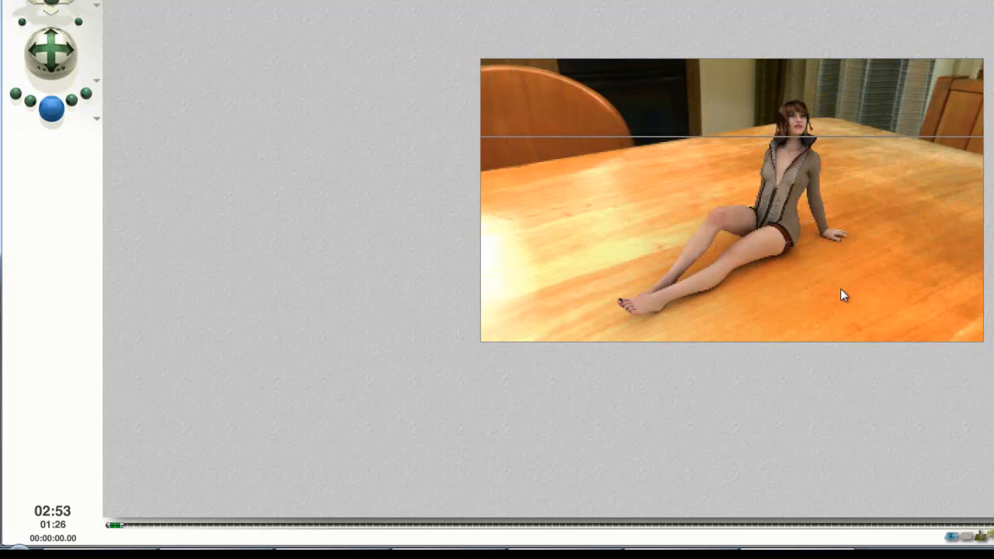
{"action": "mouse_move", "coordinate": [596, 302]}
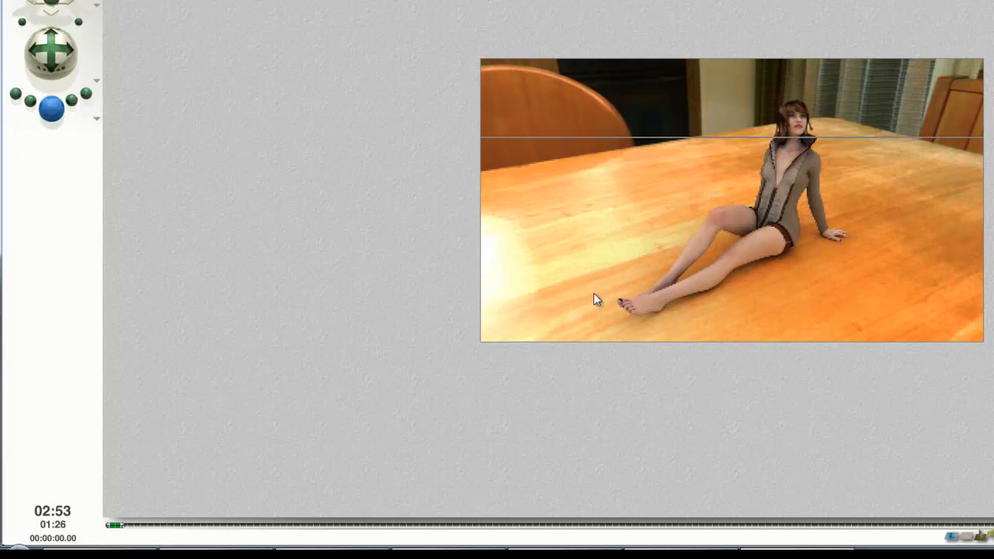
{"action": "mouse_move", "coordinate": [665, 292]}
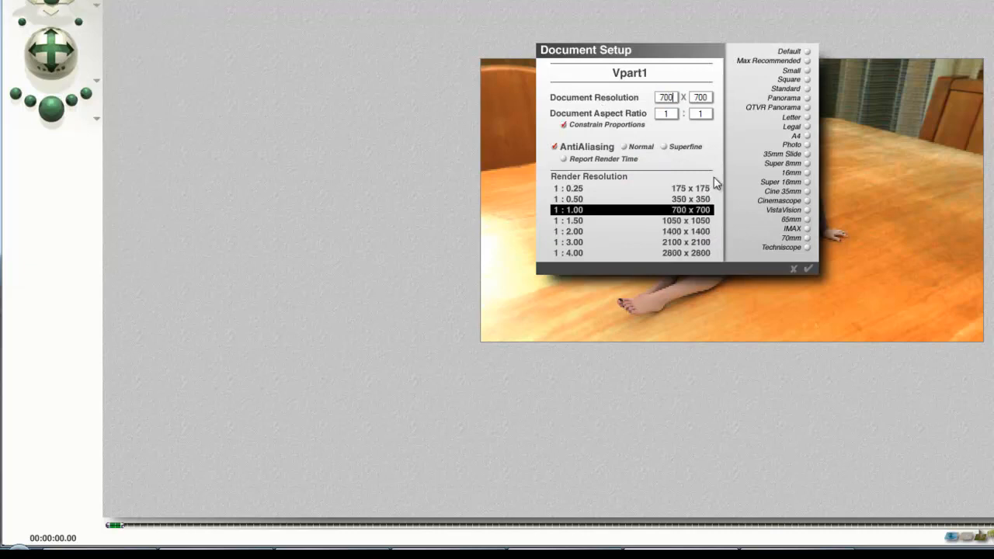
Confirm the 700 × 700 square document and set Premium render quality at 256 rays per pixel
{"action": "left_click", "coordinate": [808, 267]}
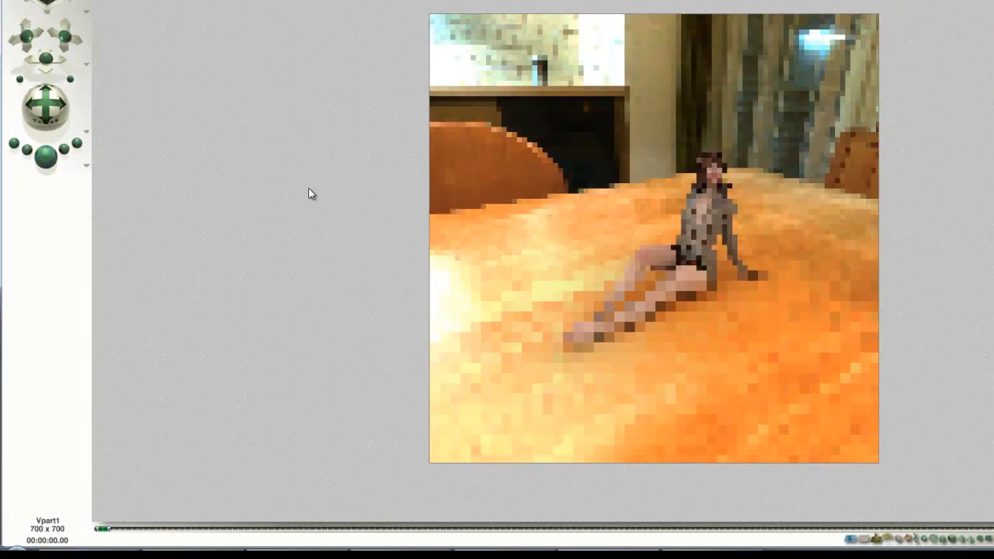
{"action": "mouse_move", "coordinate": [220, 199]}
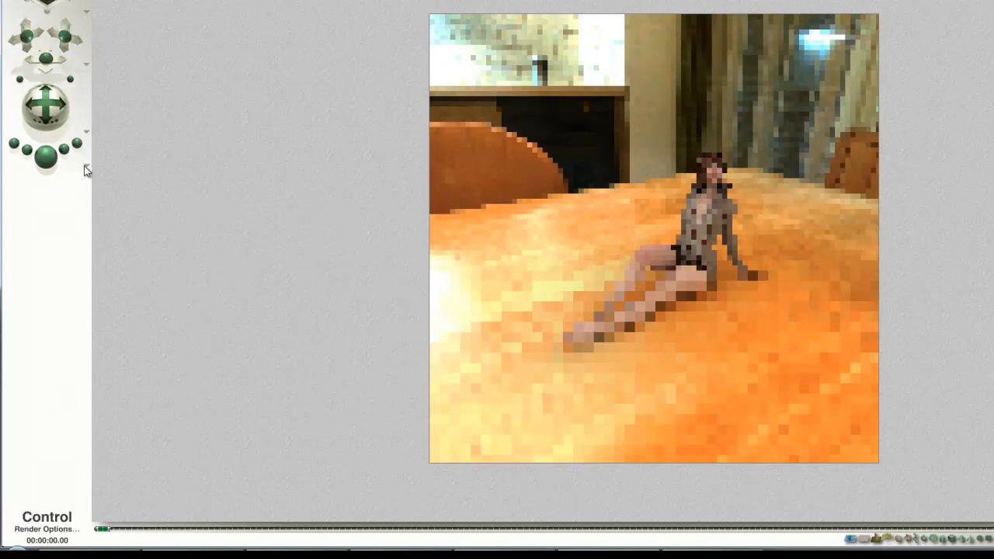
{"action": "left_click", "coordinate": [87, 170]}
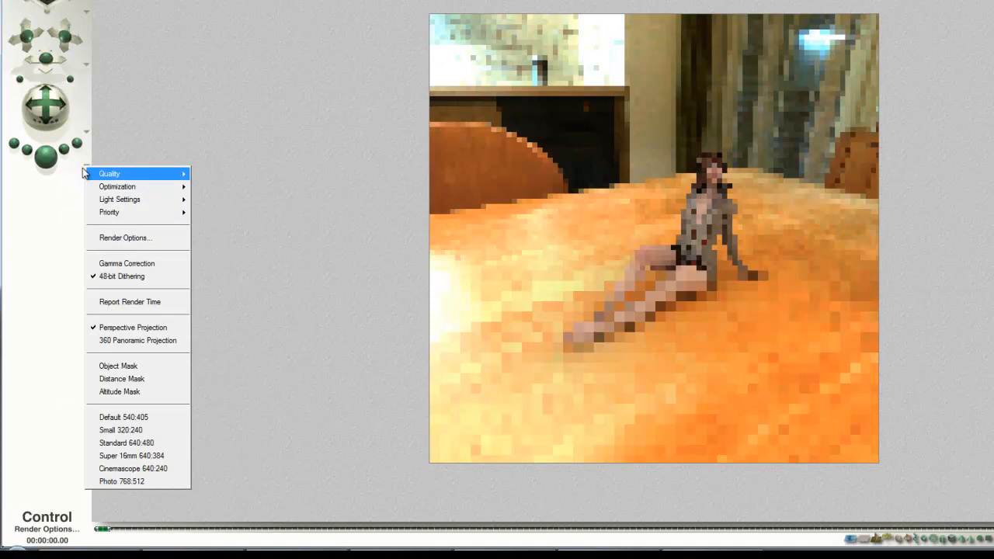
{"action": "left_click", "coordinate": [124, 237]}
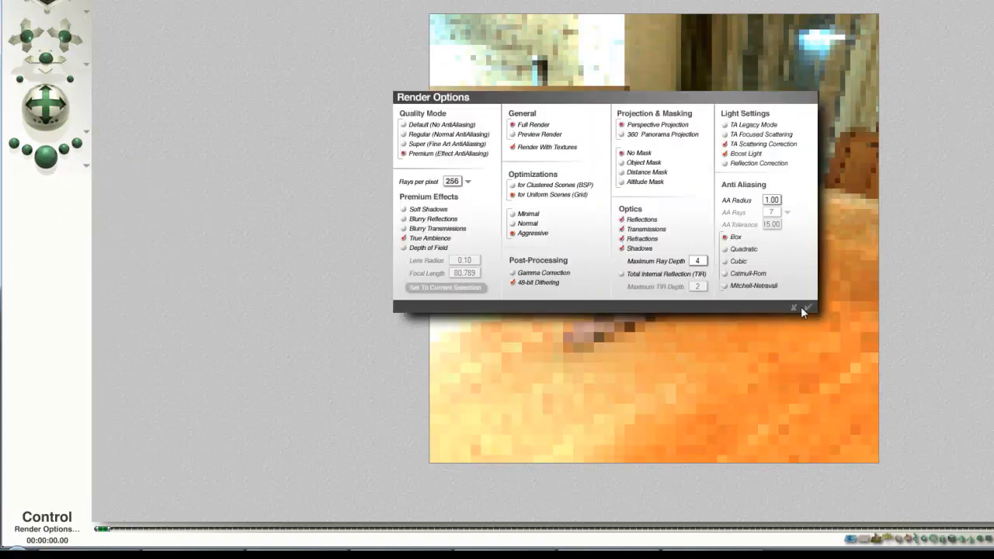
{"action": "left_click", "coordinate": [804, 309]}
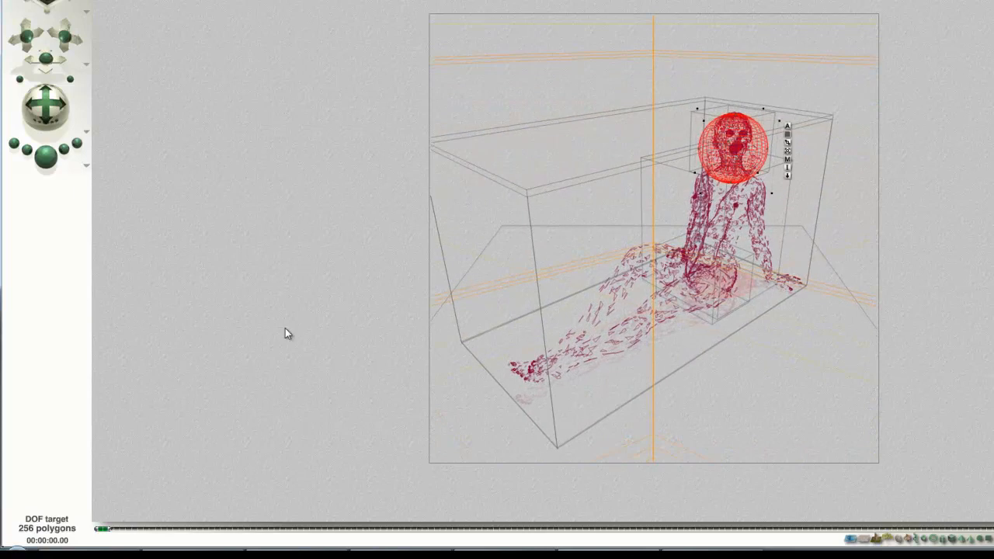
{"action": "mouse_move", "coordinate": [46, 174]}
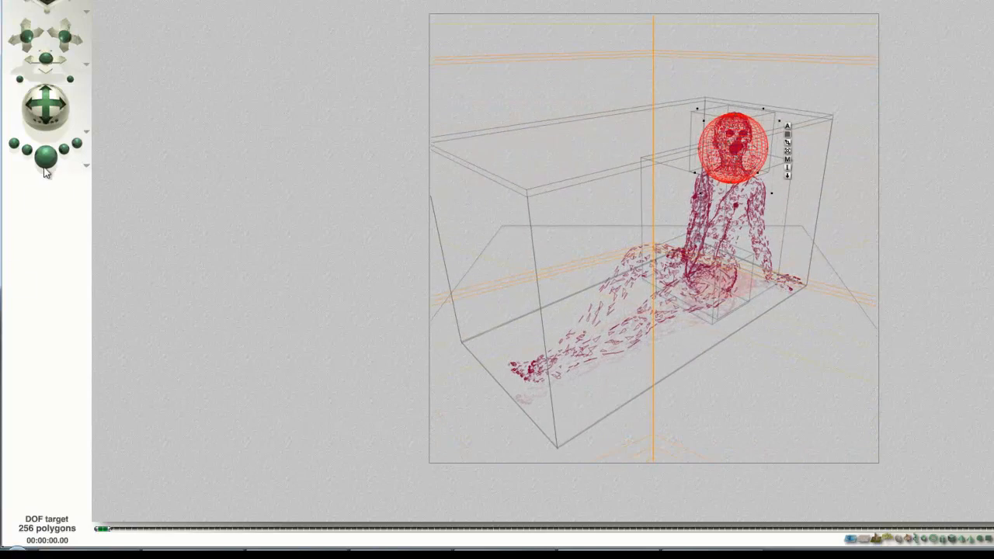
Render the scene to preview the reflective chrome sphere beside the seated figure
{"action": "left_click", "coordinate": [45, 155]}
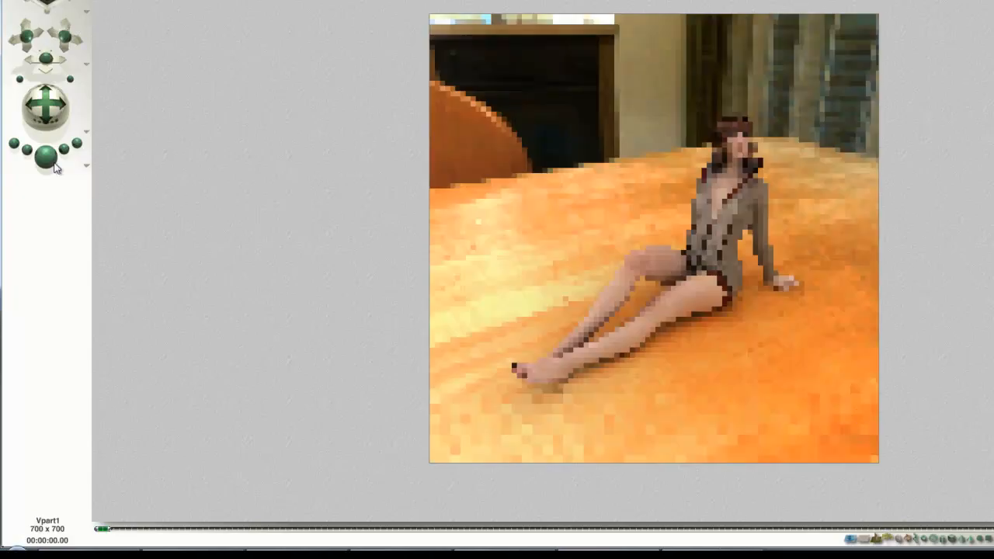
{"action": "left_click", "coordinate": [45, 156]}
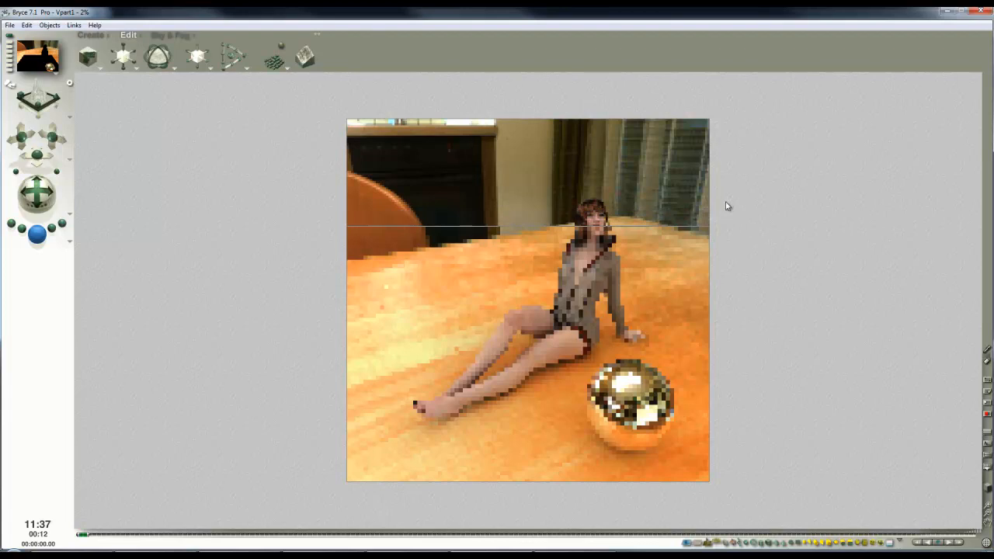
{"action": "mouse_move", "coordinate": [820, 287]}
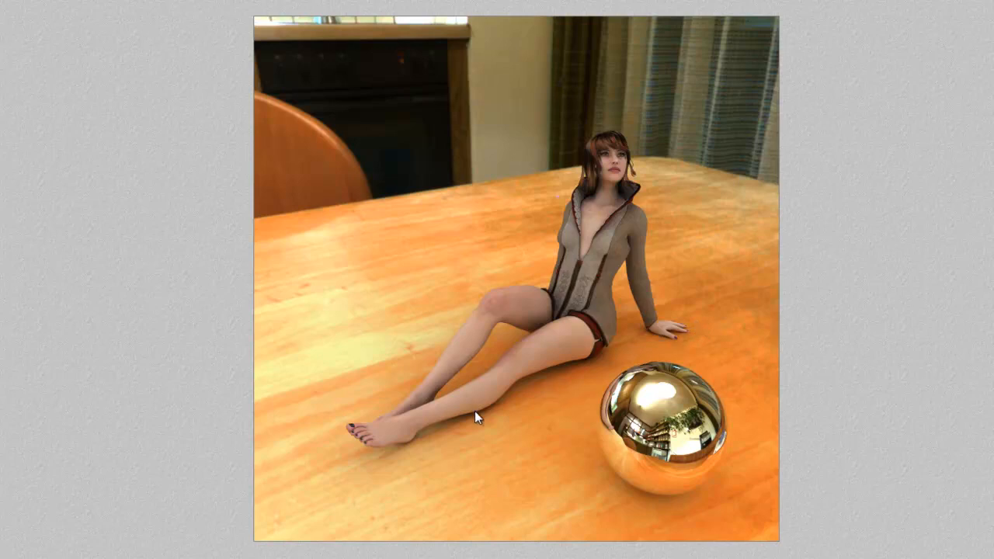
{"action": "mouse_move", "coordinate": [497, 438]}
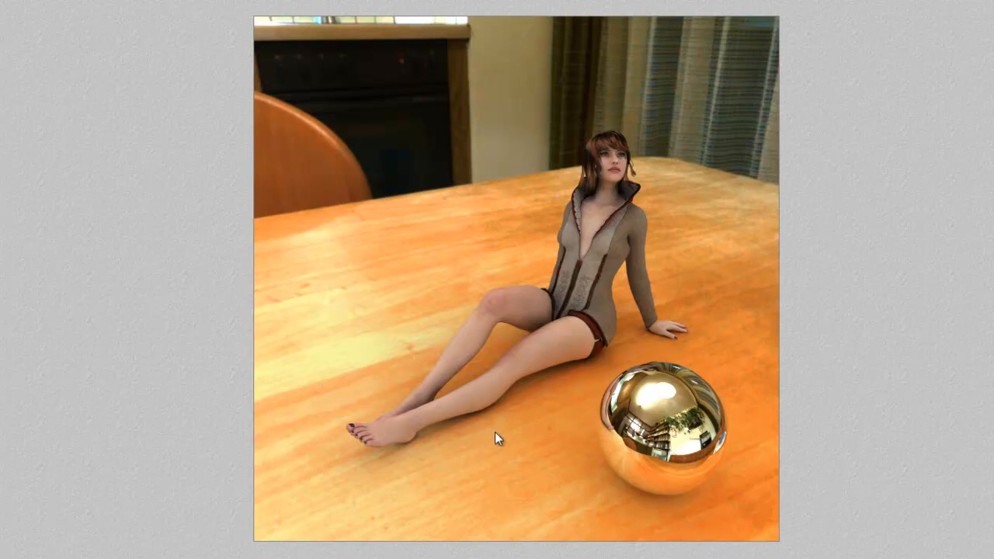
{"action": "mouse_move", "coordinate": [553, 460]}
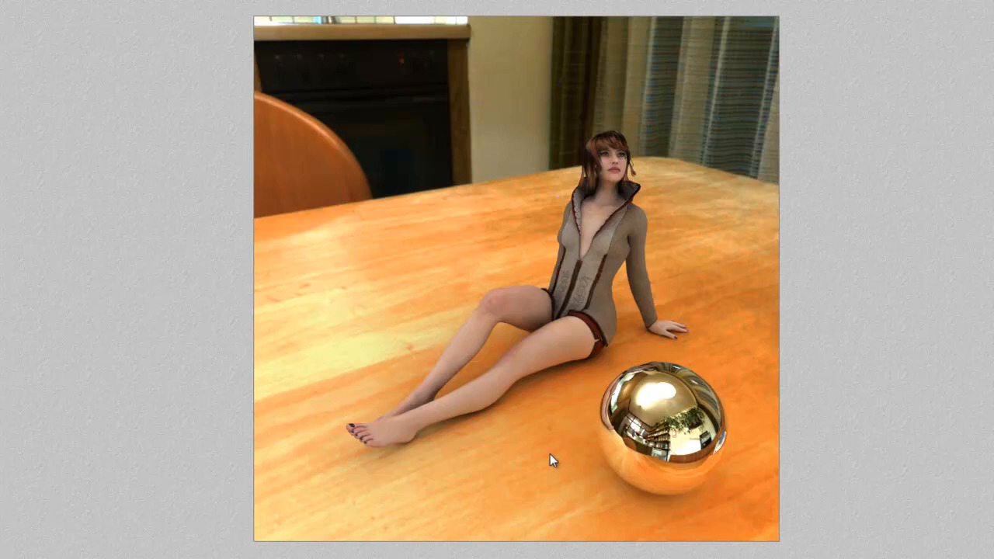
{"action": "mouse_move", "coordinate": [500, 469]}
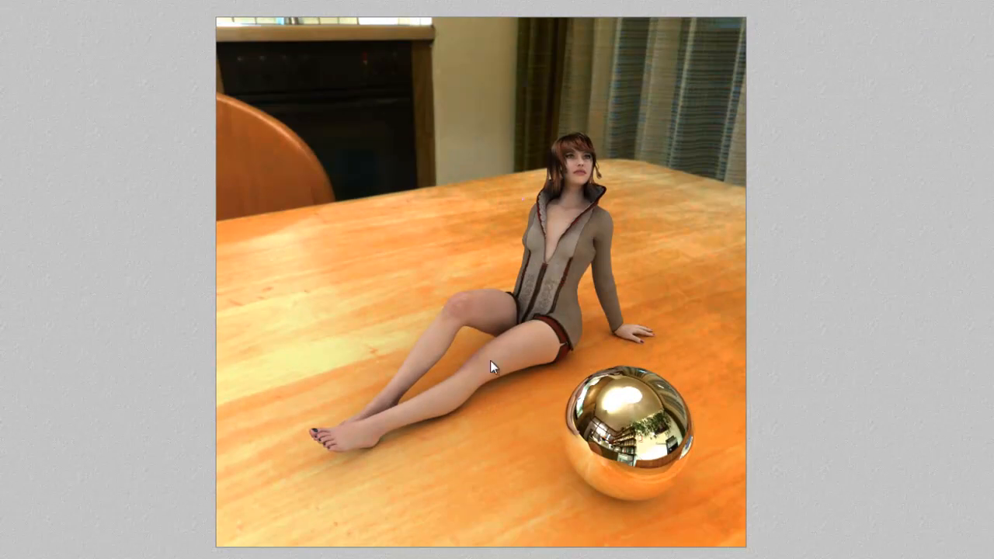
{"action": "mouse_move", "coordinate": [820, 434]}
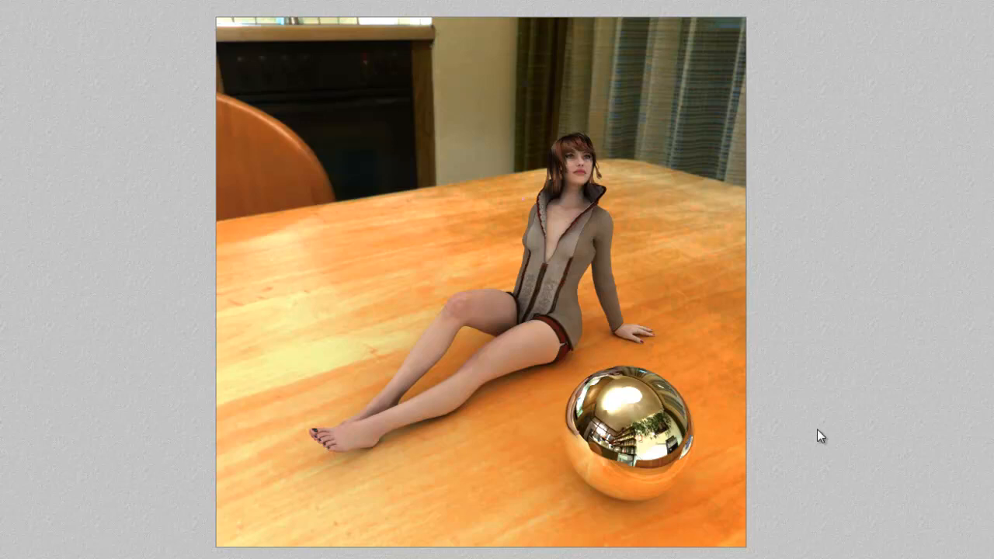
{"action": "mouse_move", "coordinate": [821, 506]}
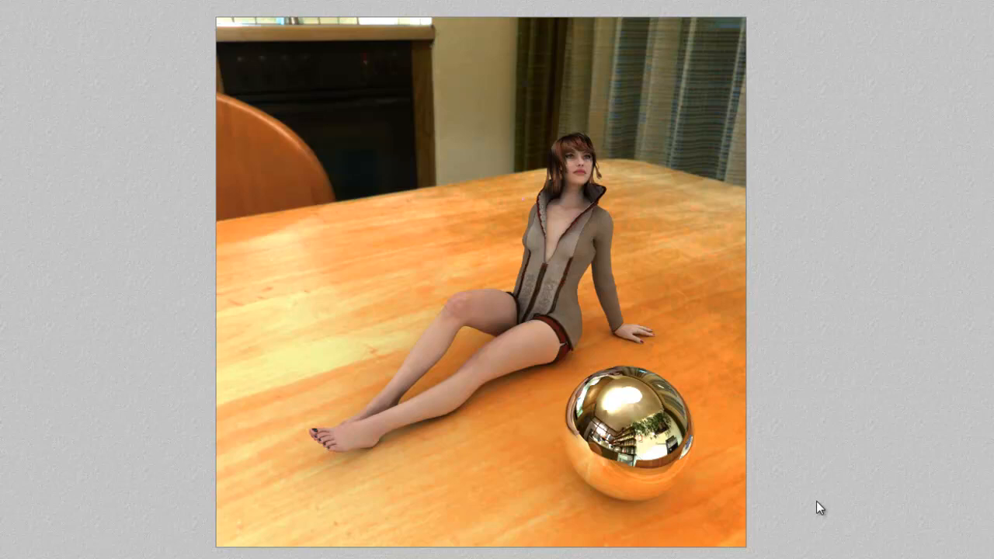
{"action": "mouse_move", "coordinate": [823, 416]}
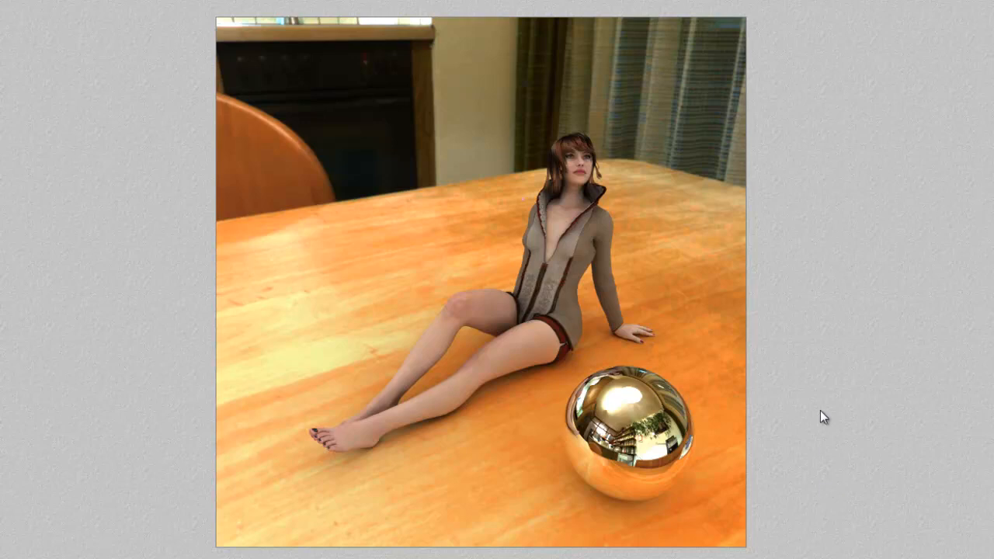
{"action": "mouse_move", "coordinate": [907, 210]}
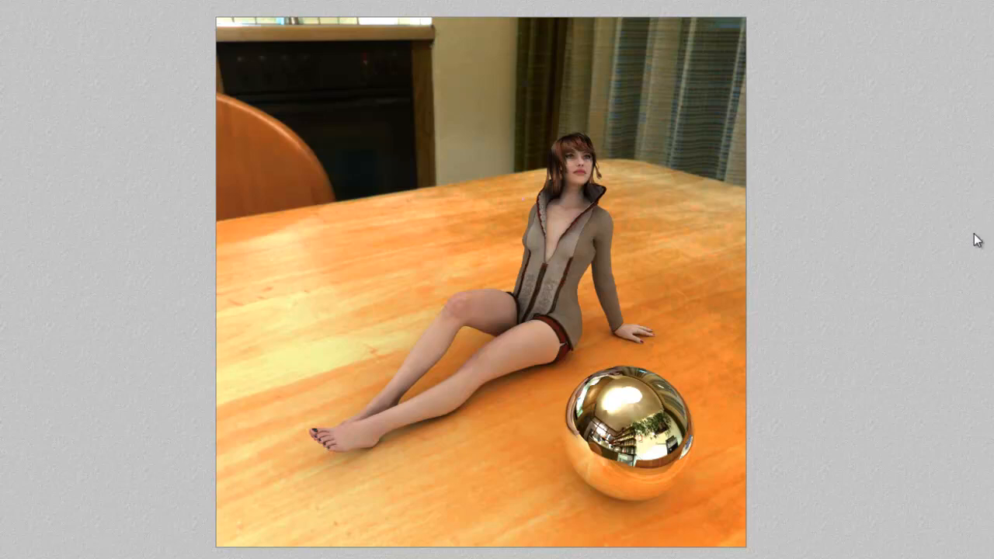
{"action": "mouse_move", "coordinate": [897, 324]}
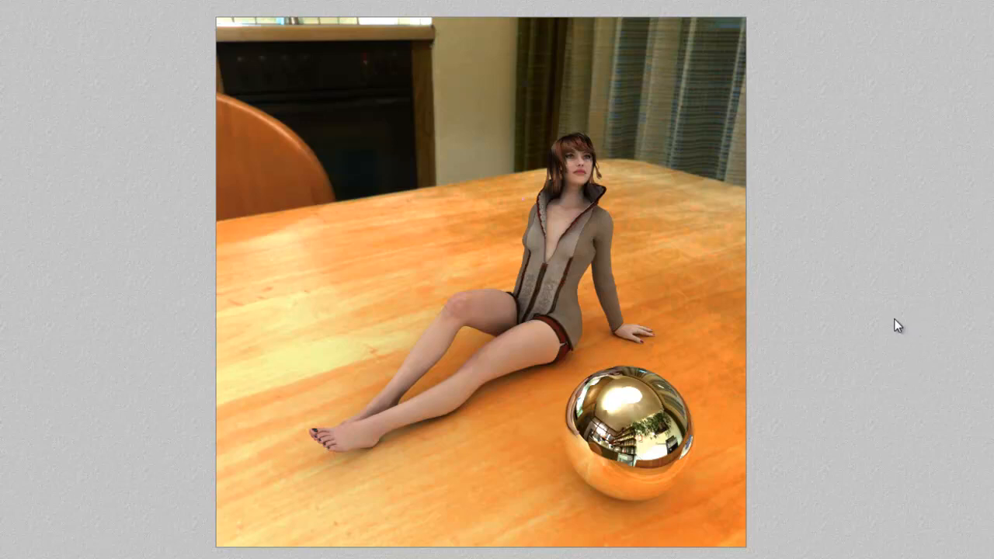
{"action": "mouse_move", "coordinate": [918, 307]}
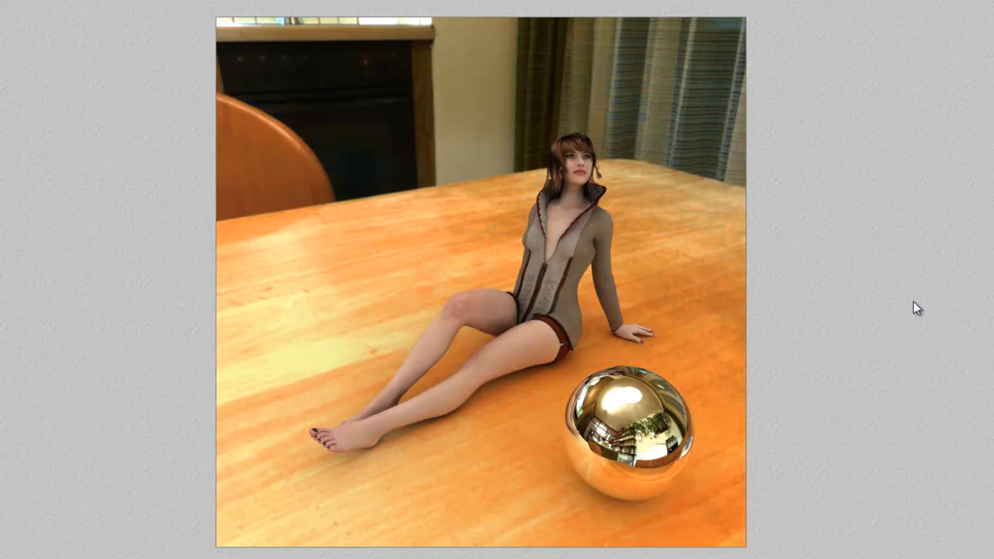